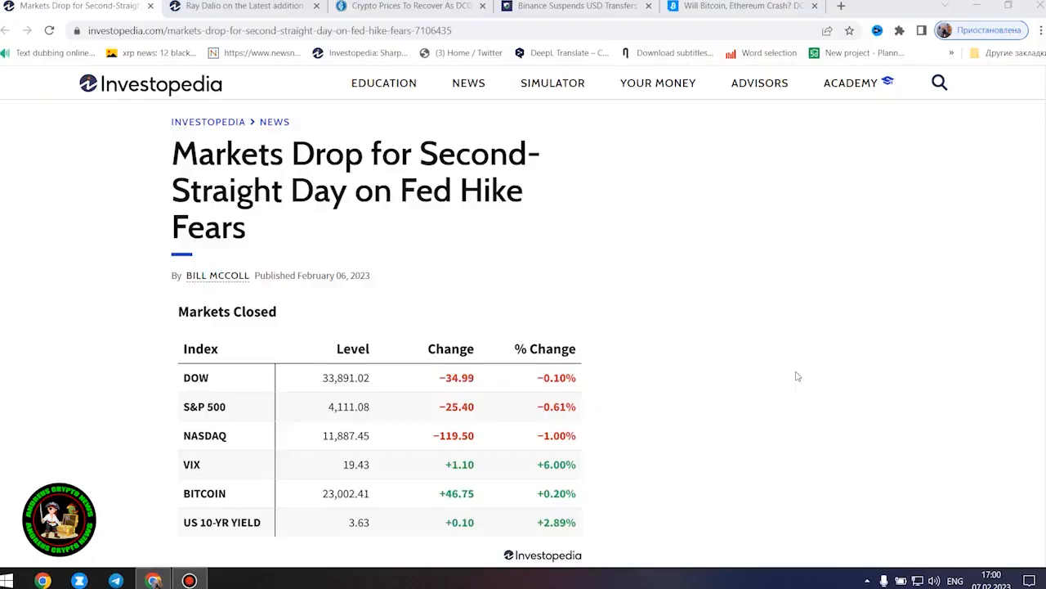
mouse_move(324, 223)
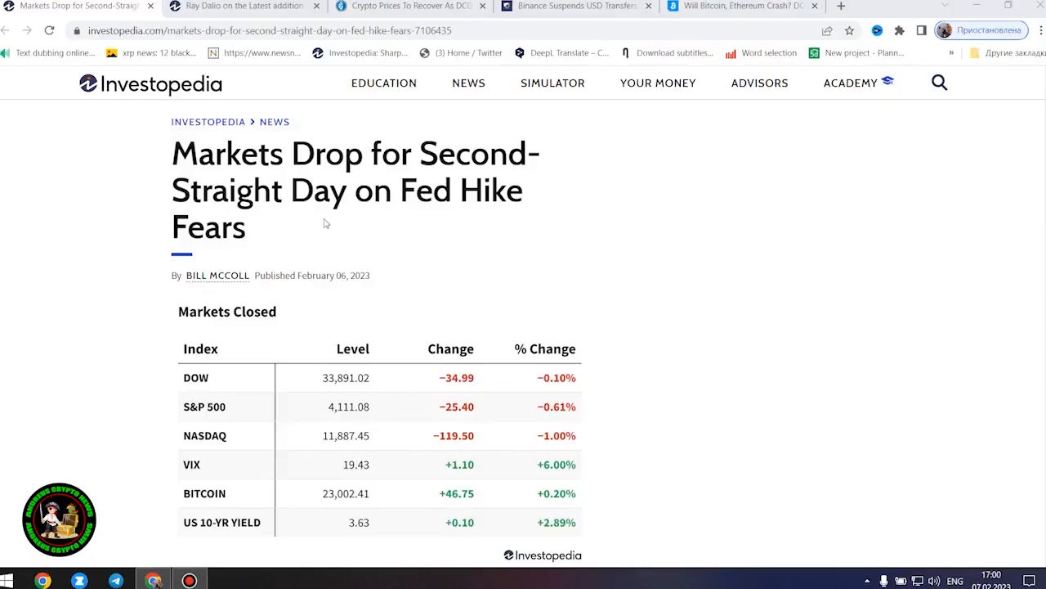
mouse_move(422, 275)
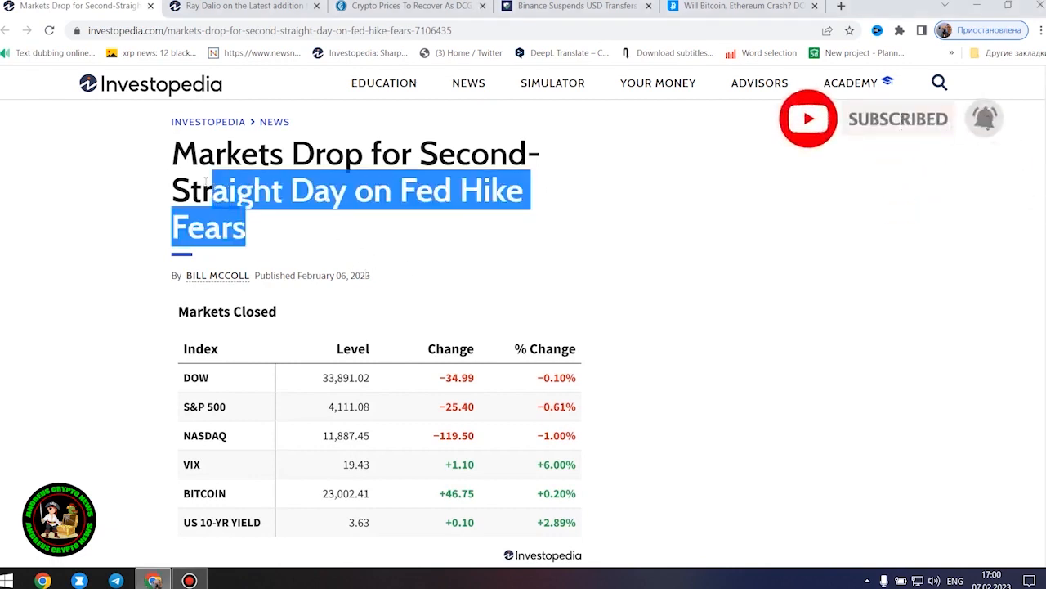
- Scroll past the Markets Closed table, highlight the three Key Takeaways bullets, reach the opening paragraph
scroll("down", 3)
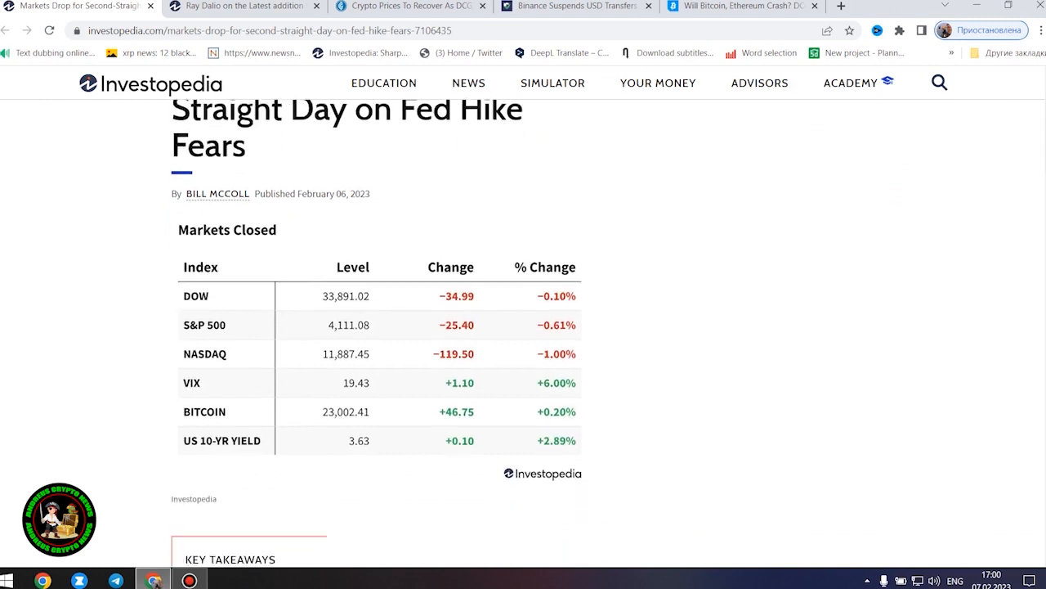
scroll("down", 3)
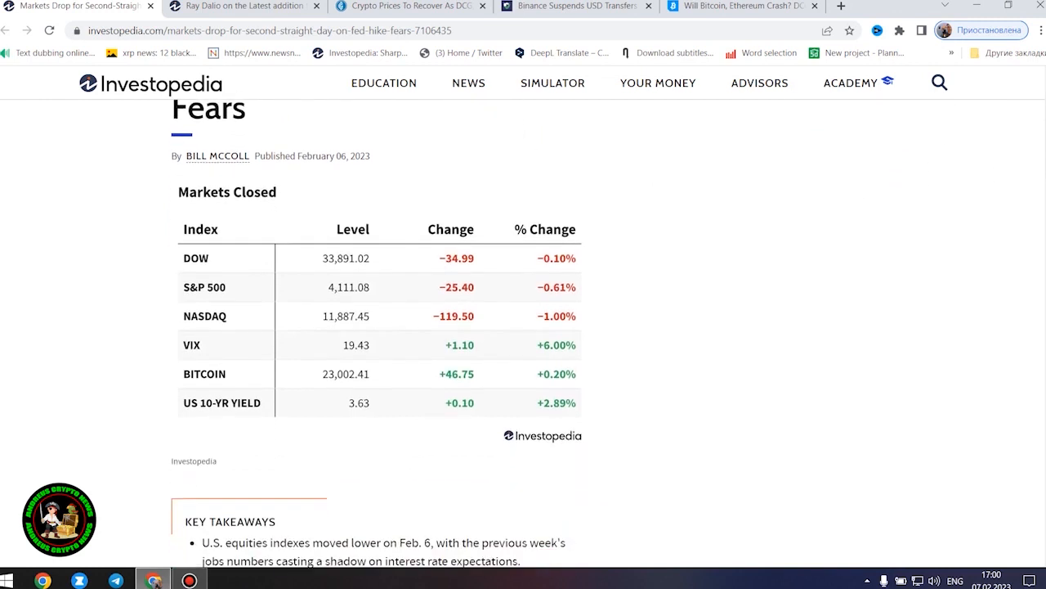
scroll("down", 3)
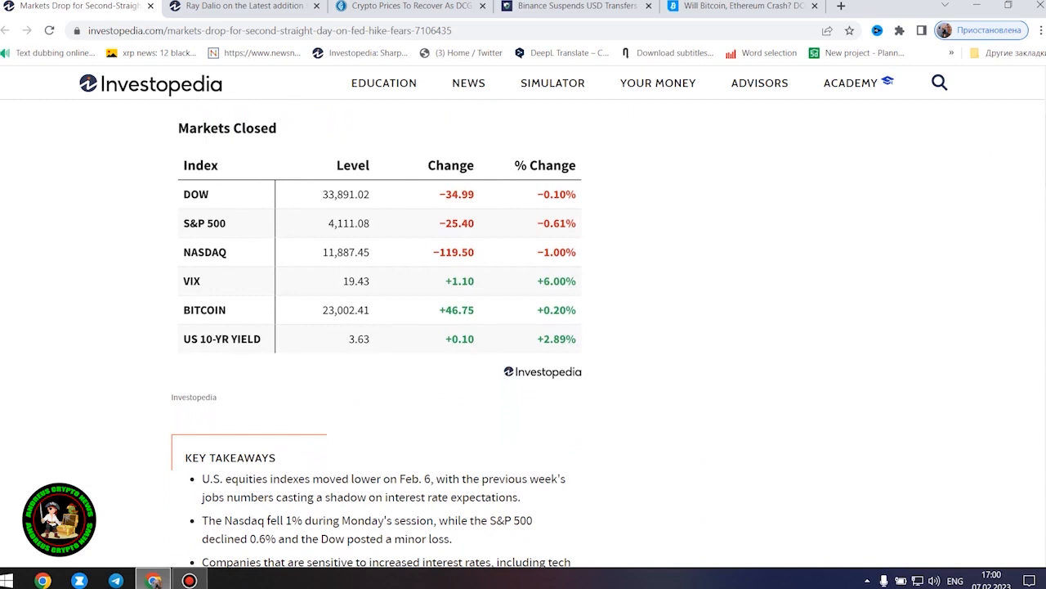
scroll("down", 3)
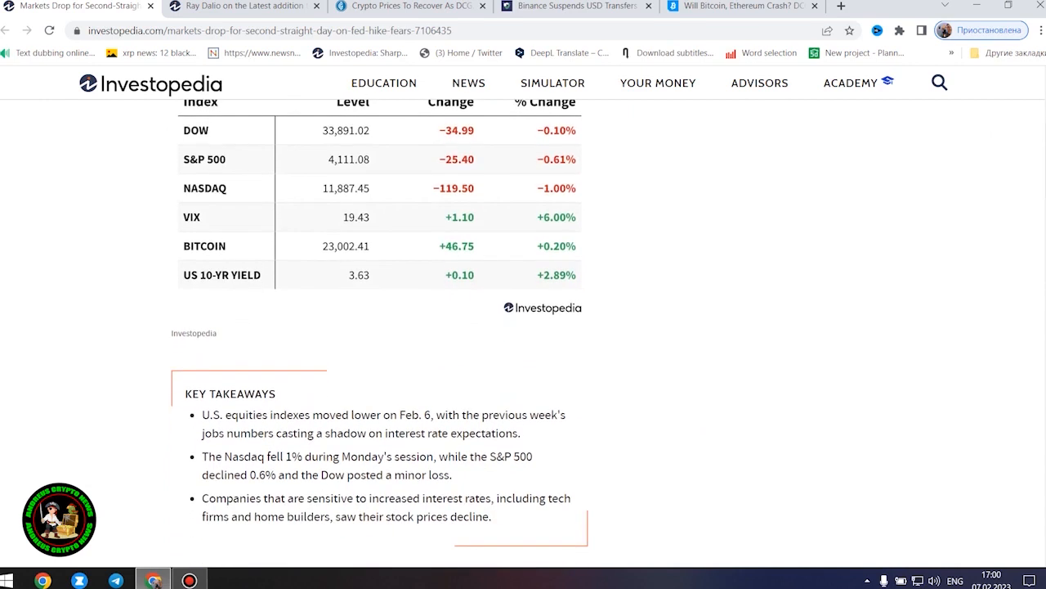
mouse_move(539, 515)
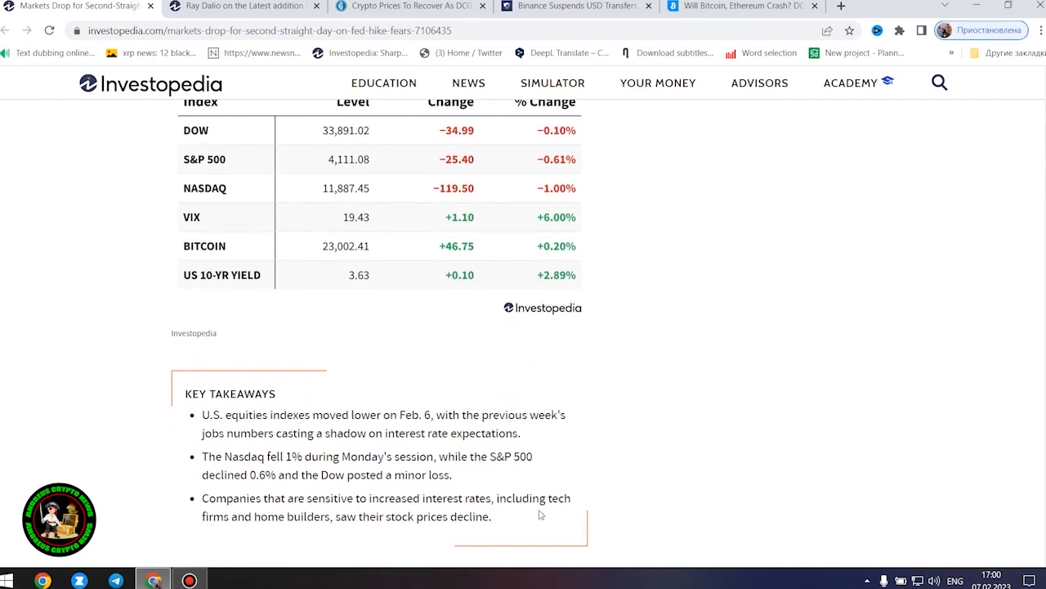
left_click_drag(201, 414, 503, 513)
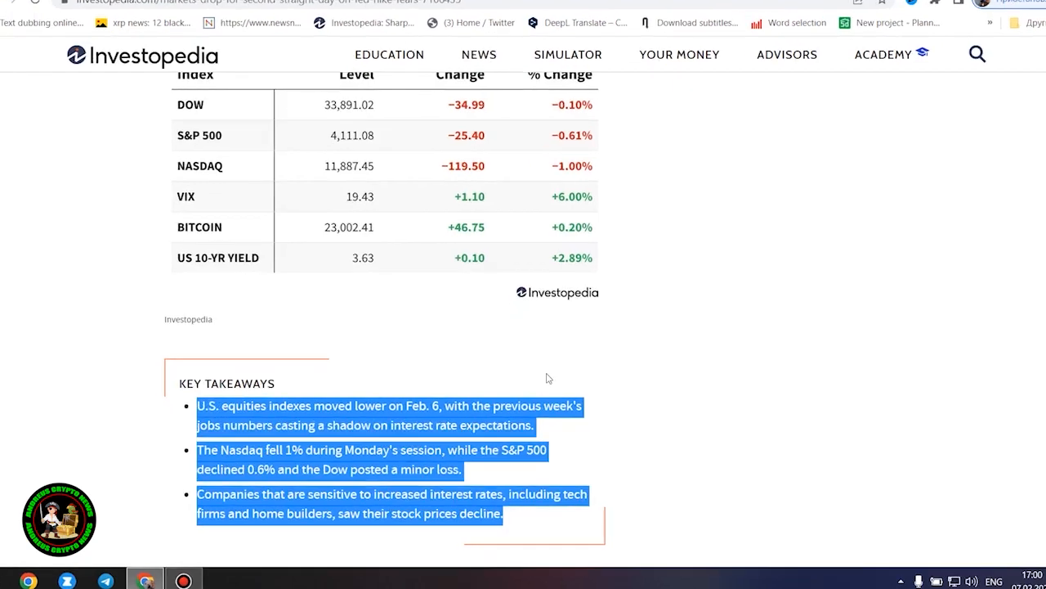
scroll("down", 3)
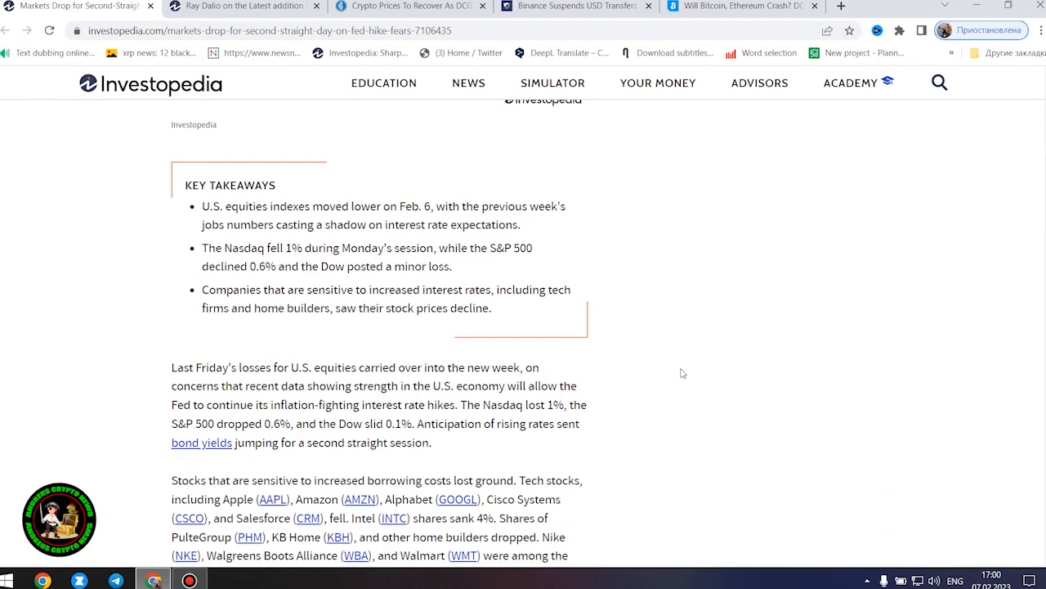
- Scroll down to the Tesla Share Advance section and the S&P 500 gains and losses table
scroll("down", 3)
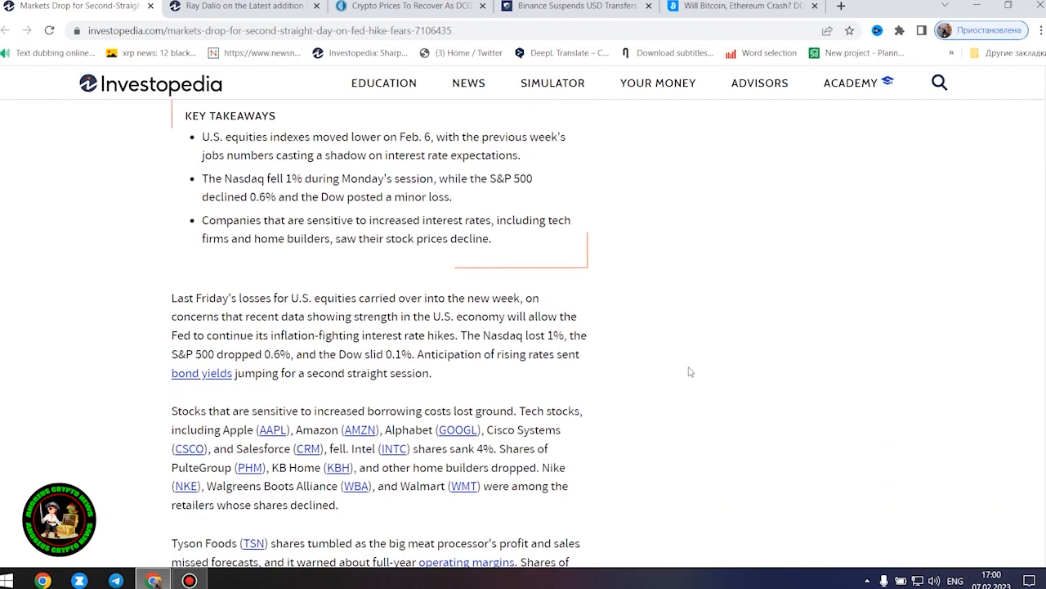
scroll("down", 3)
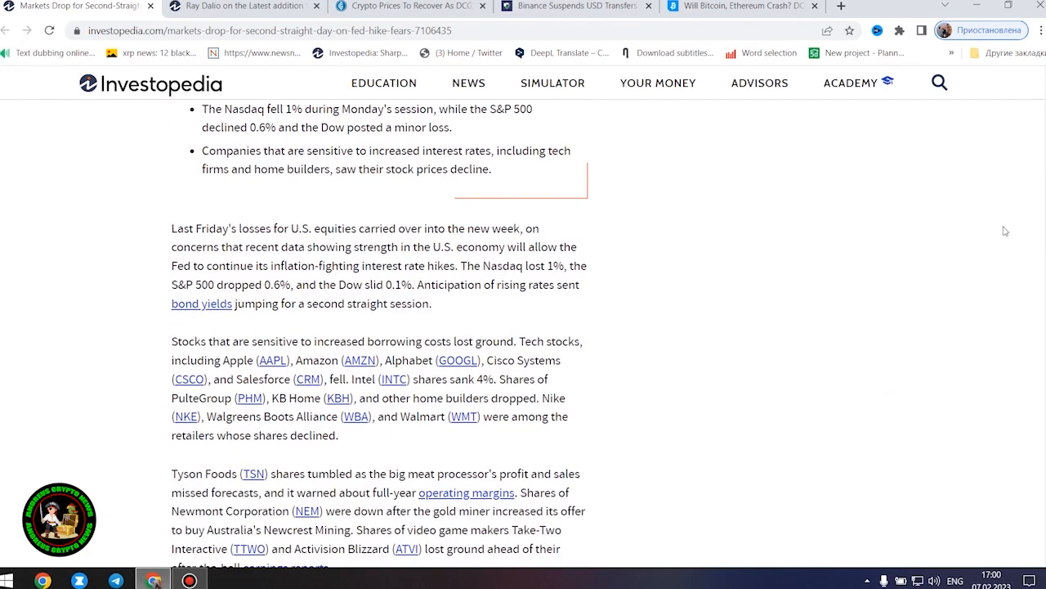
scroll("down", 3)
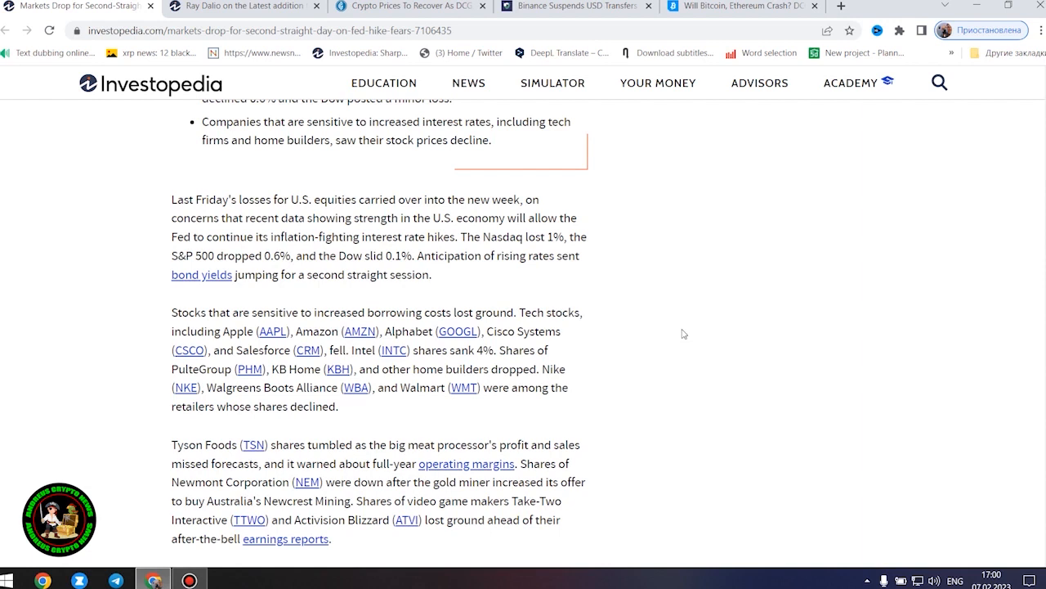
scroll("down", 3)
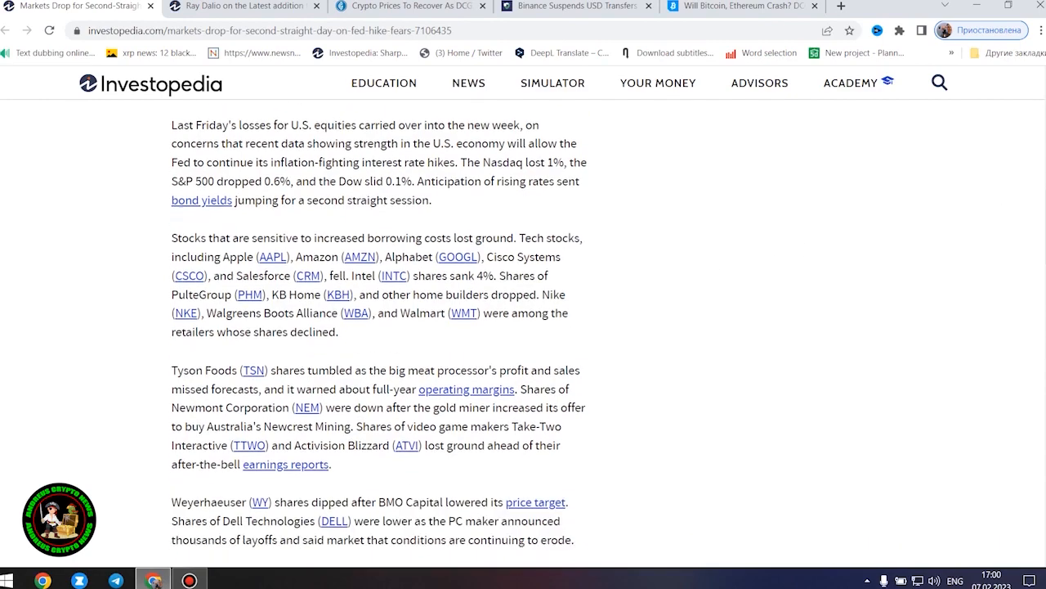
scroll("down", 3)
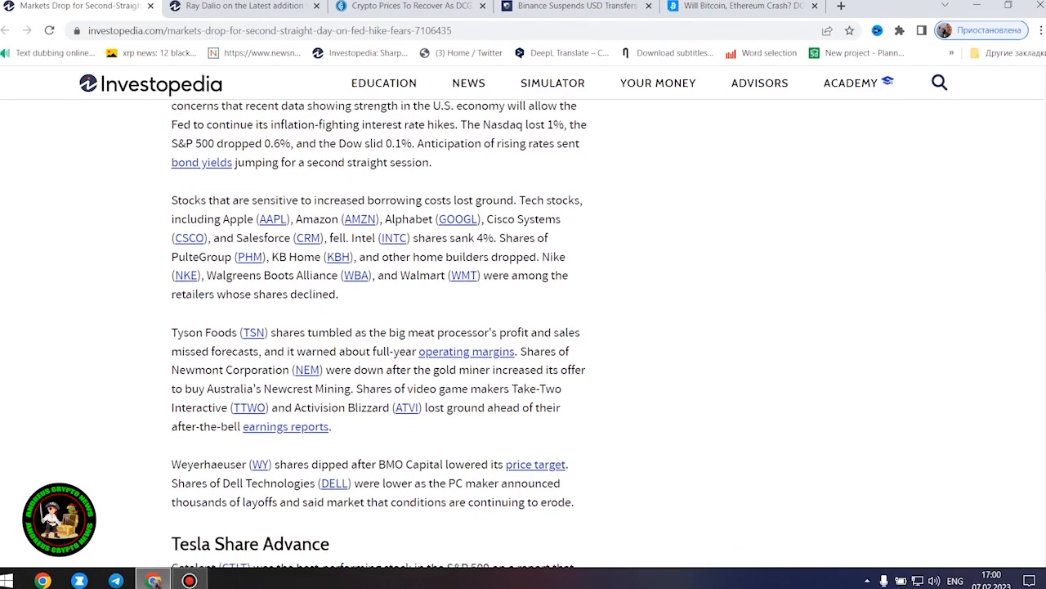
scroll("down", 3)
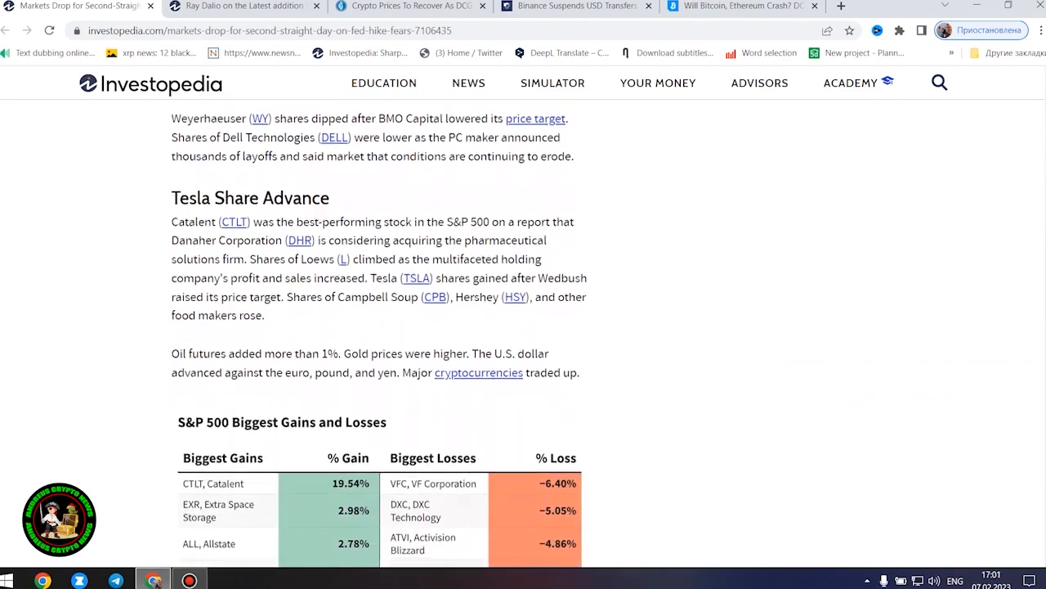
scroll("down", 3)
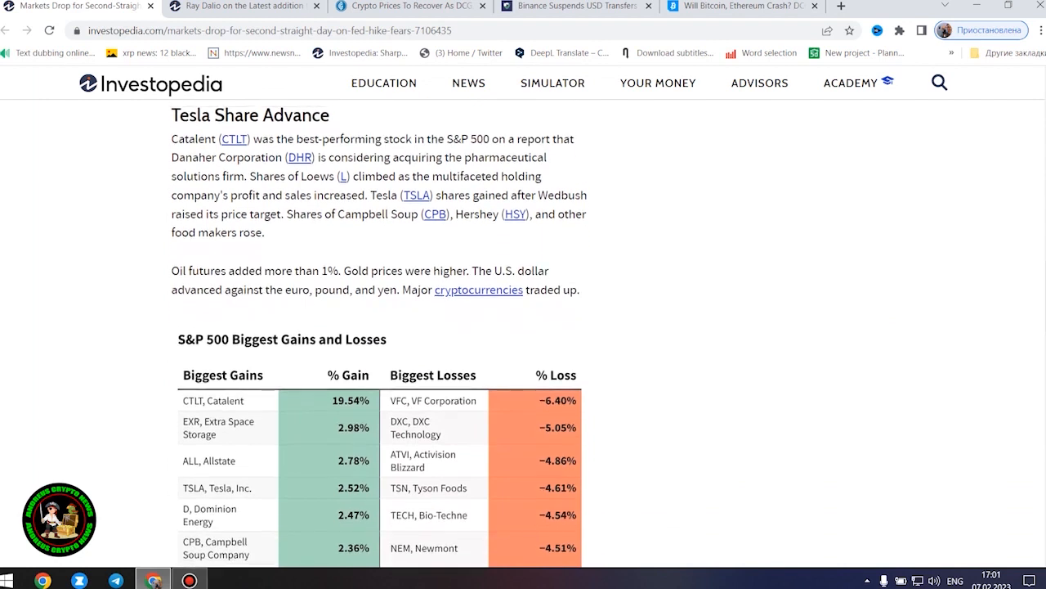
mouse_move(842, 318)
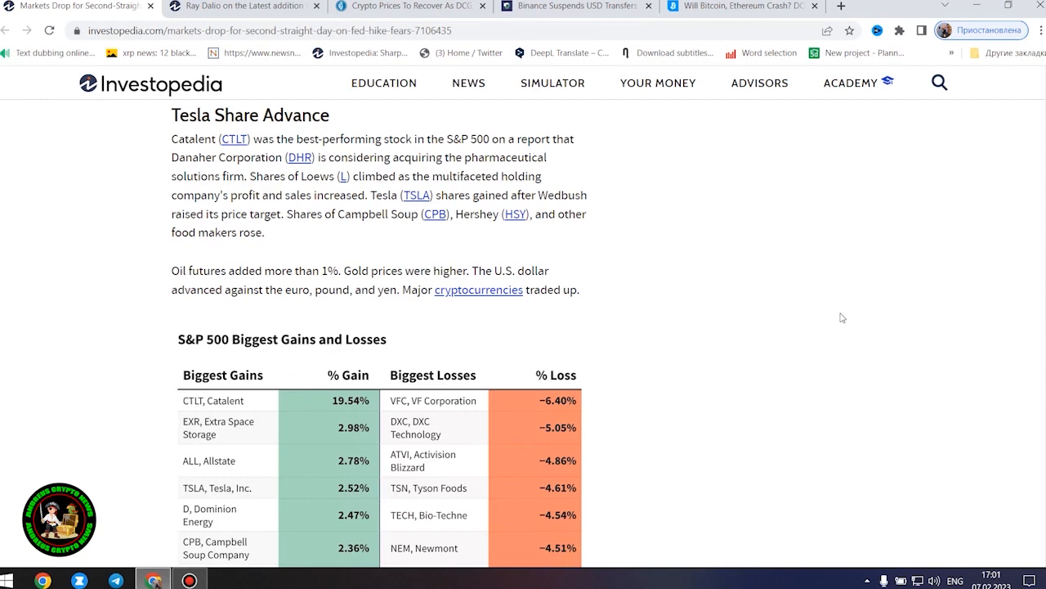
mouse_move(909, 326)
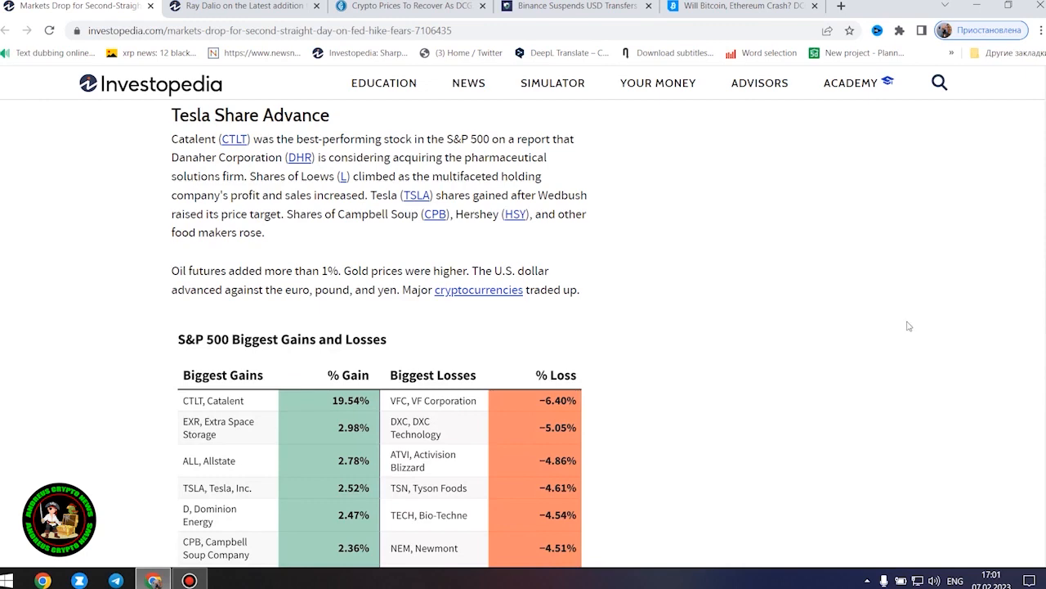
scroll("down", 3)
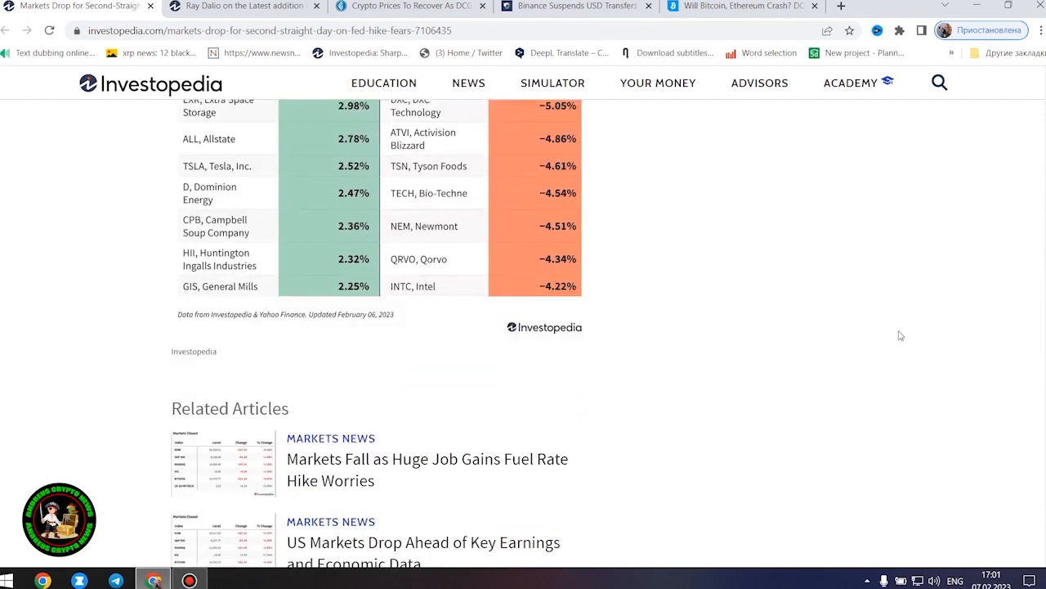
scroll("up", 3)
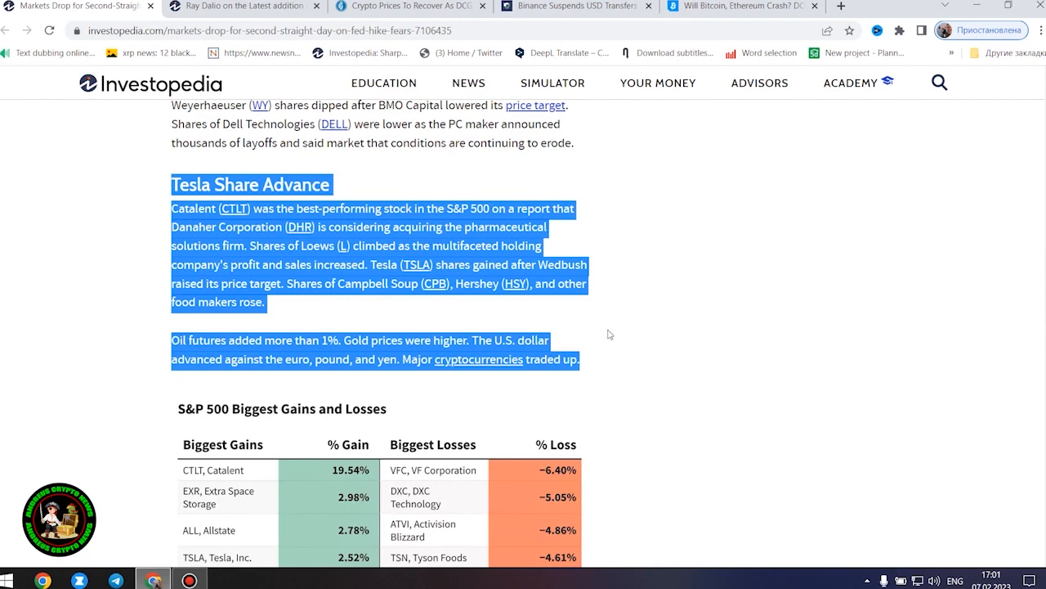
mouse_move(626, 340)
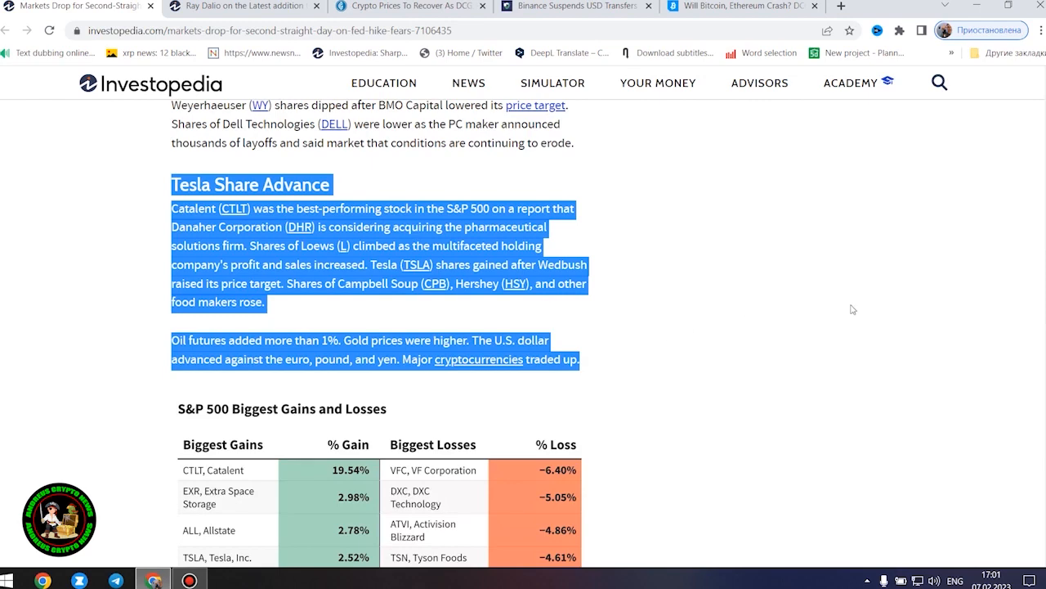
scroll("down", 3)
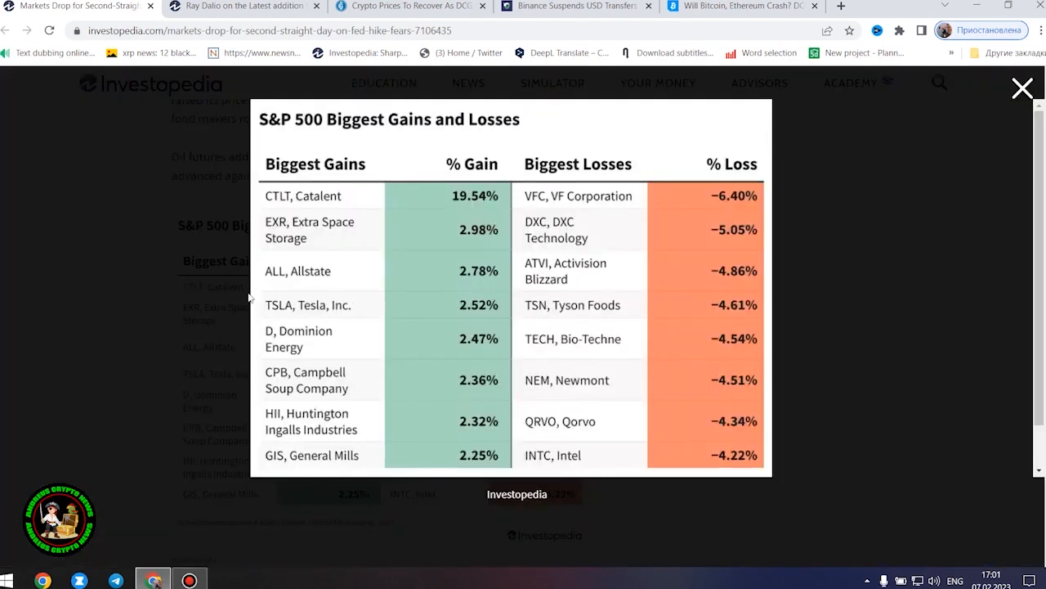
mouse_move(659, 308)
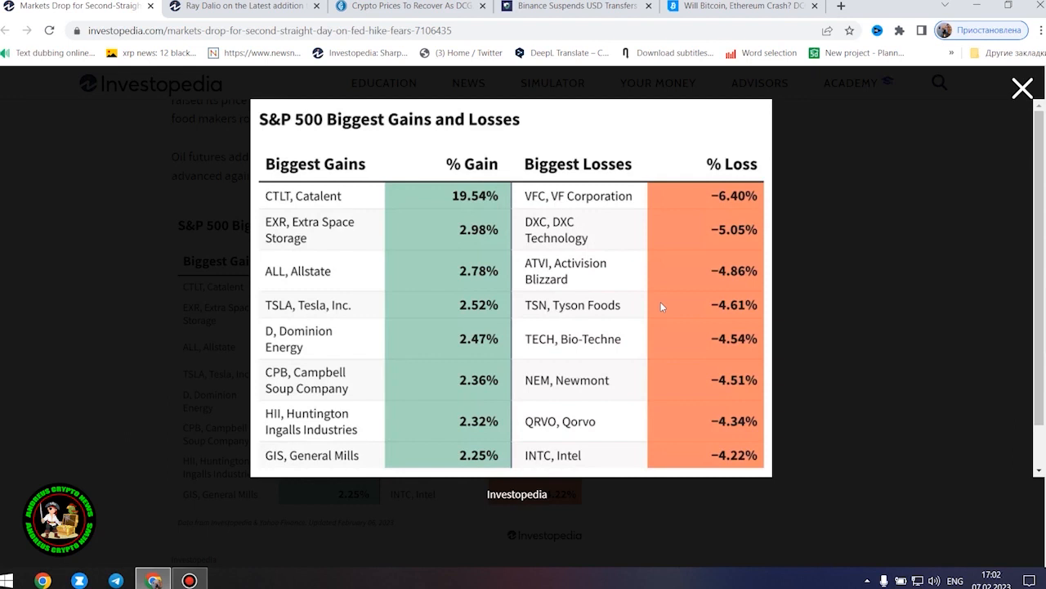
- Close the enlarged gains and losses table and scroll back through the article to it
left_click(1023, 88)
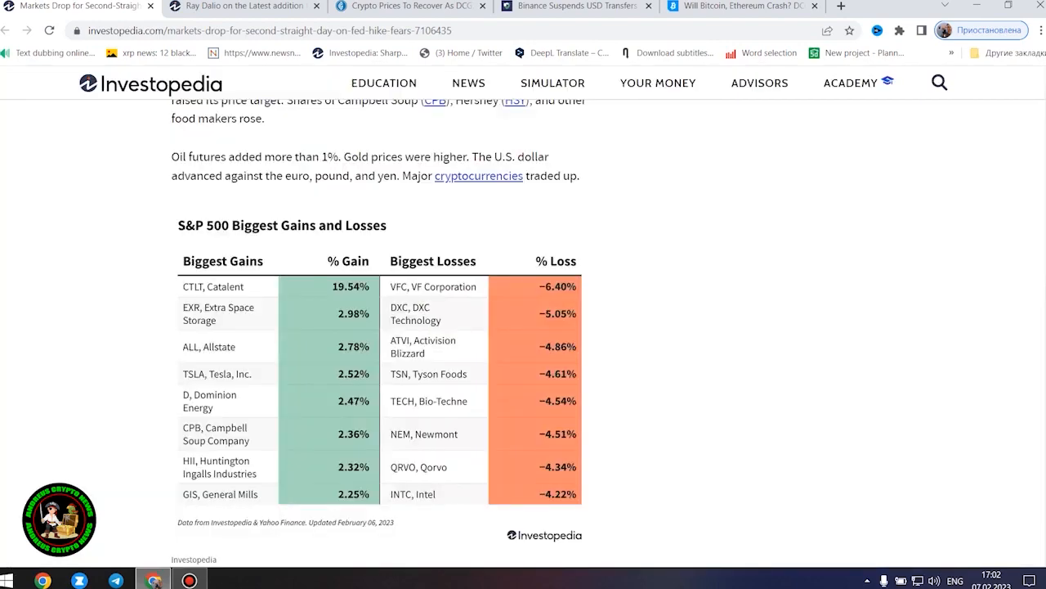
scroll("down", 3)
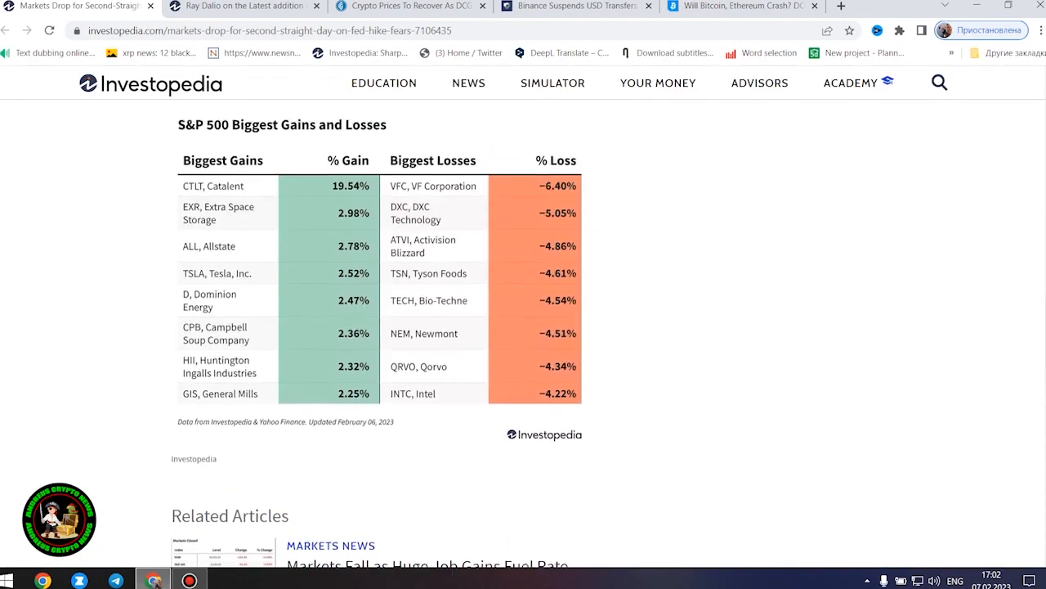
scroll("up", 3)
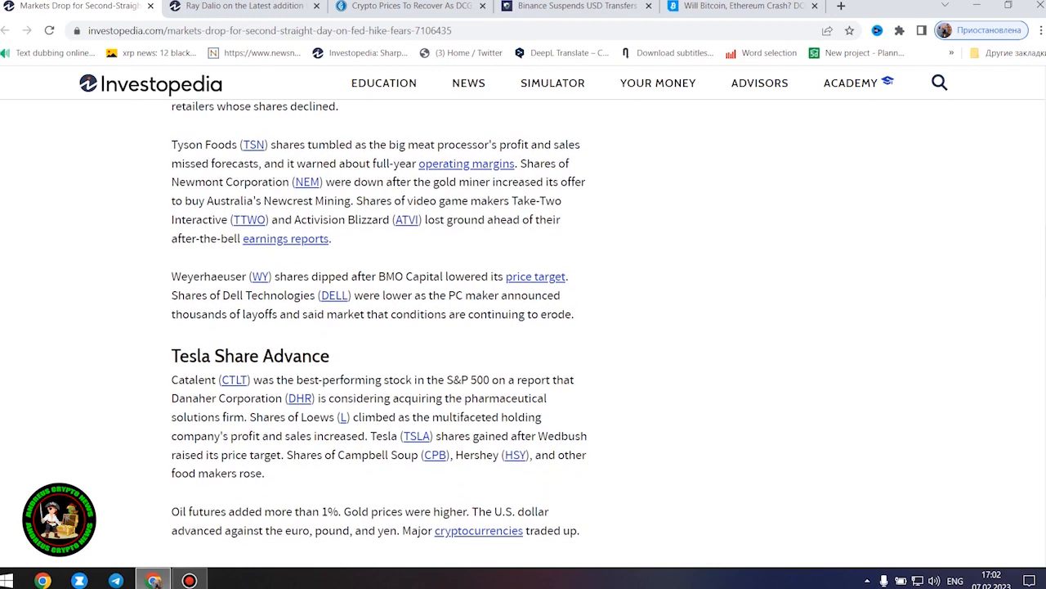
mouse_move(828, 317)
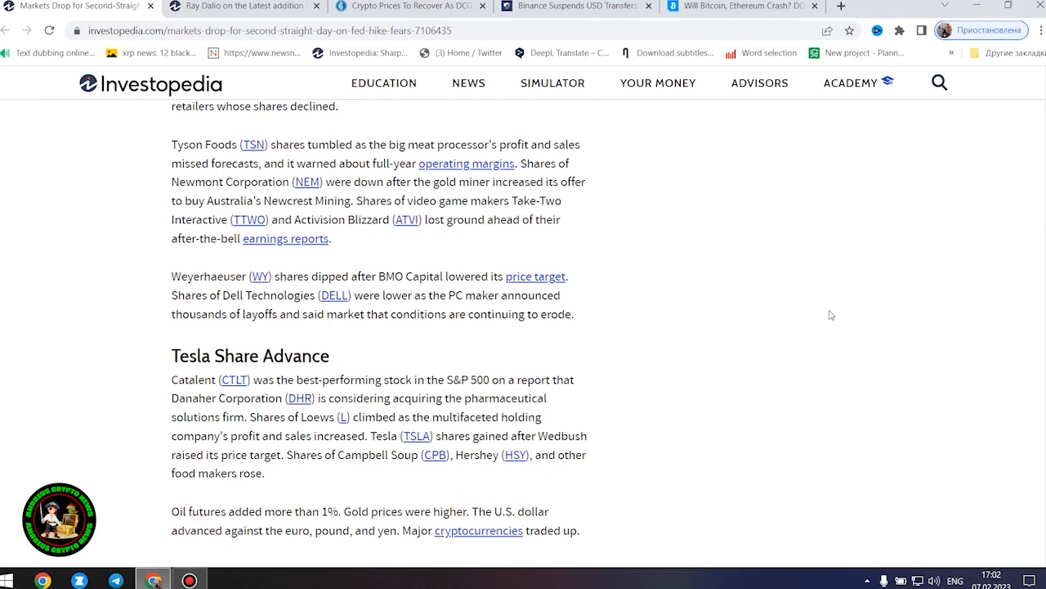
mouse_move(832, 333)
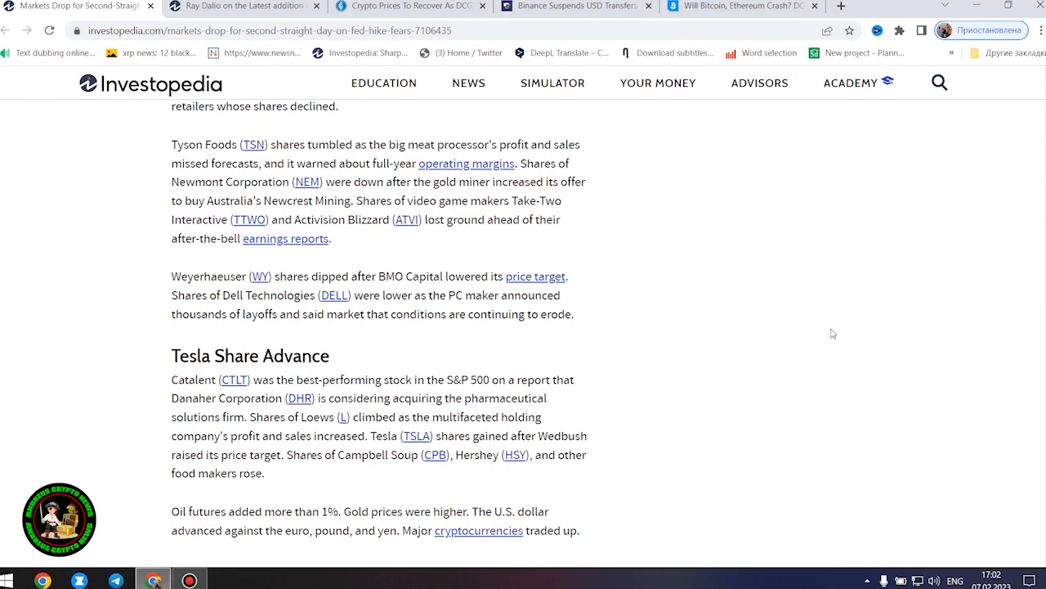
scroll("up", 3)
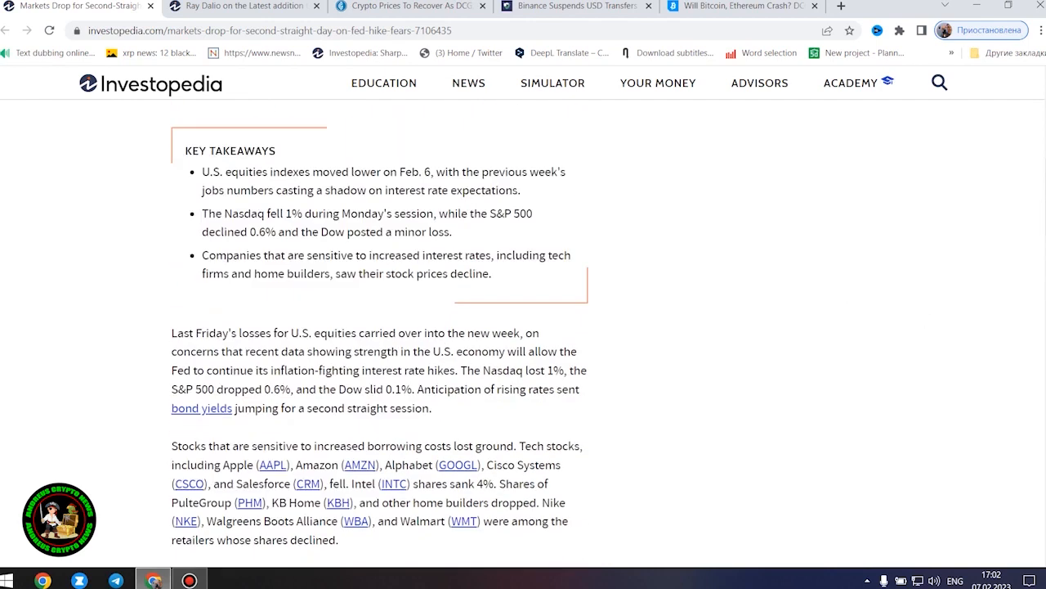
scroll("down", 3)
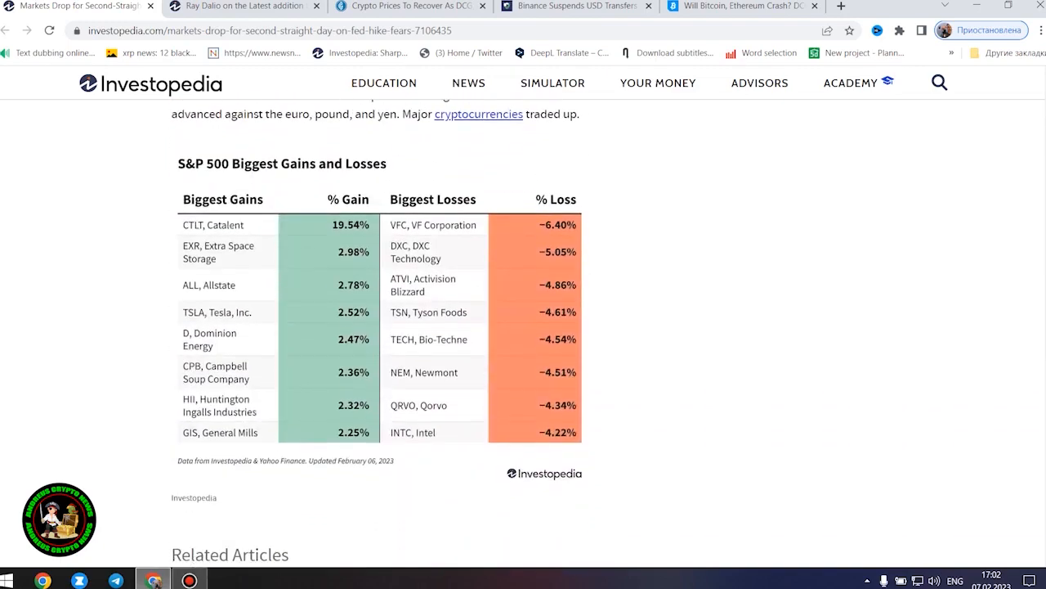
scroll("down", 3)
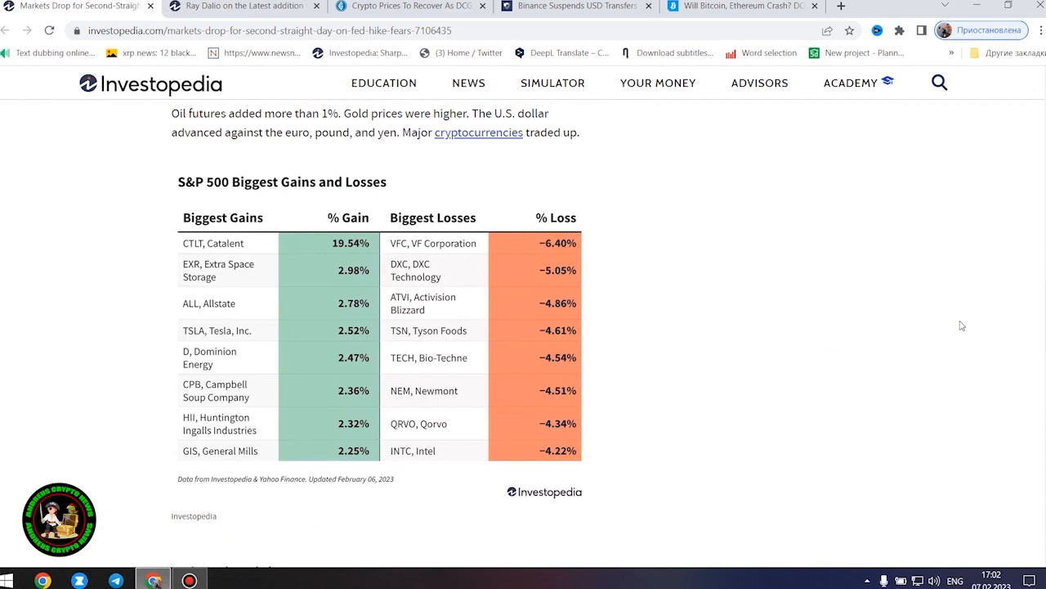
mouse_move(967, 319)
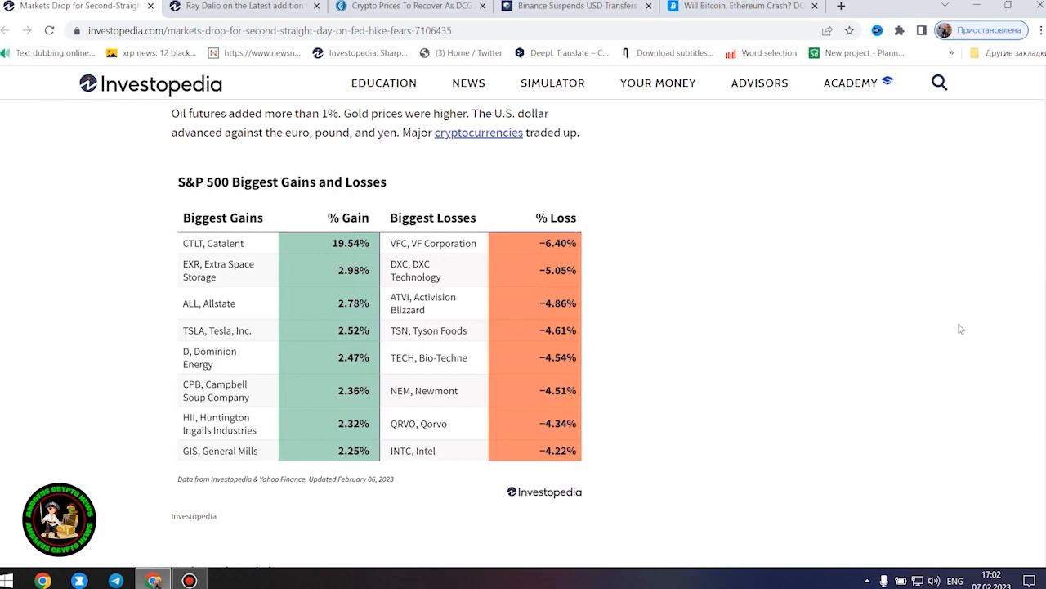
mouse_move(957, 328)
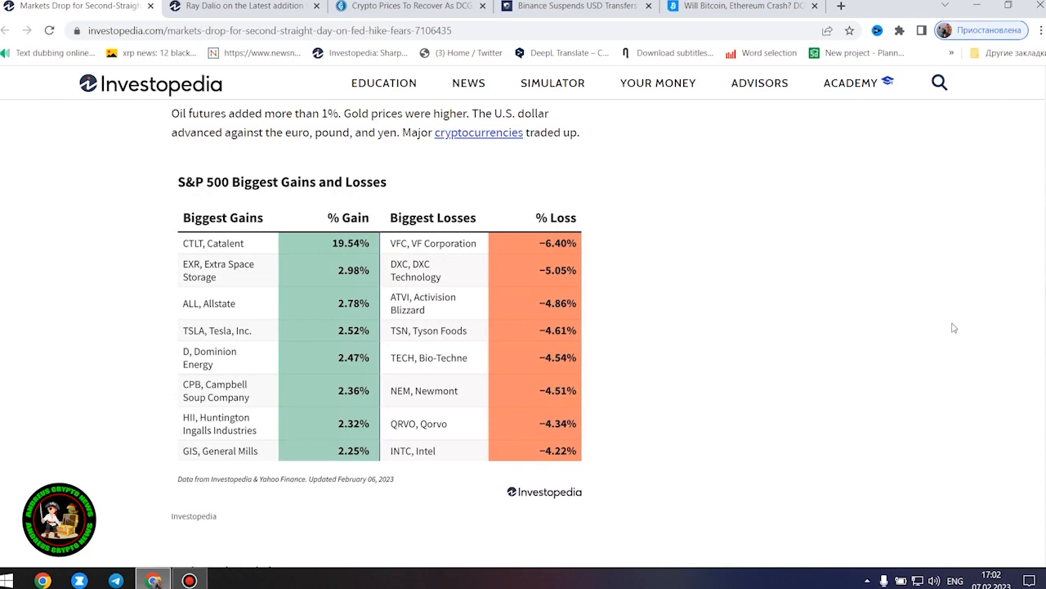
mouse_move(913, 346)
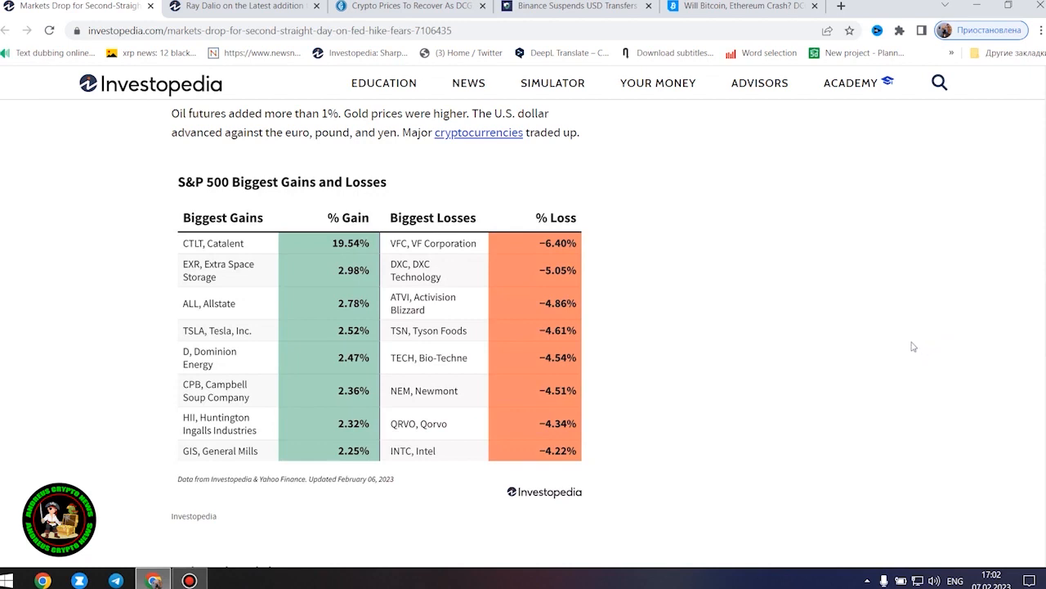
scroll("down", 3)
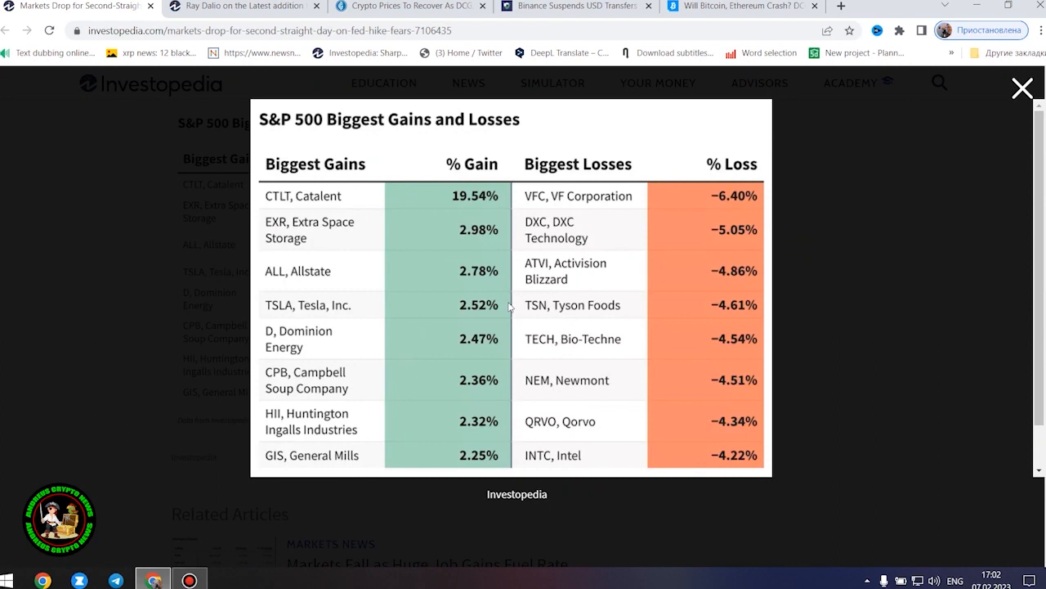
mouse_move(372, 191)
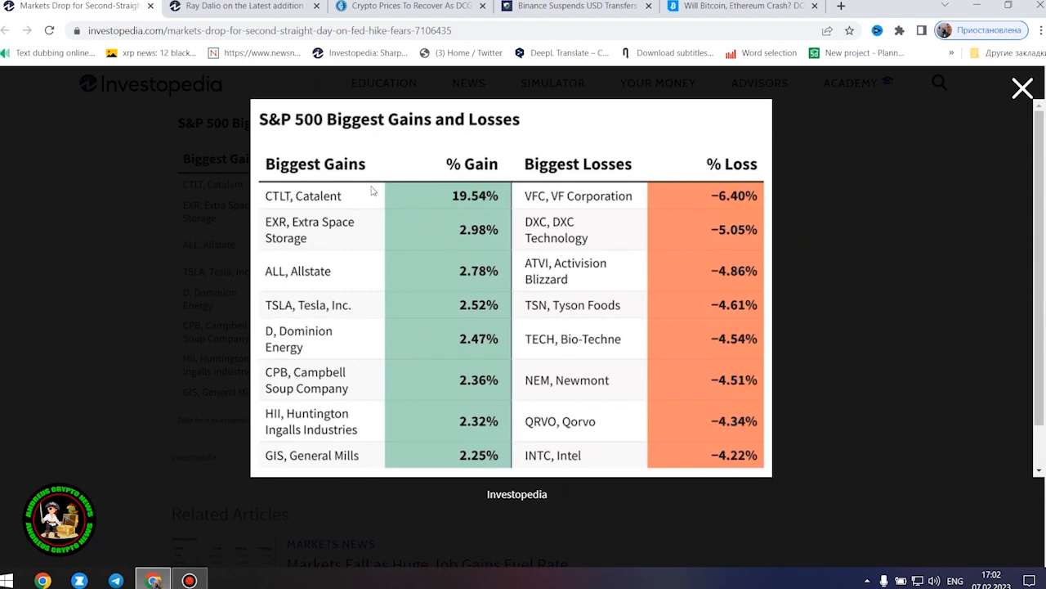
mouse_move(373, 202)
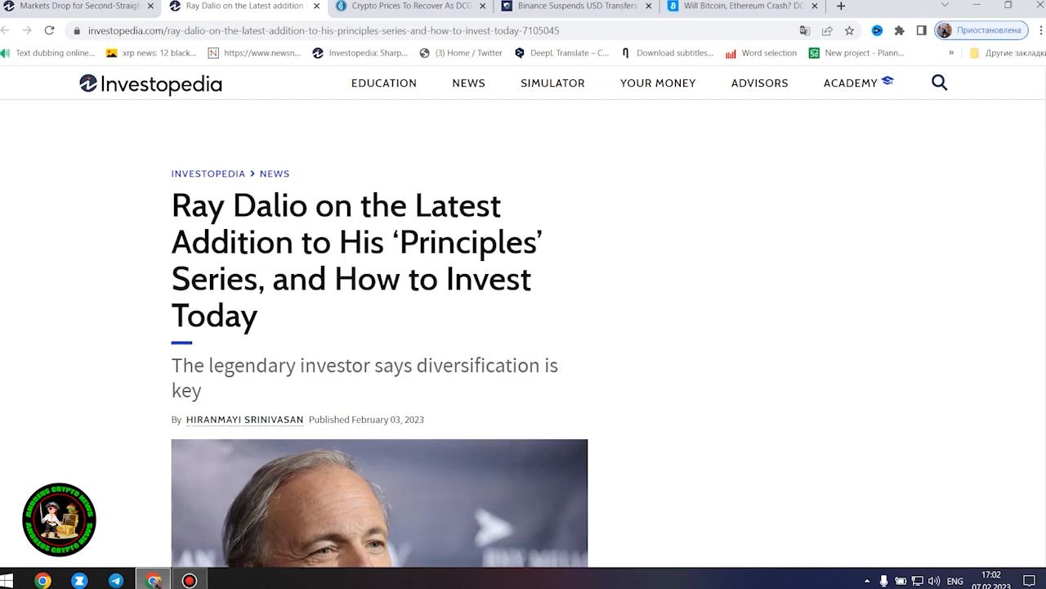
- Scroll the Ray Dalio article from its headline down to the Key Takeaways box
scroll("down", 3)
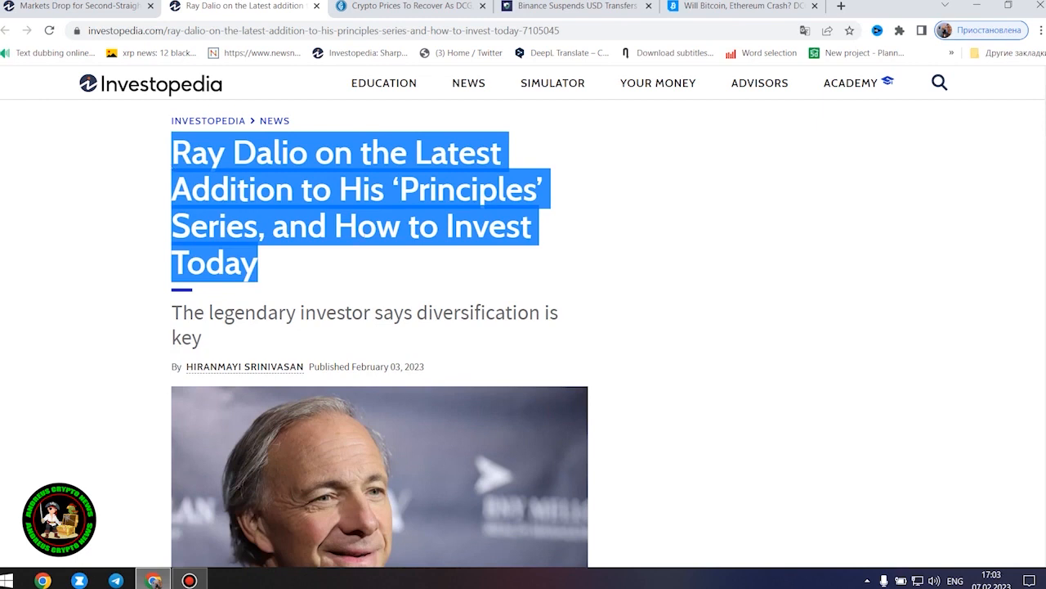
mouse_move(707, 277)
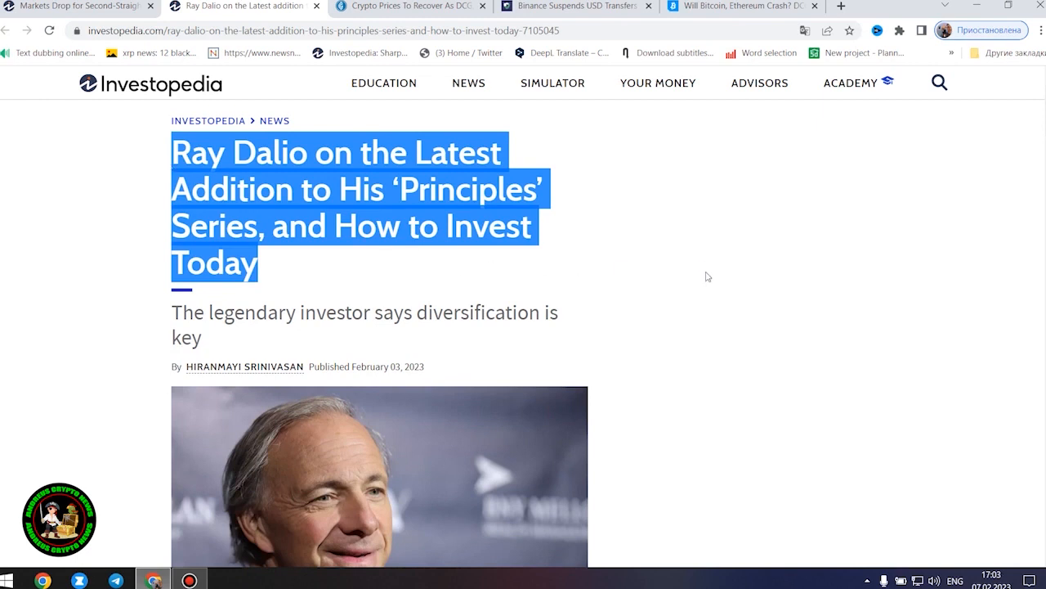
mouse_move(946, 247)
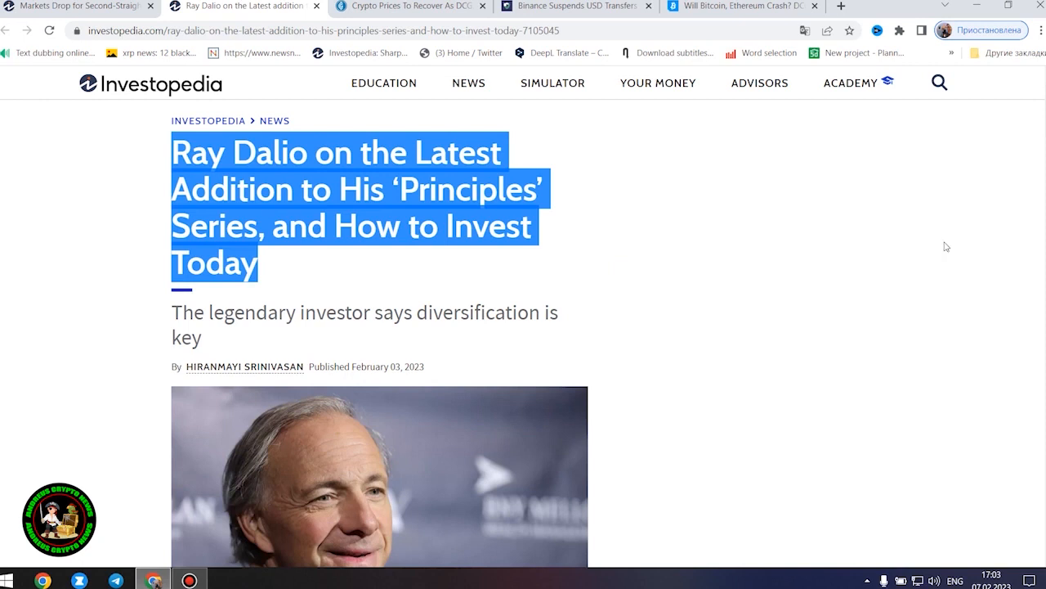
scroll("down", 3)
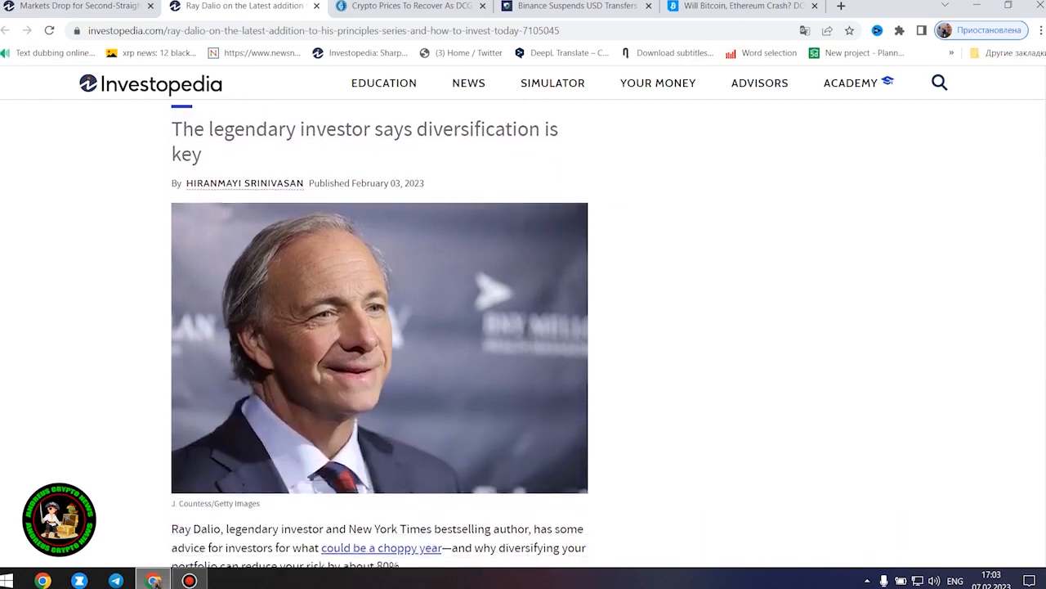
mouse_move(227, 162)
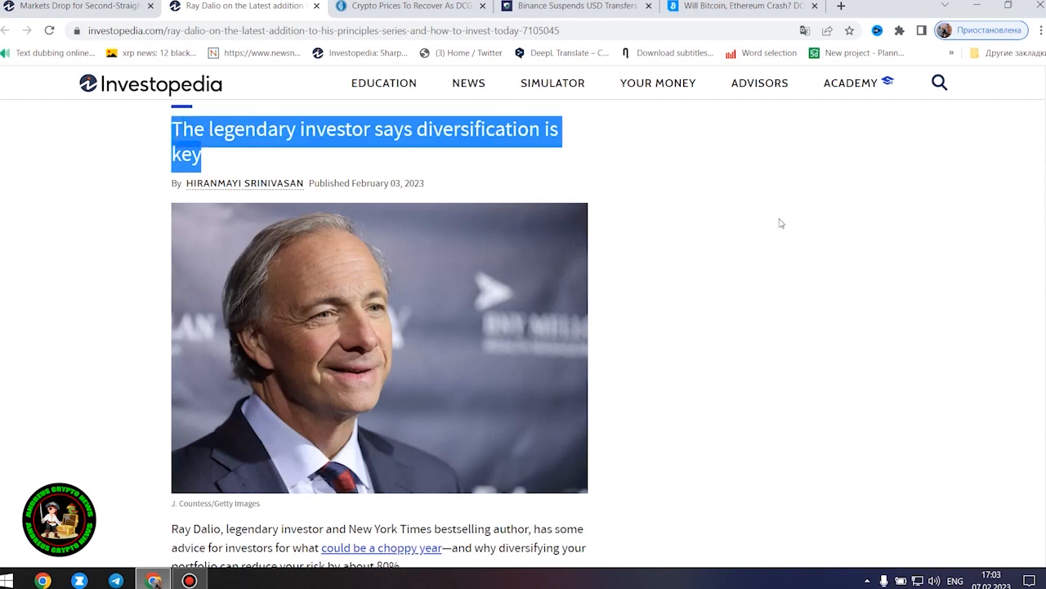
mouse_move(784, 249)
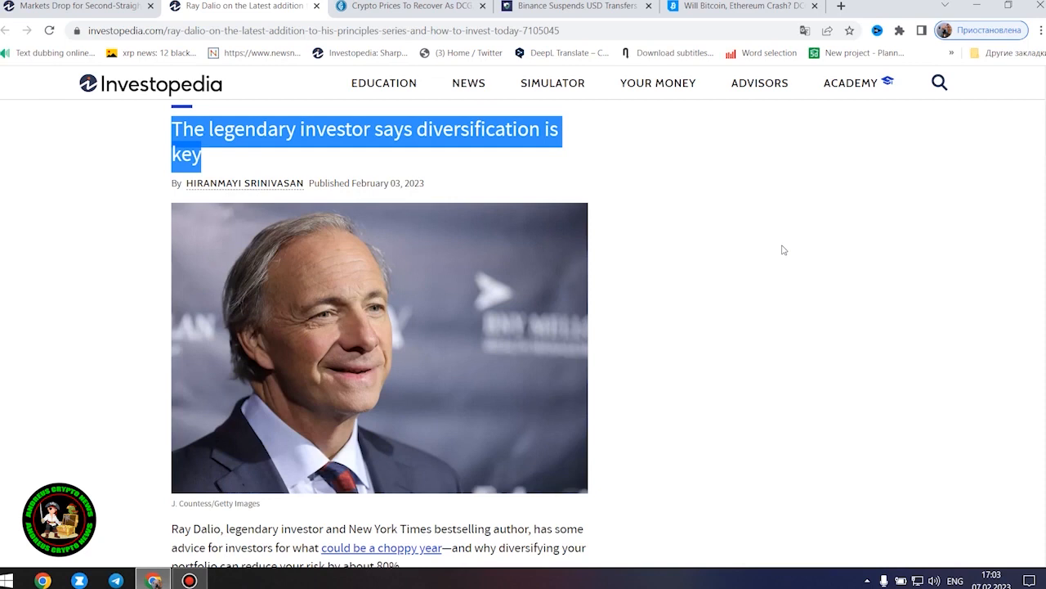
mouse_move(779, 260)
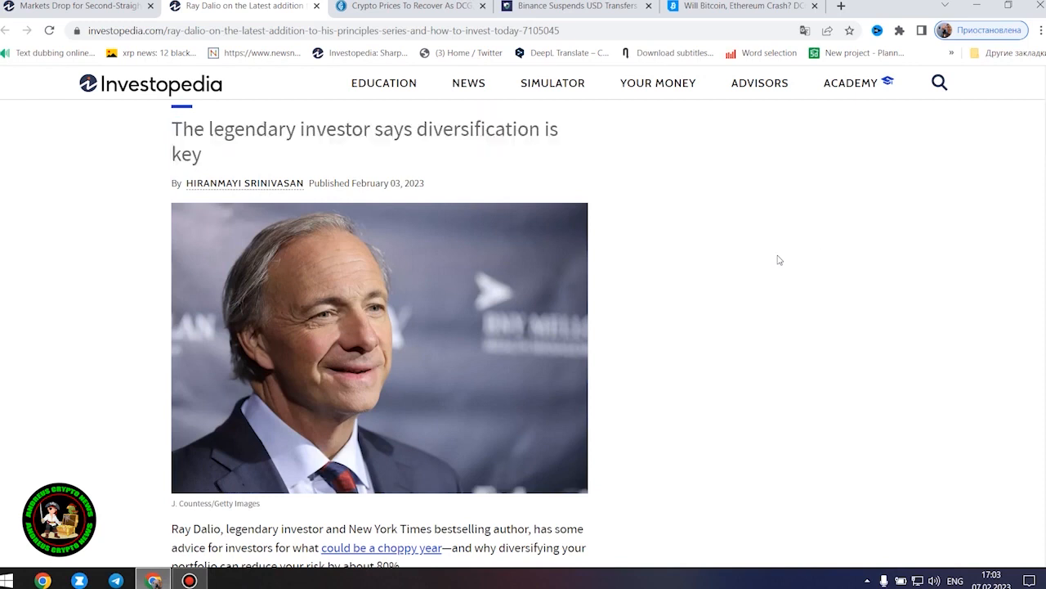
scroll("down", 3)
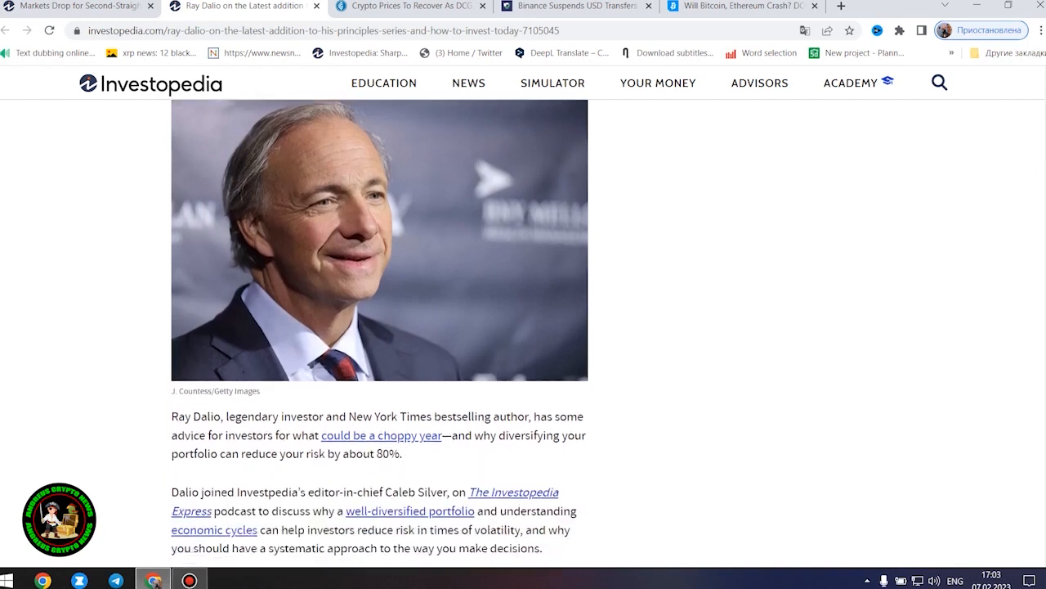
scroll("down", 3)
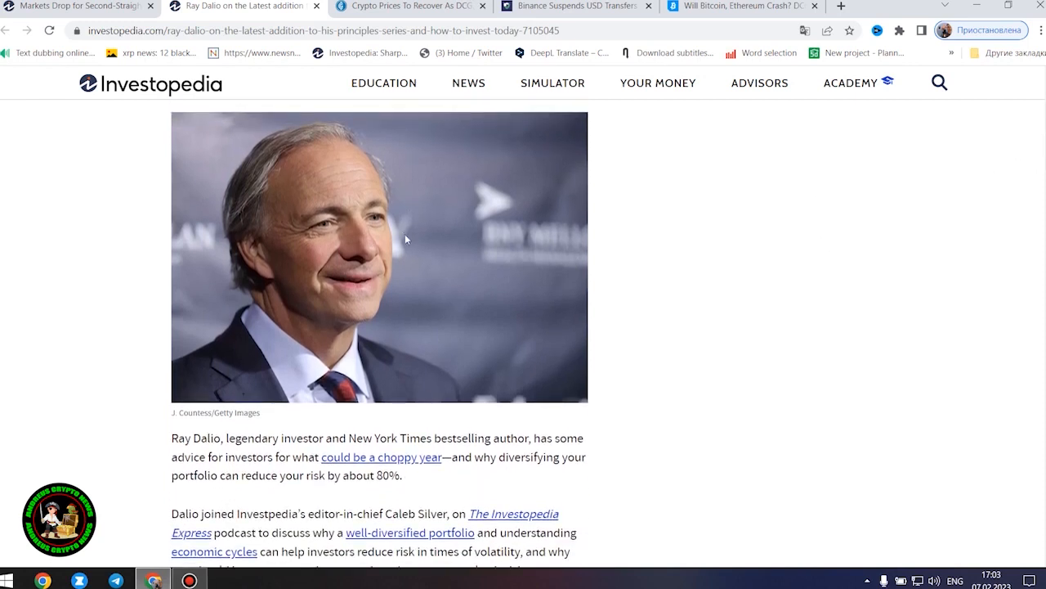
scroll("down", 3)
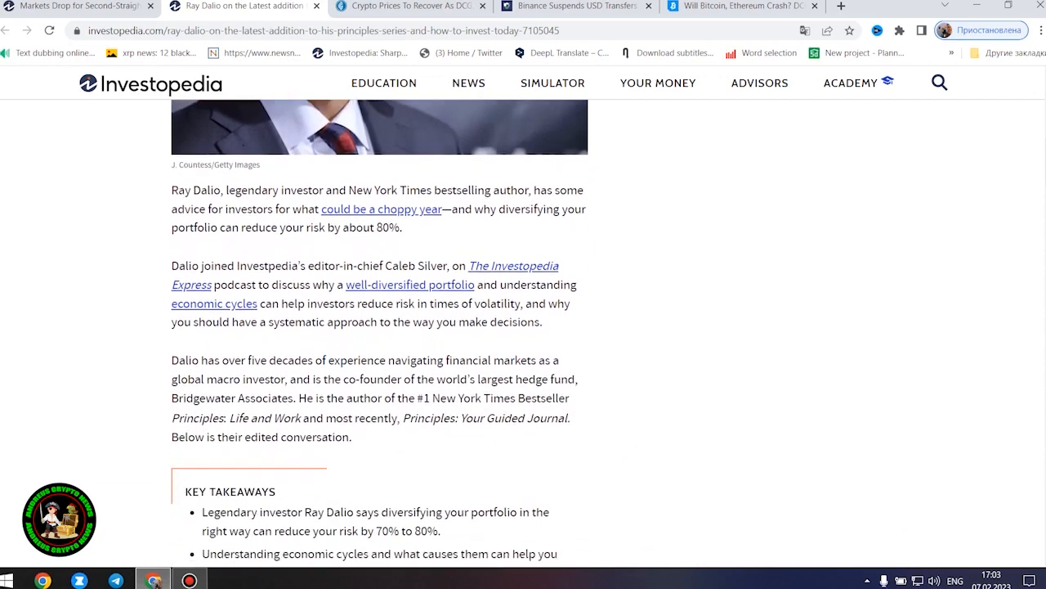
scroll("down", 3)
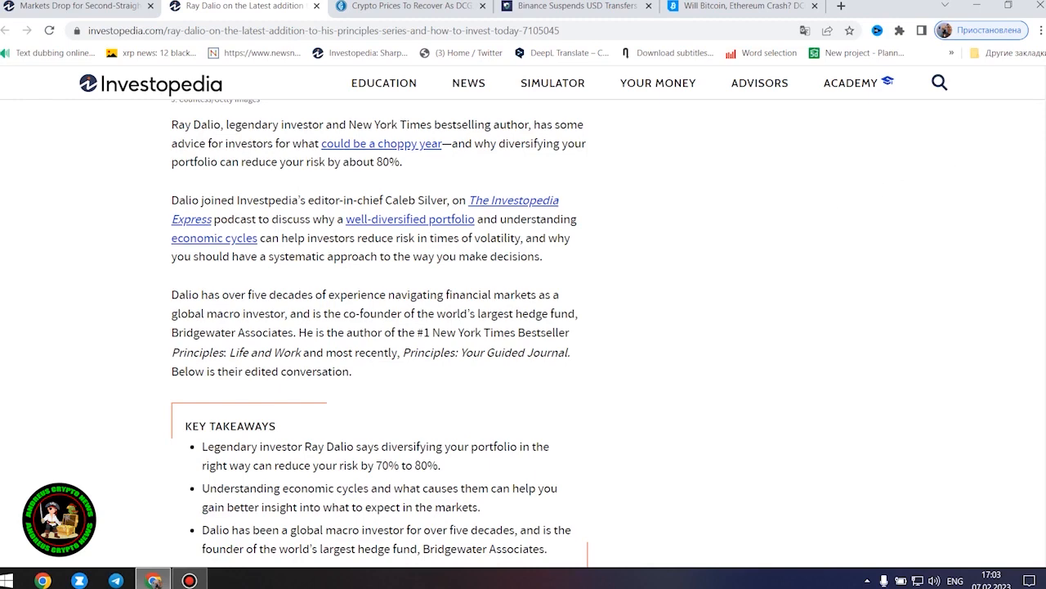
- Scroll the Dalio interview down to 'Understanding History and Economic Cycles' on debt cycles
scroll("down", 3)
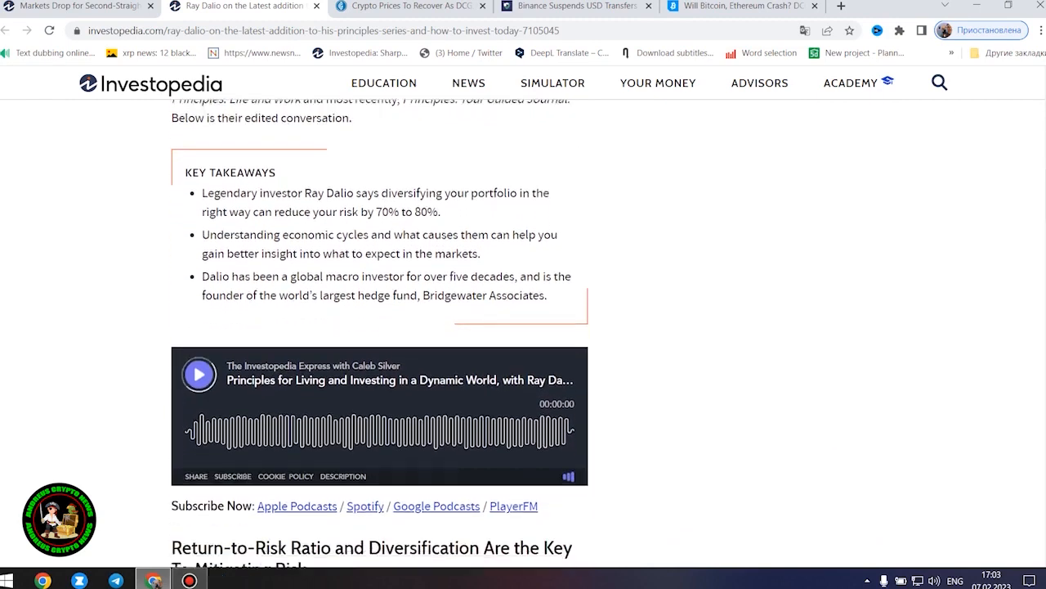
scroll("down", 3)
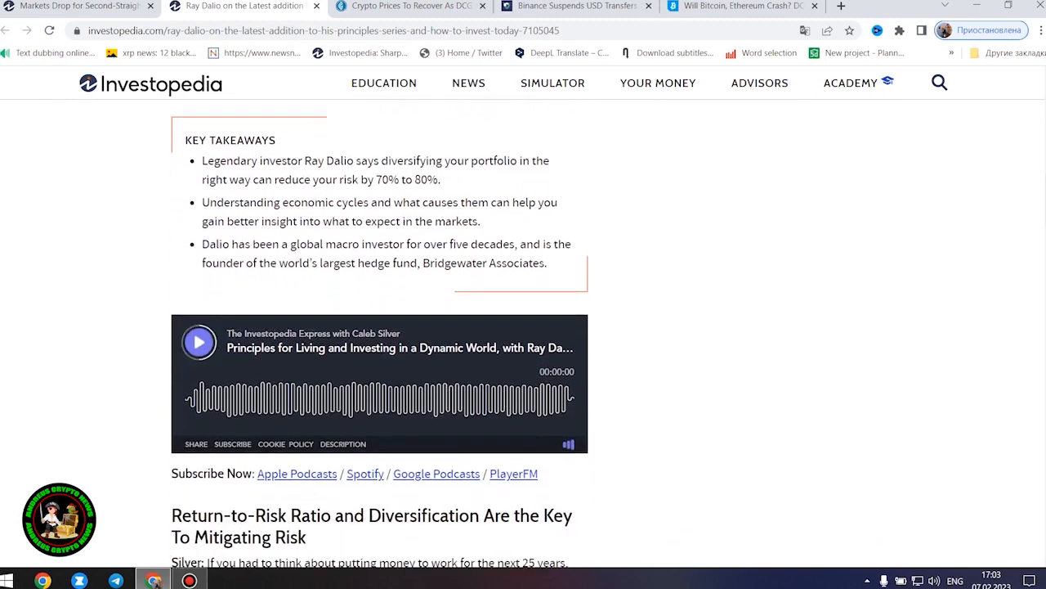
scroll("down", 3)
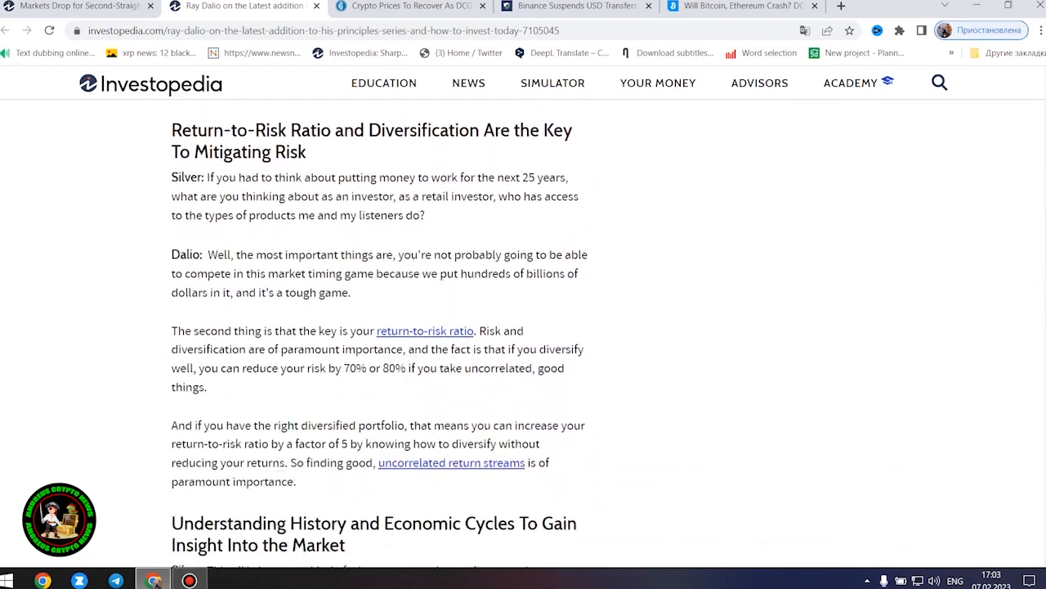
scroll("down", 3)
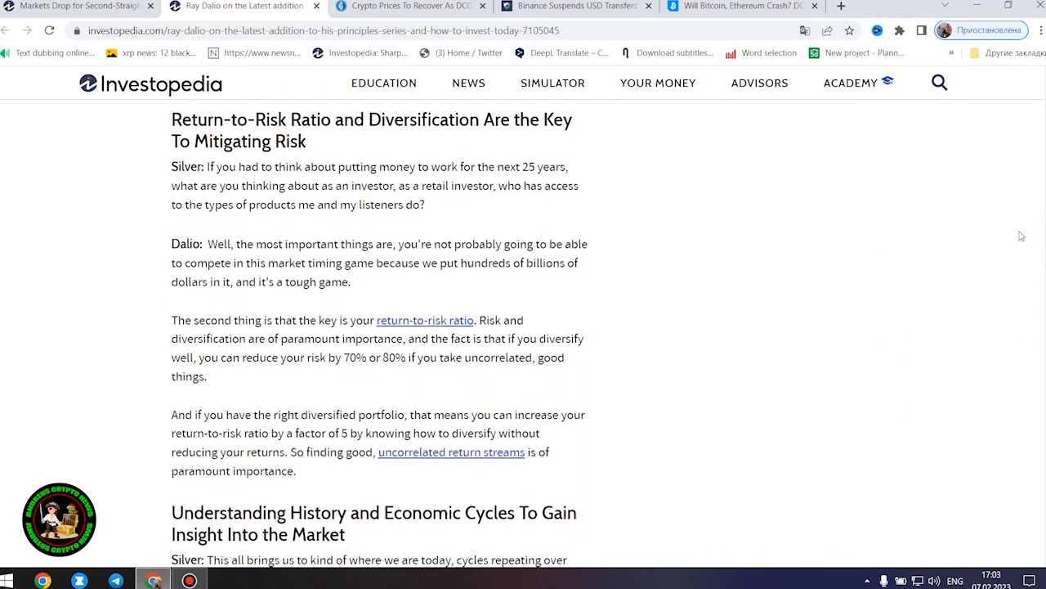
mouse_move(894, 233)
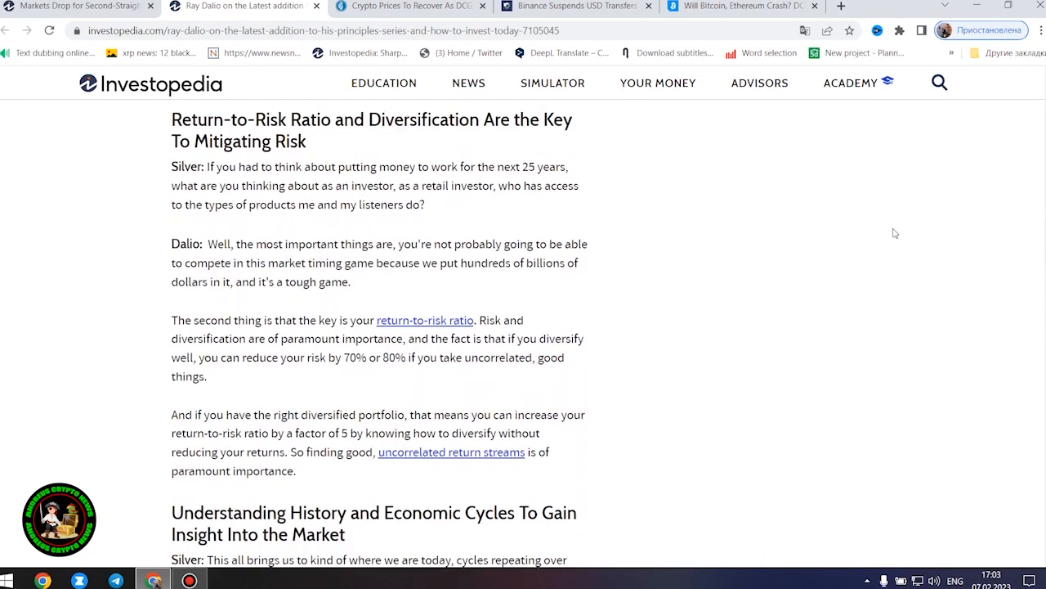
mouse_move(972, 239)
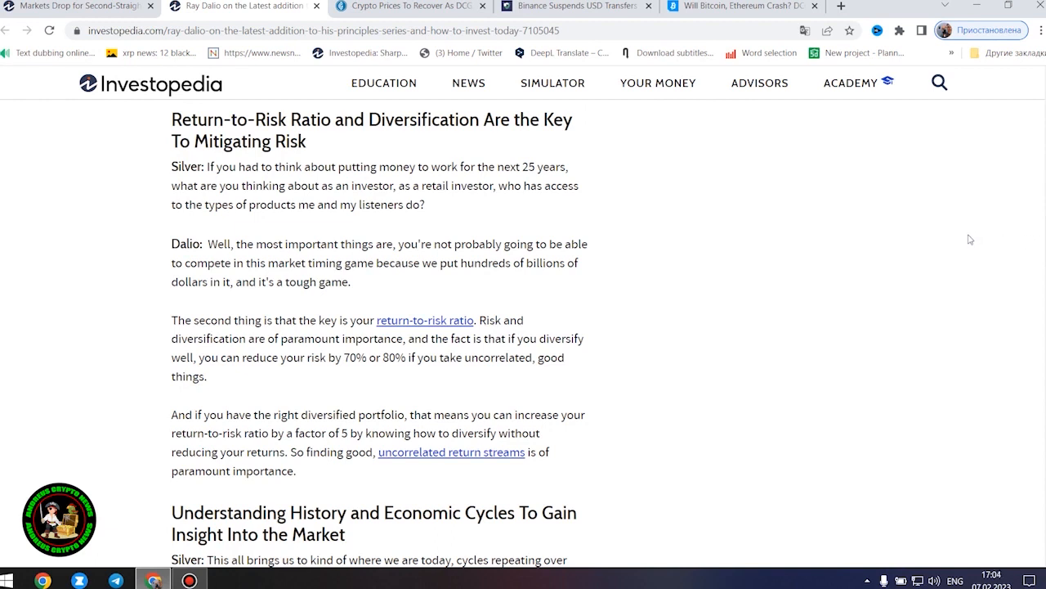
scroll("down", 3)
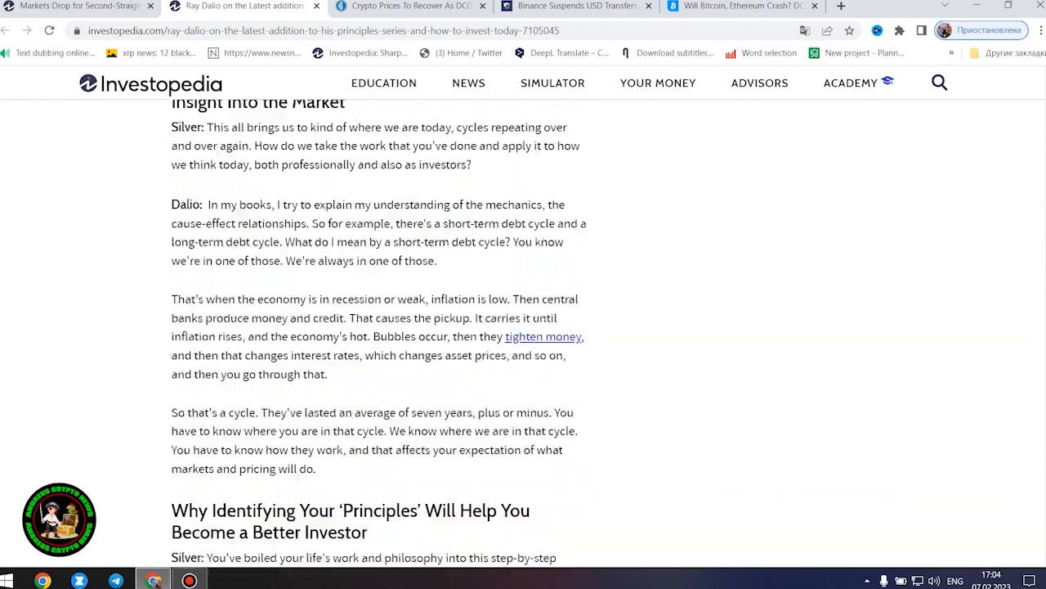
scroll("down", 3)
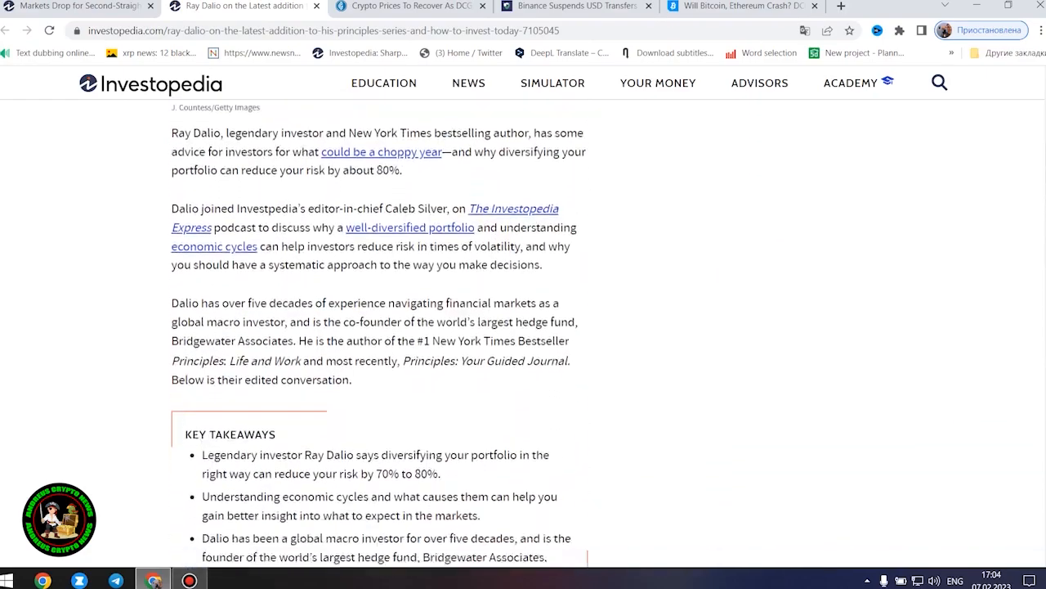
scroll("down", 3)
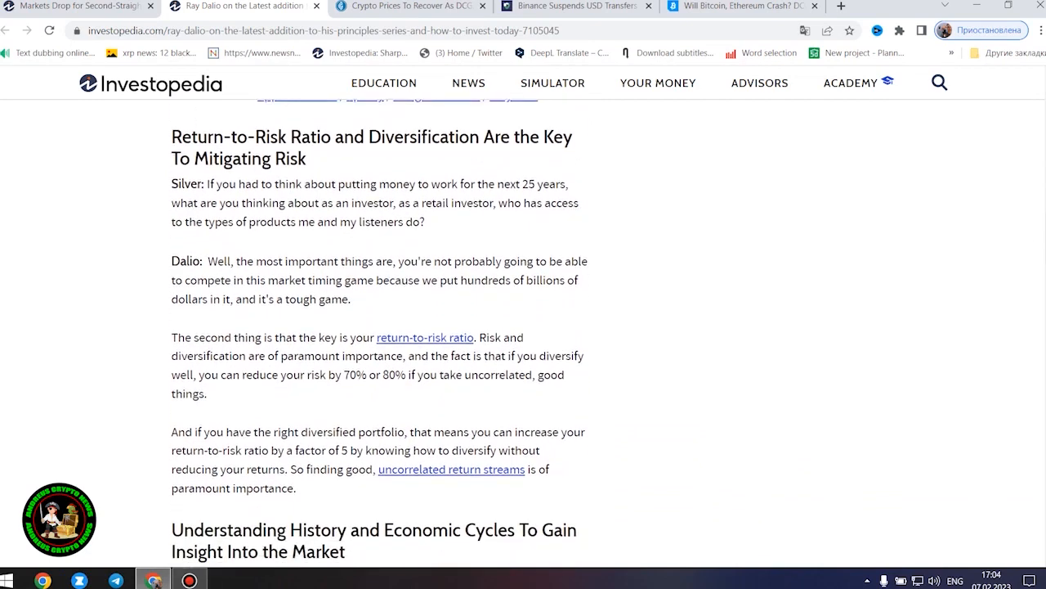
scroll("down", 3)
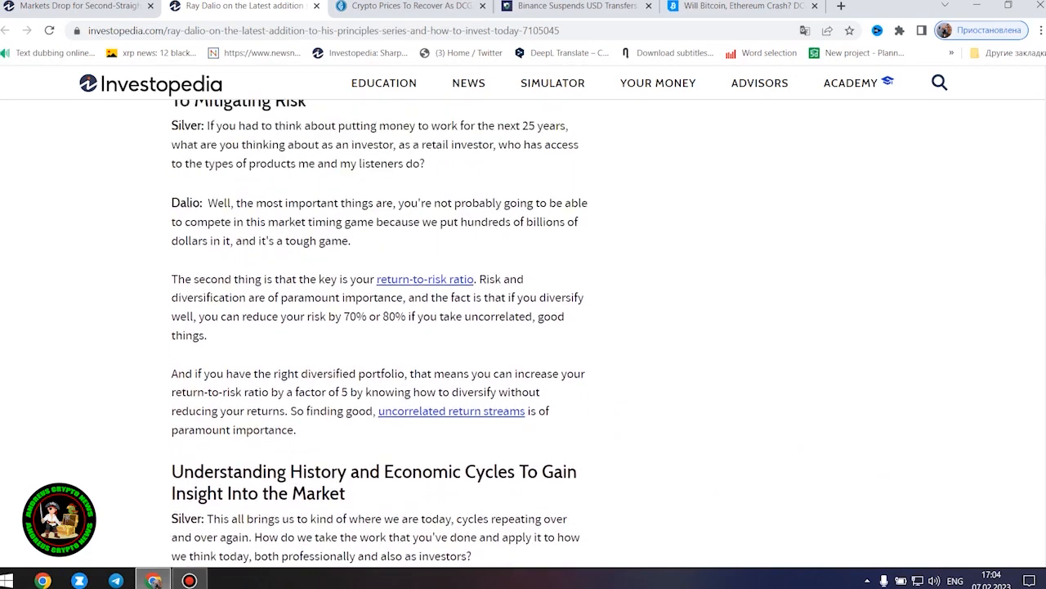
scroll("up", 3)
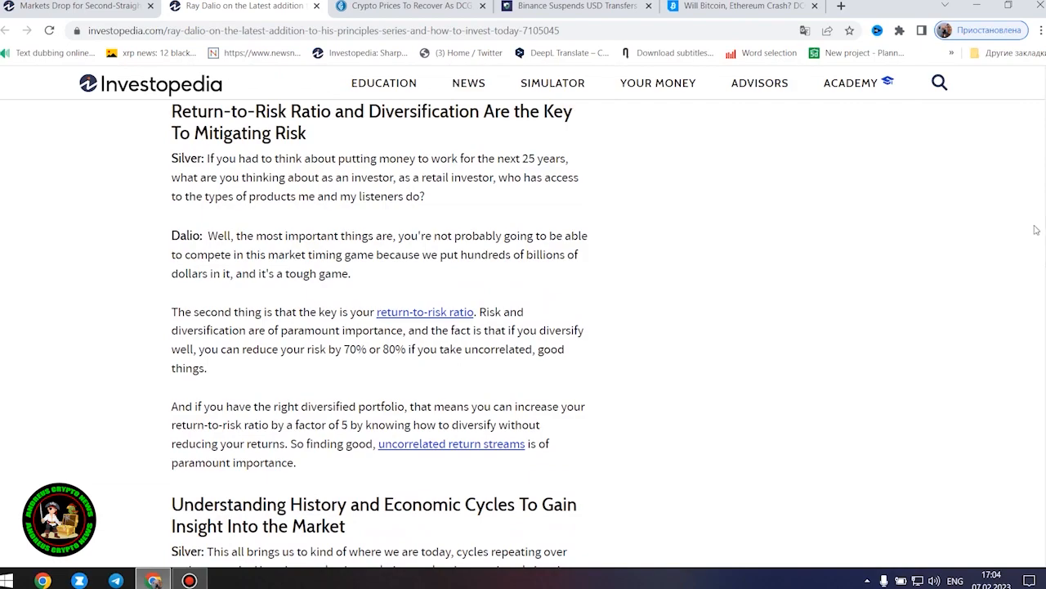
scroll("down", 3)
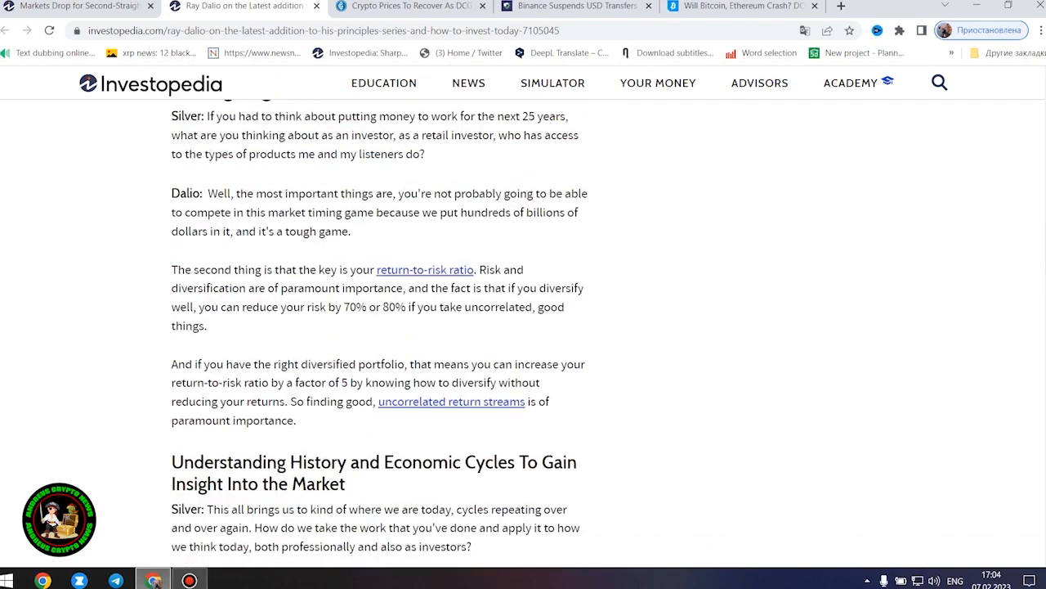
scroll("down", 3)
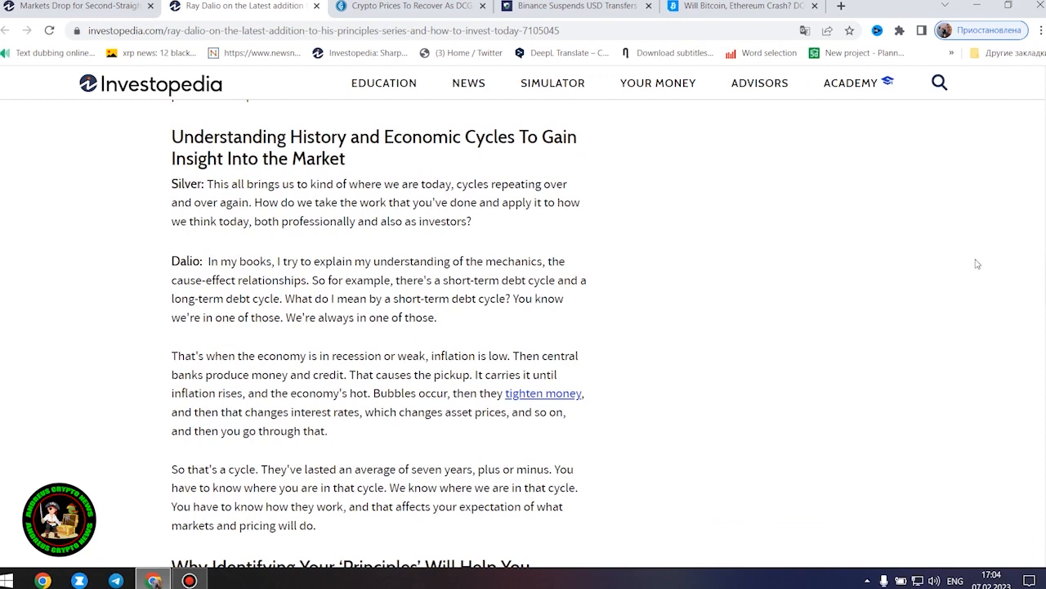
mouse_move(973, 268)
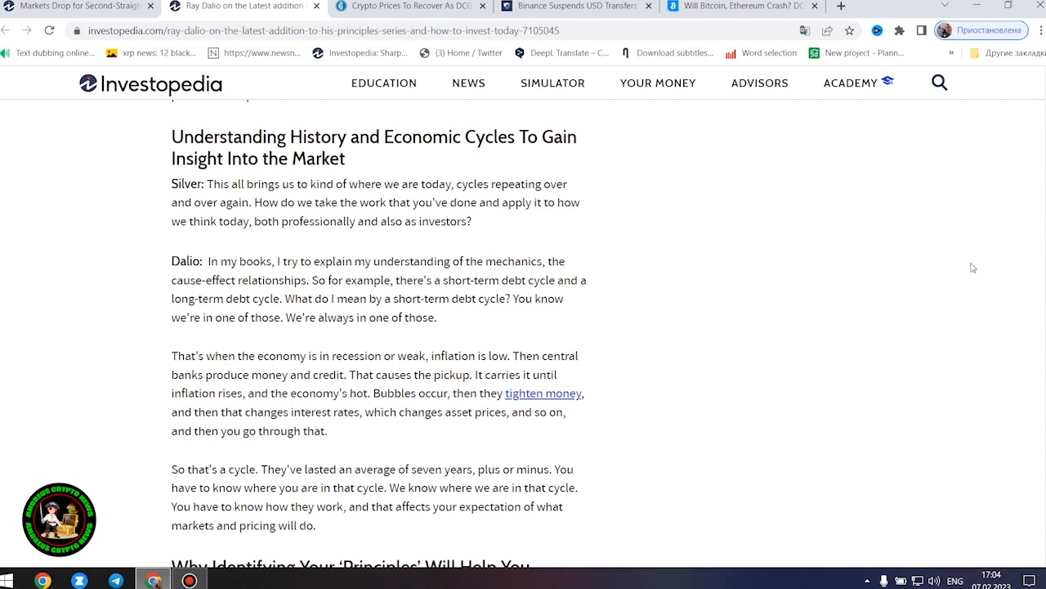
mouse_move(970, 269)
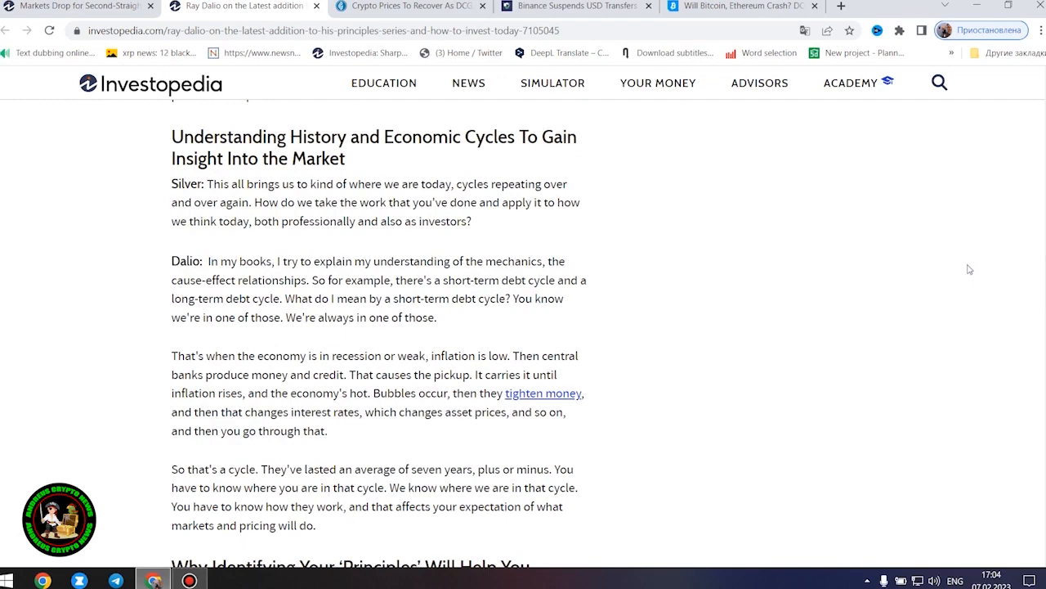
- Scroll past the Principles and Favorite Investing Terms sections to The Bottom Line
scroll("down", 3)
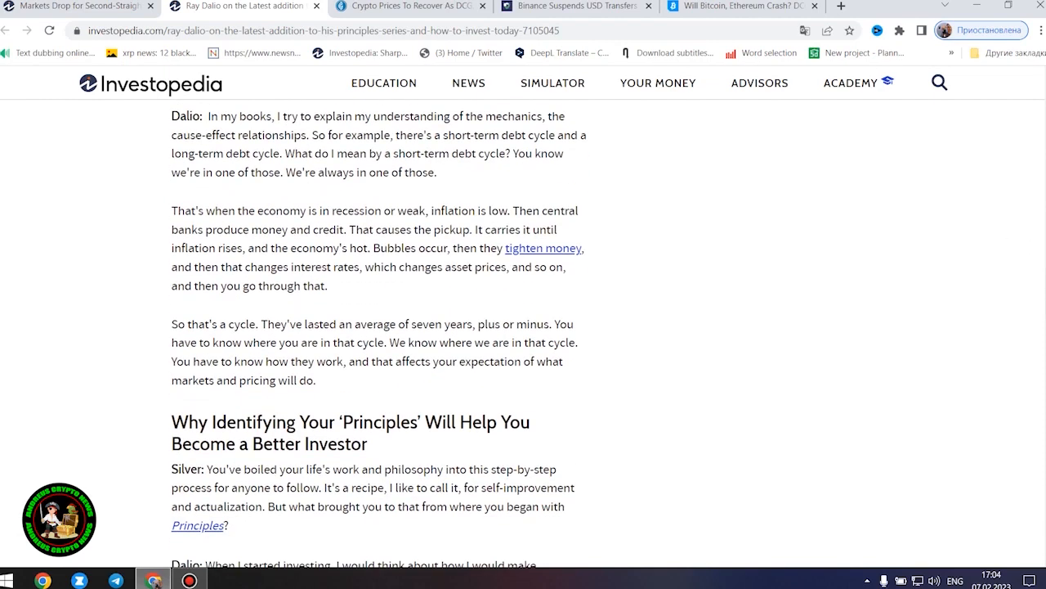
scroll("down", 3)
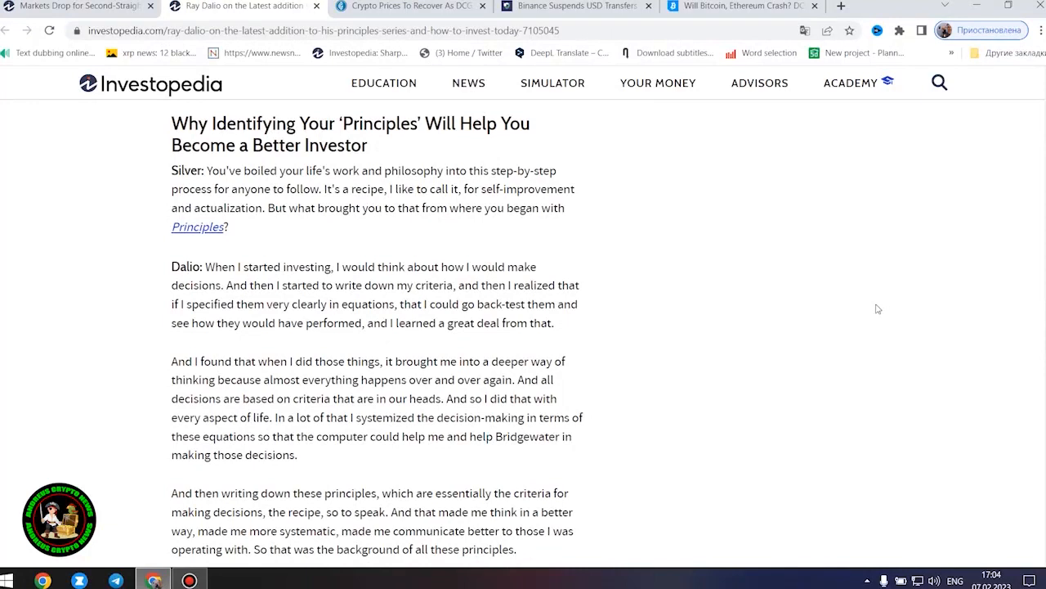
mouse_move(875, 295)
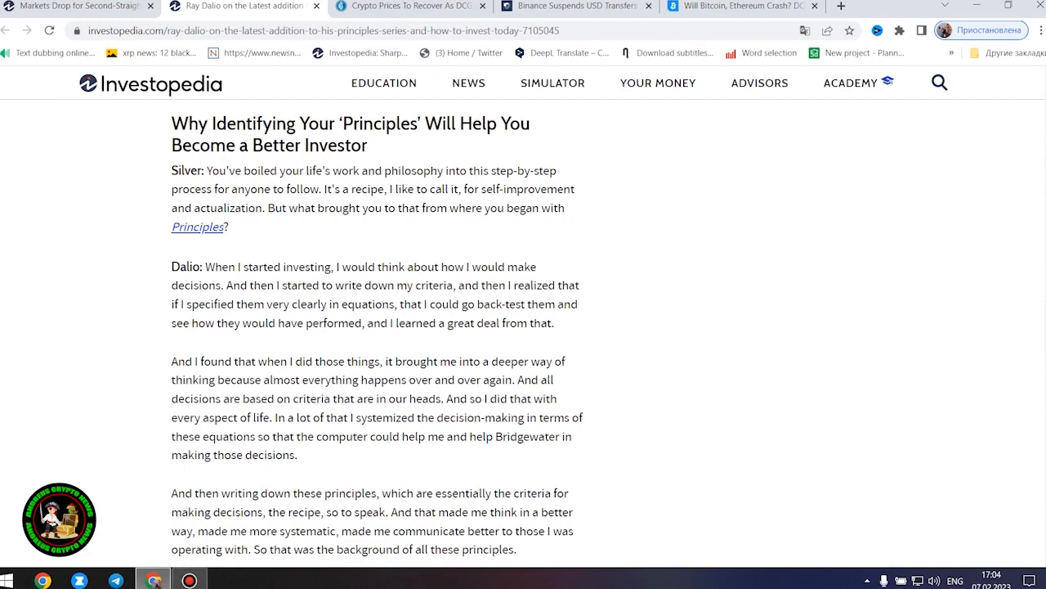
scroll("down", 3)
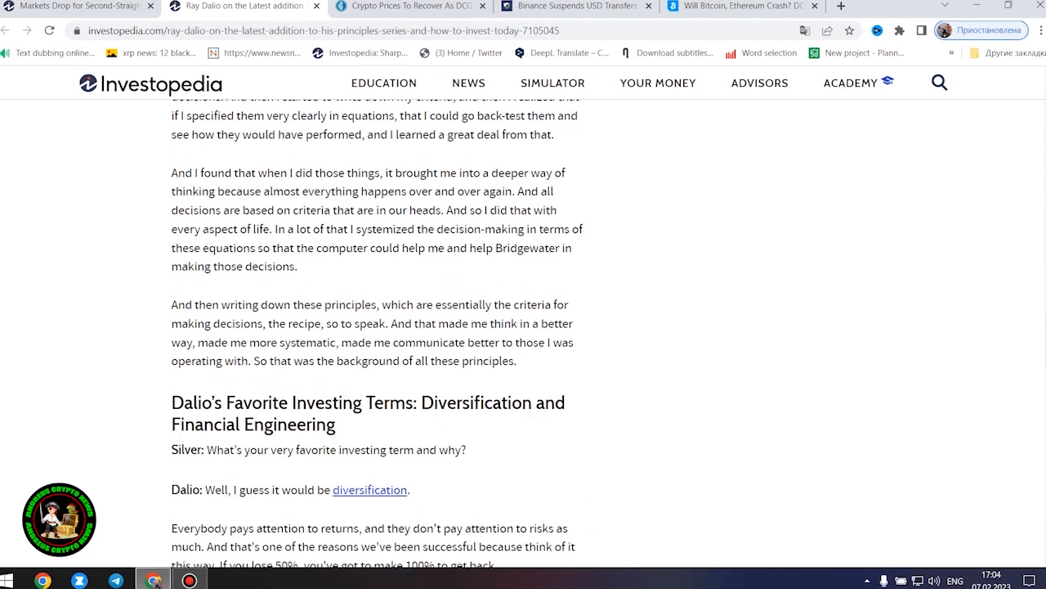
scroll("down", 3)
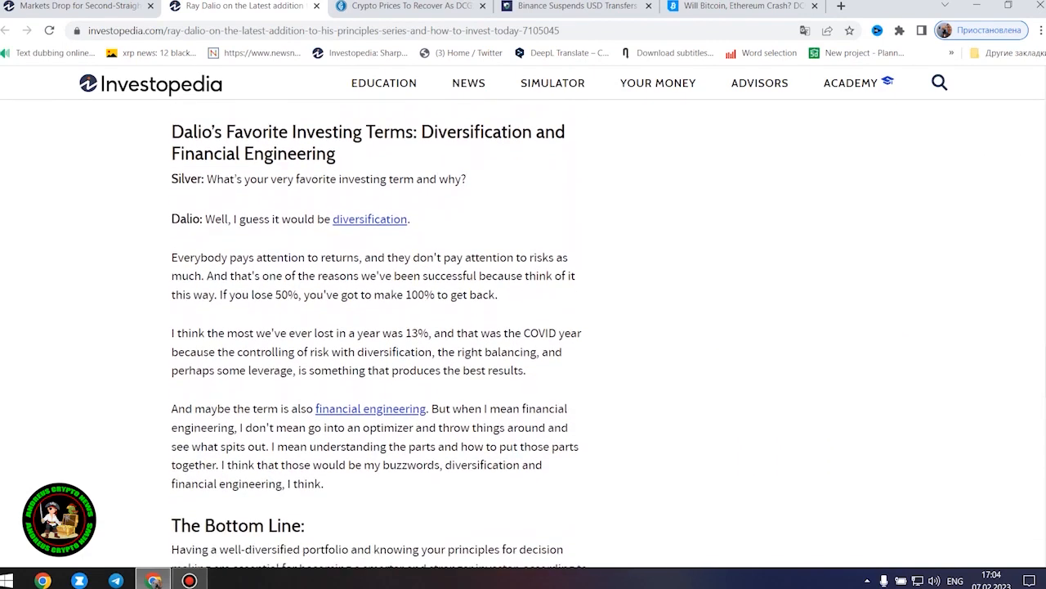
scroll("down", 3)
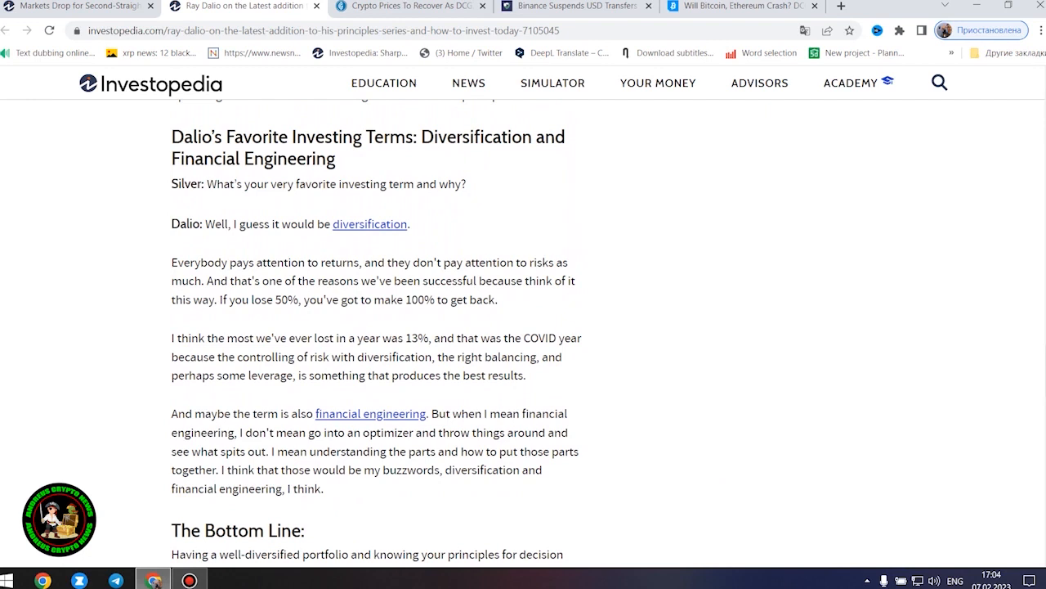
mouse_move(1020, 373)
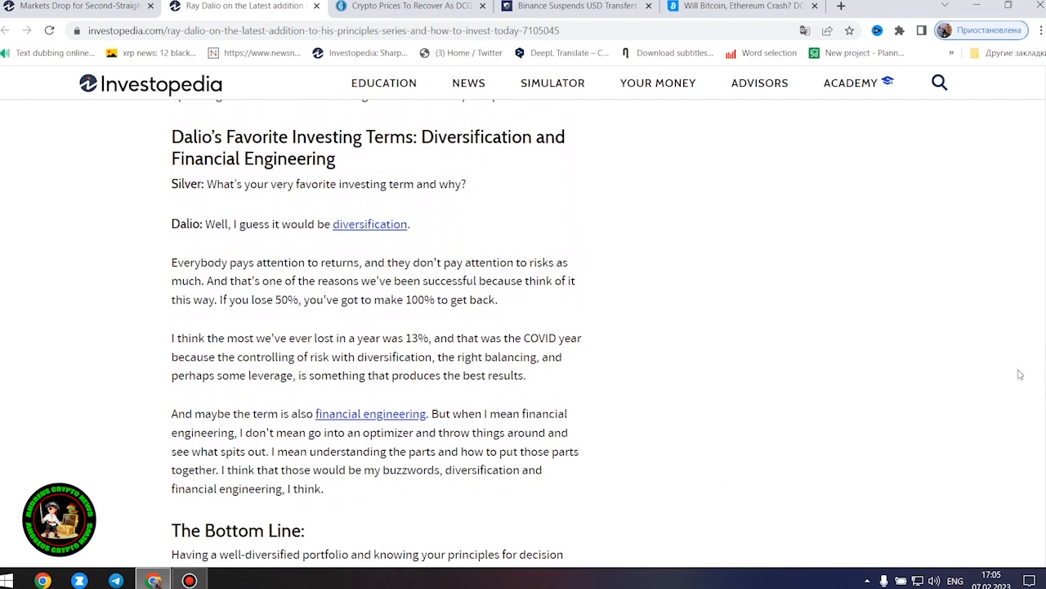
mouse_move(1018, 377)
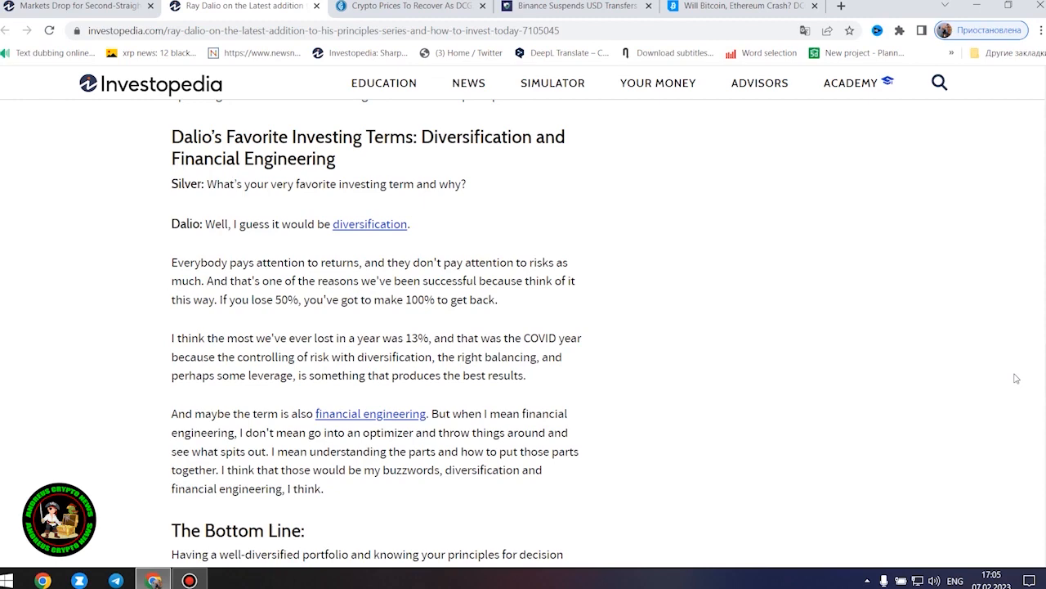
scroll("down", 3)
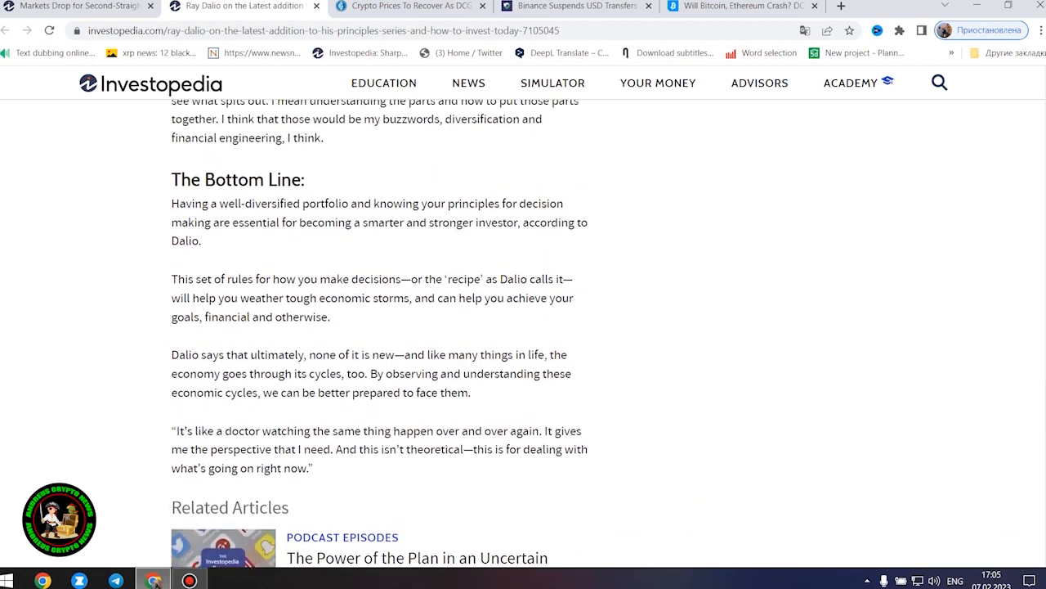
mouse_move(1011, 384)
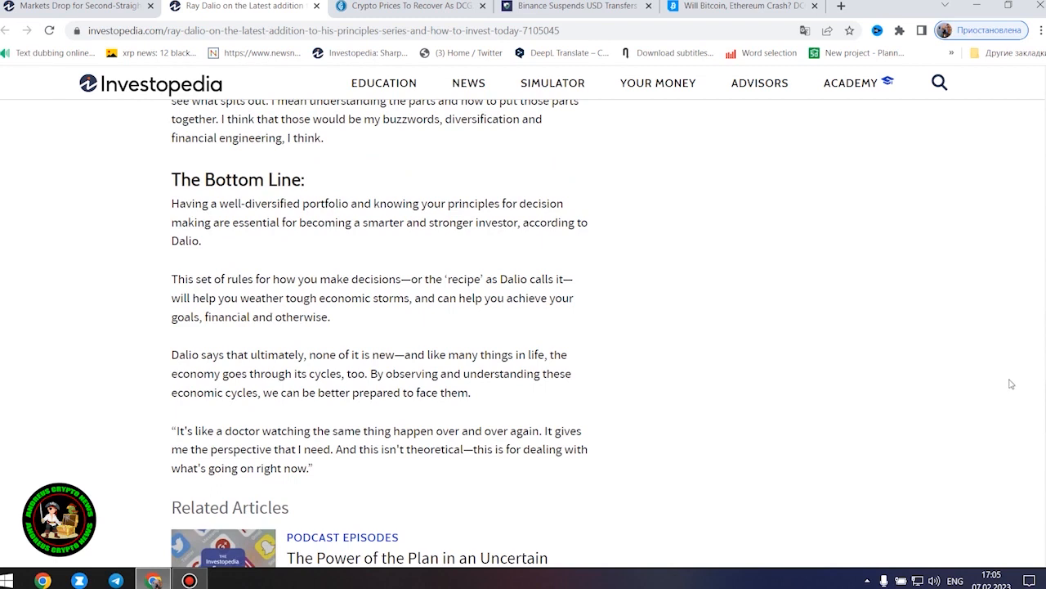
mouse_move(1010, 385)
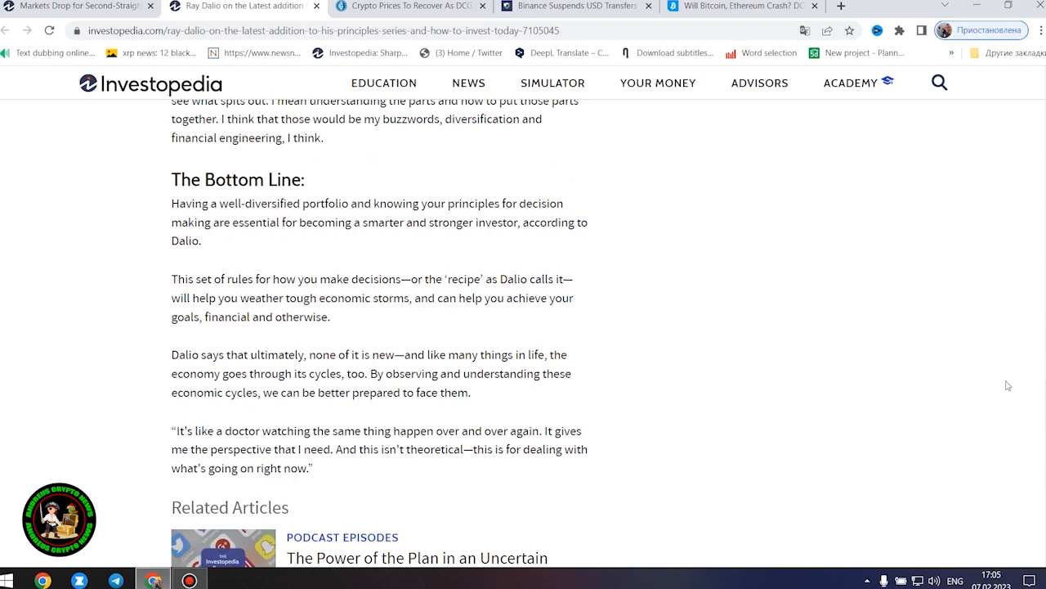
scroll("down", 3)
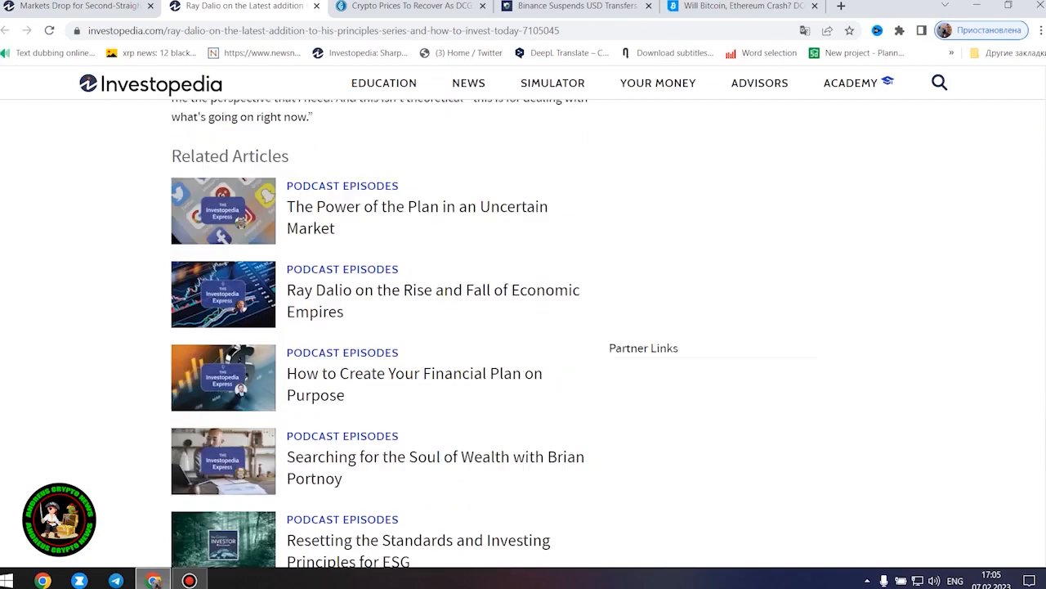
scroll("up", 3)
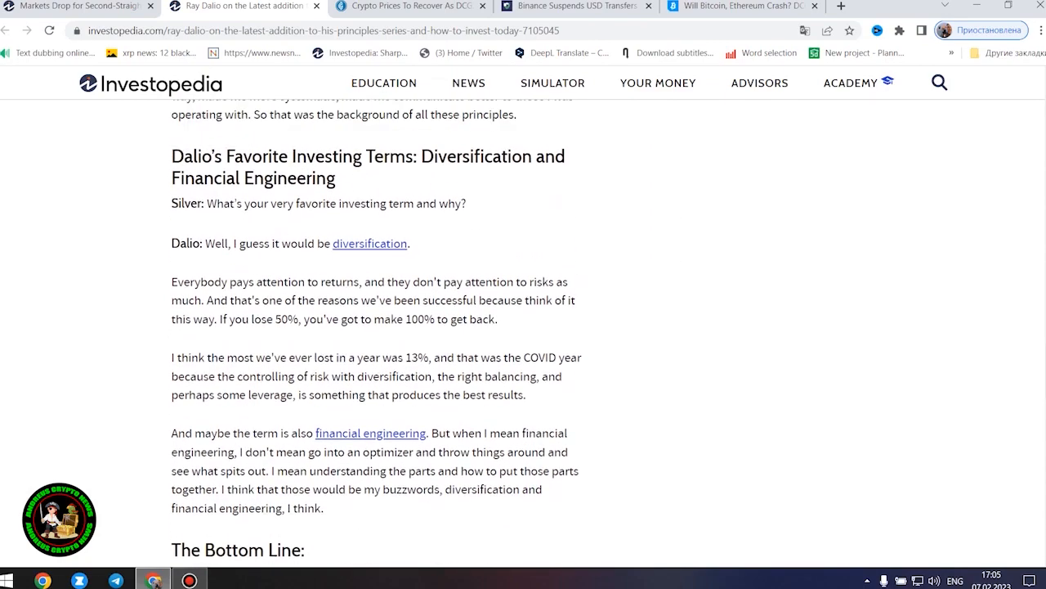
mouse_move(973, 357)
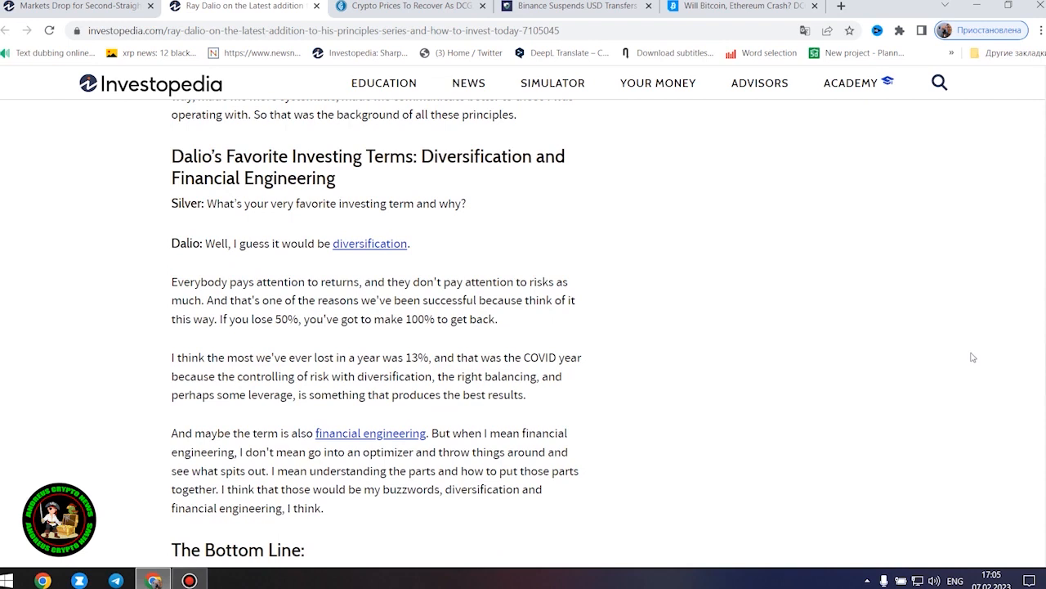
mouse_move(968, 357)
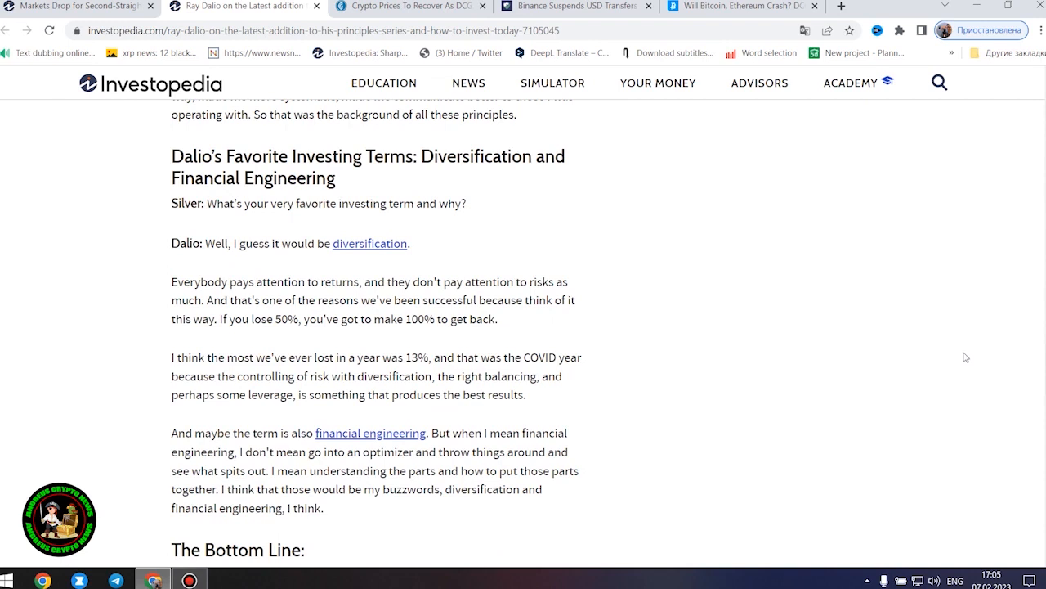
mouse_move(943, 366)
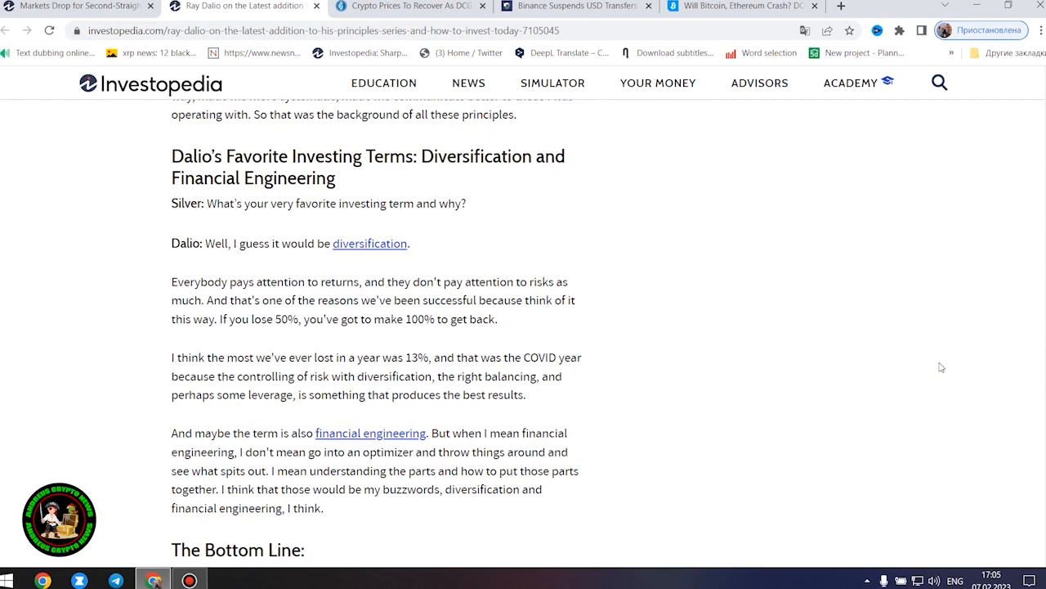
scroll("down", 3)
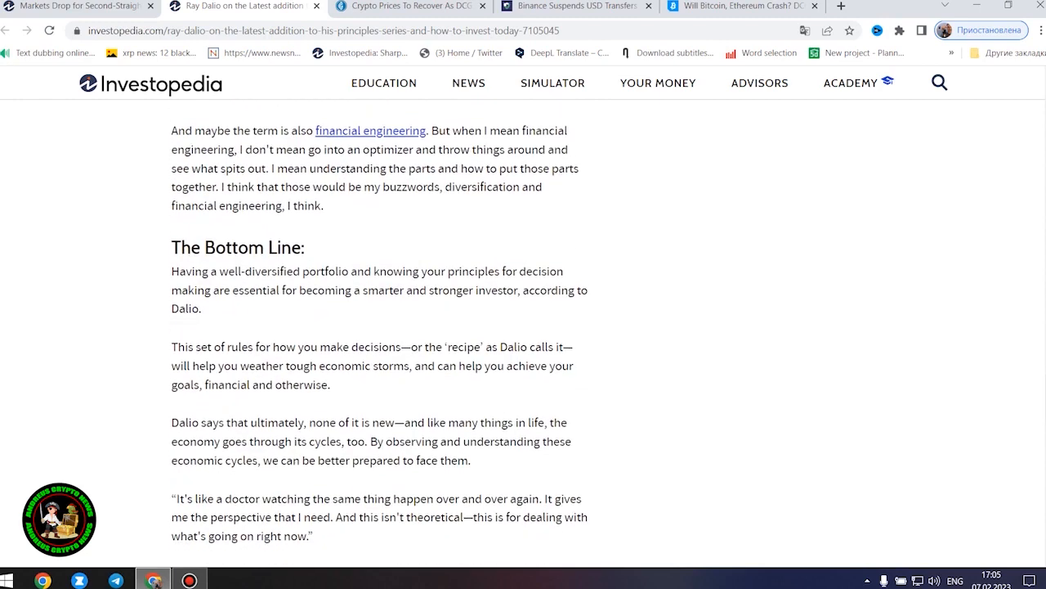
scroll("down", 3)
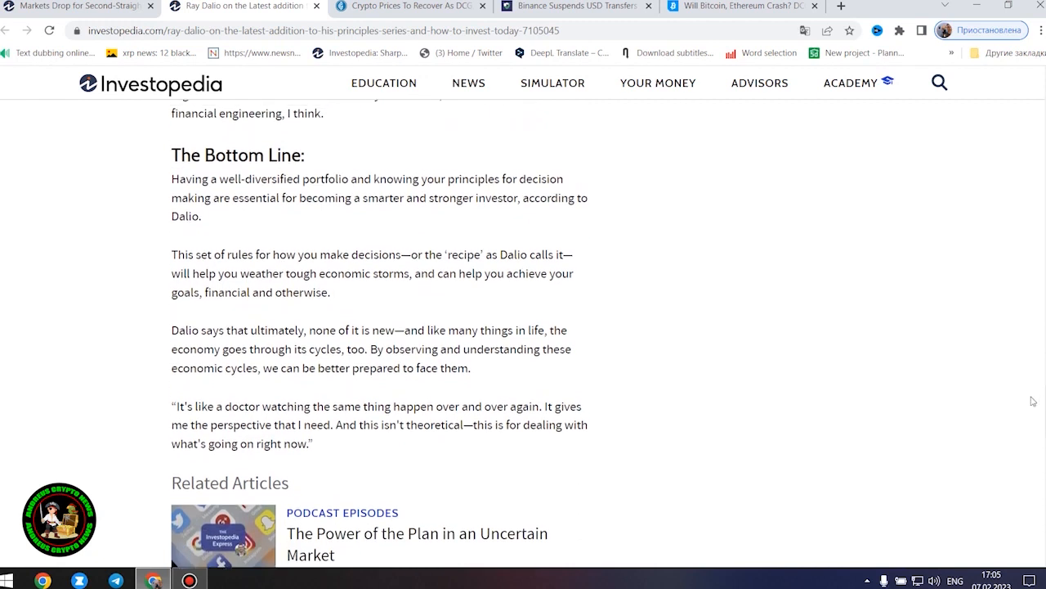
mouse_move(808, 373)
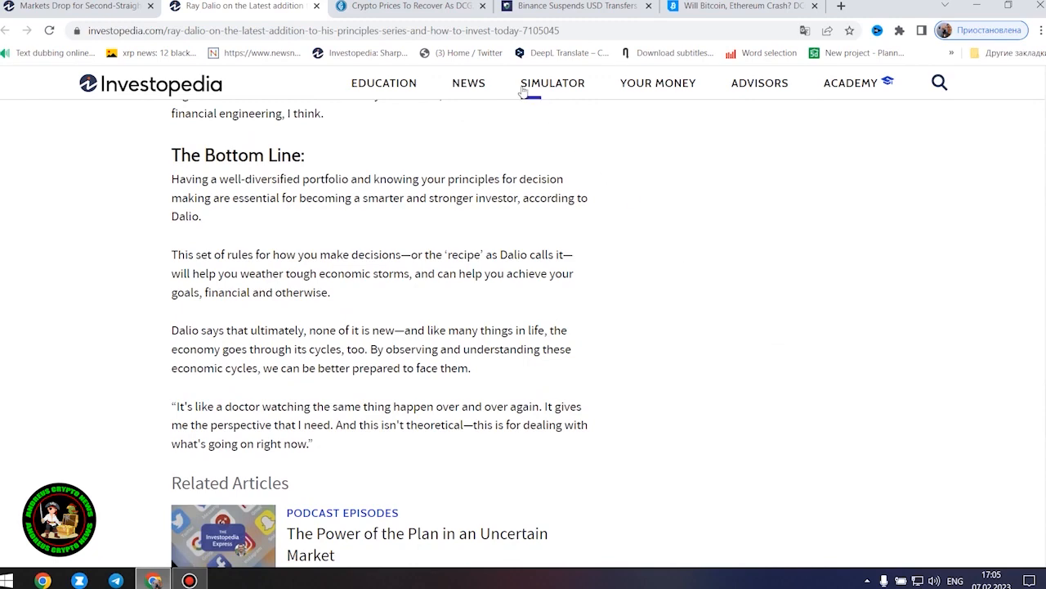
- Switch to the CoinGape tab and scroll to 'DCG Reaches Agreement With Genesis Creditors'
left_click(406, 6)
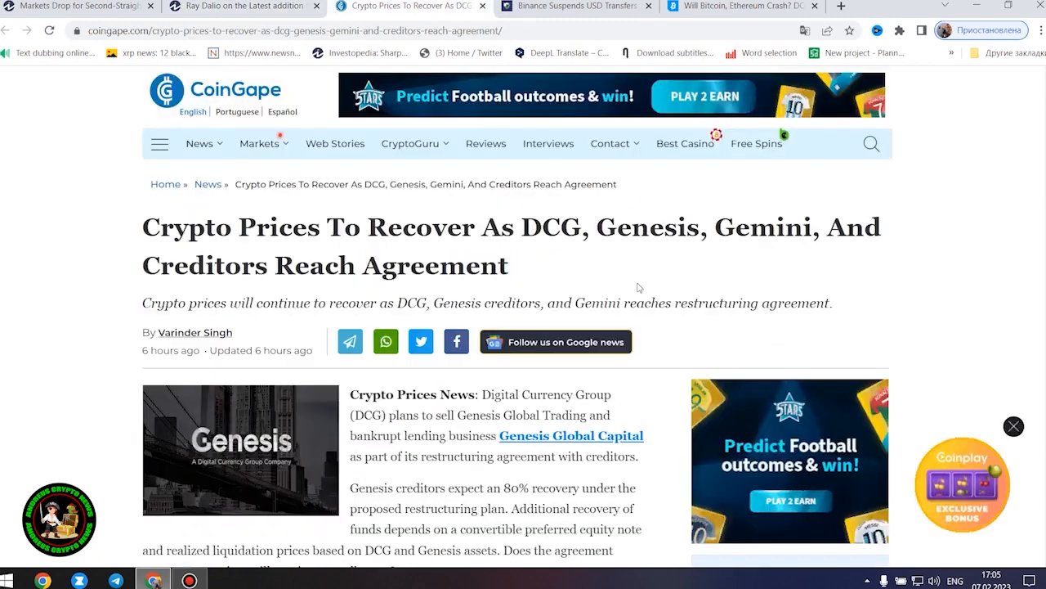
mouse_move(615, 347)
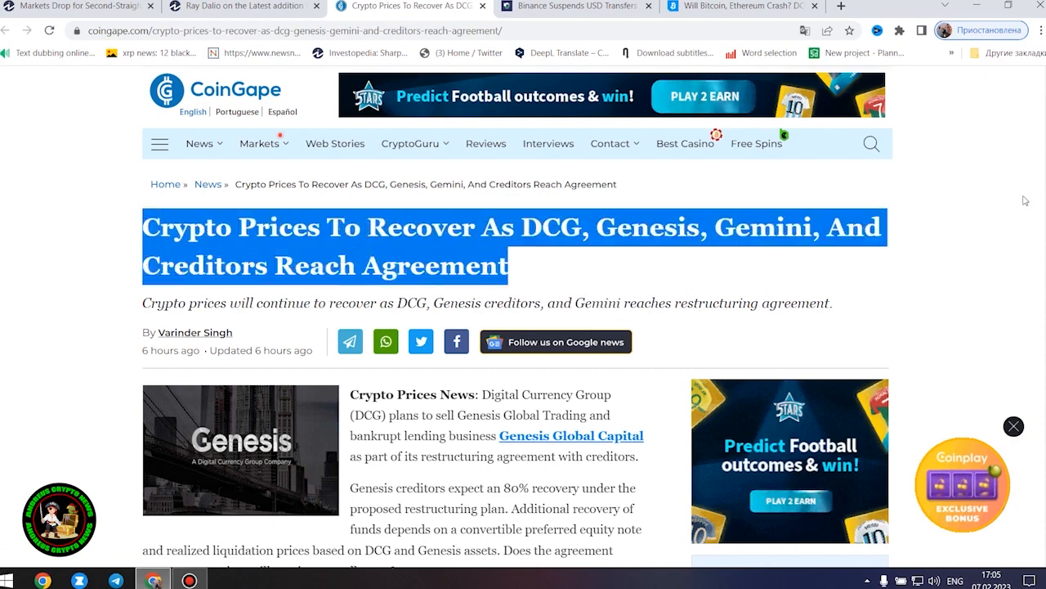
scroll("down", 3)
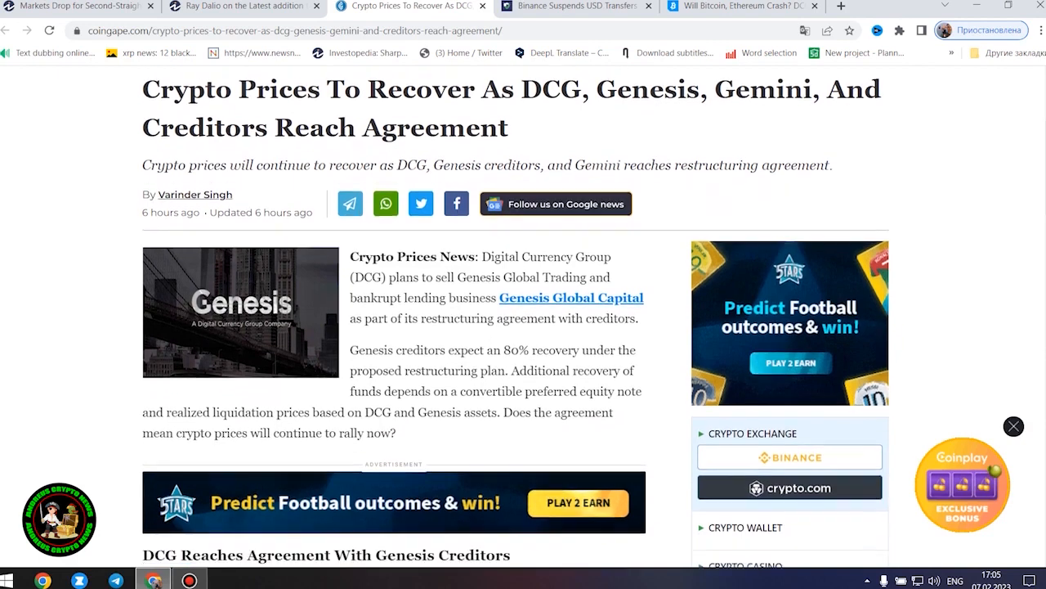
scroll("down", 3)
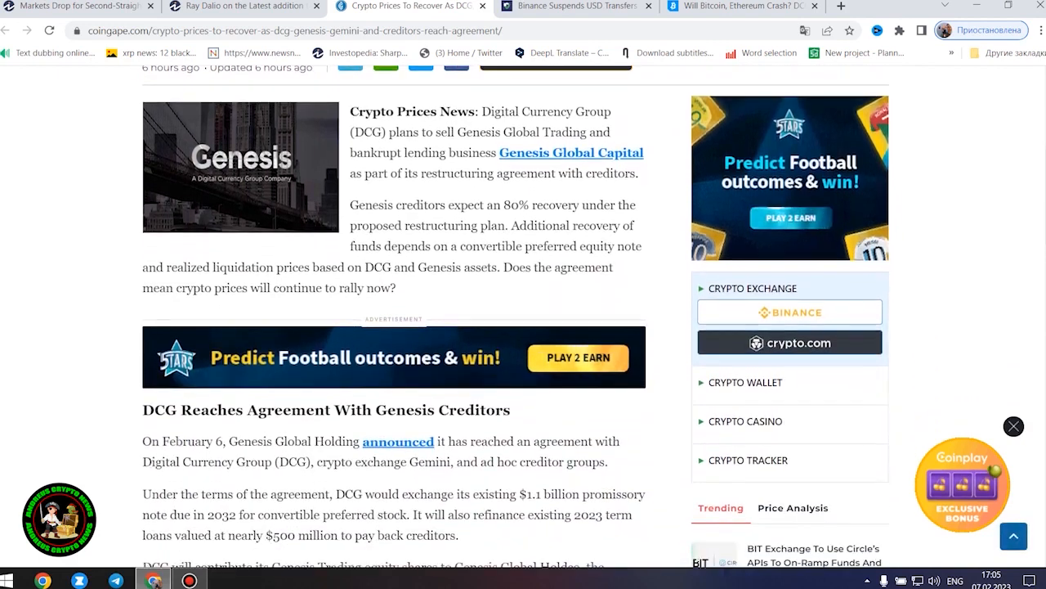
scroll("down", 3)
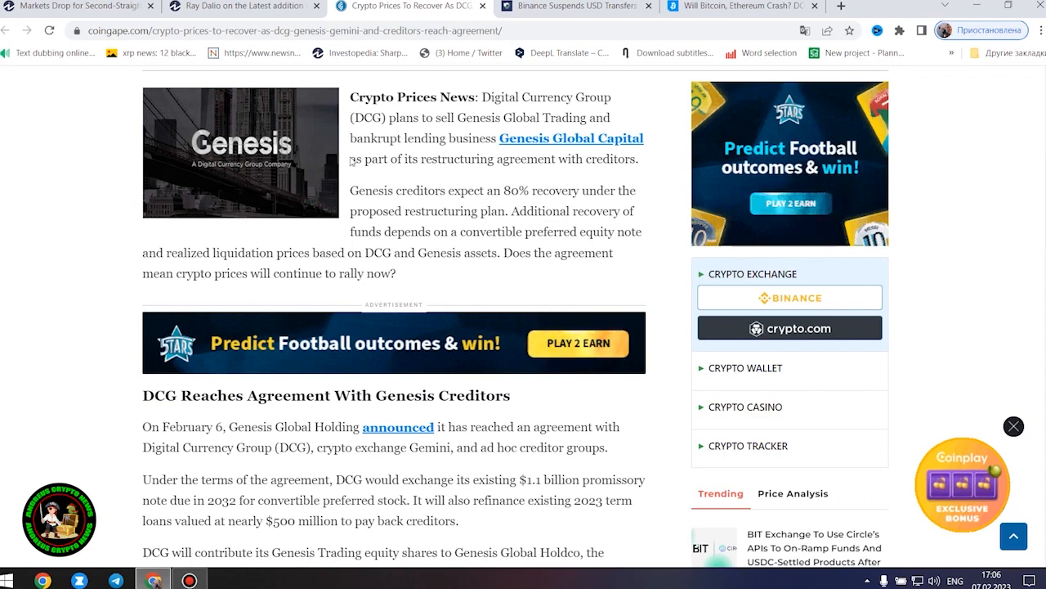
mouse_move(471, 268)
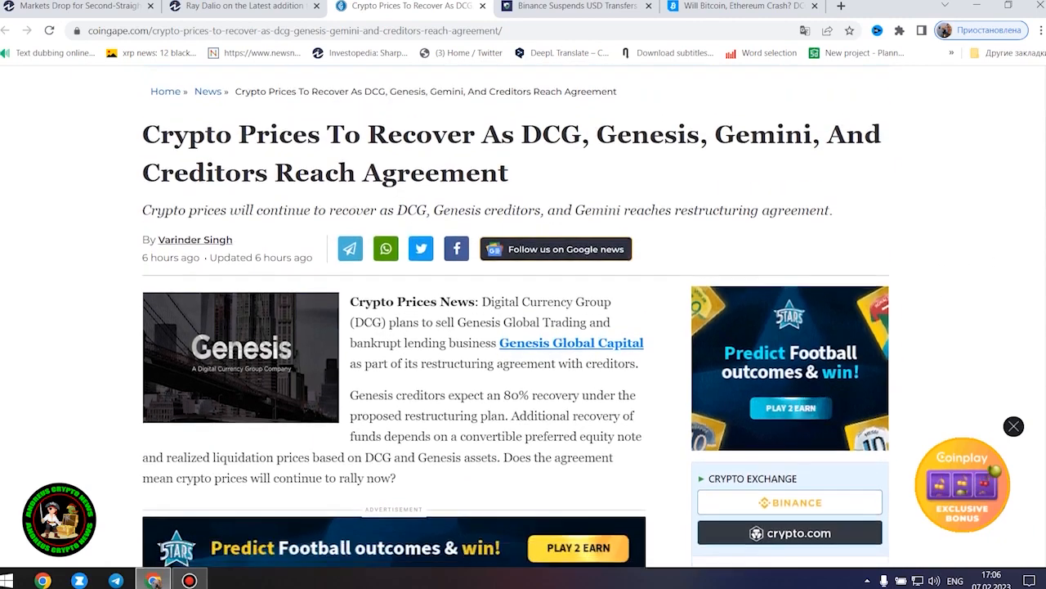
scroll("down", 3)
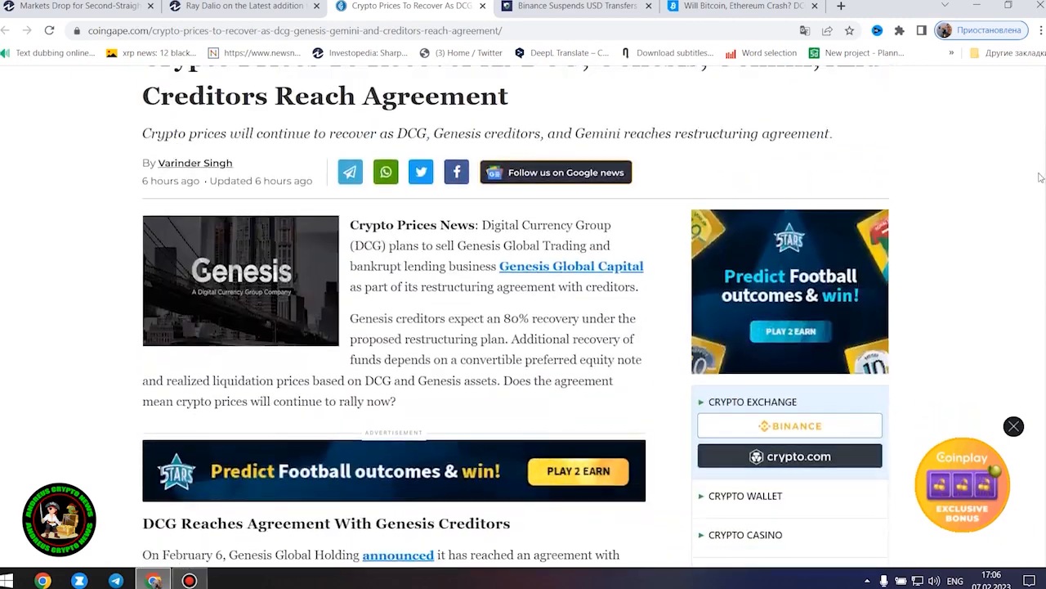
scroll("down", 3)
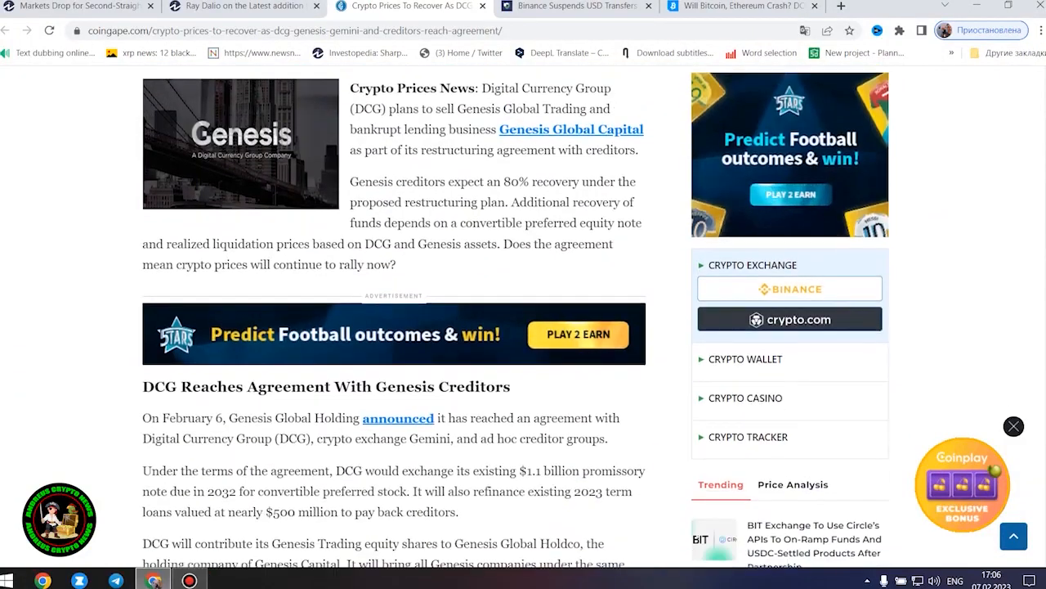
scroll("down", 3)
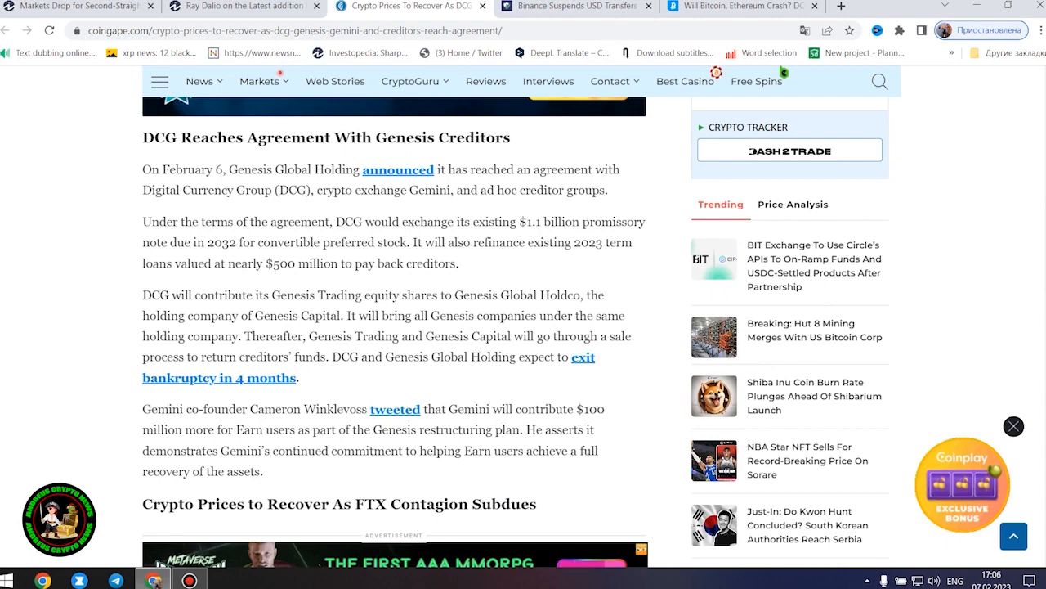
scroll("down", 3)
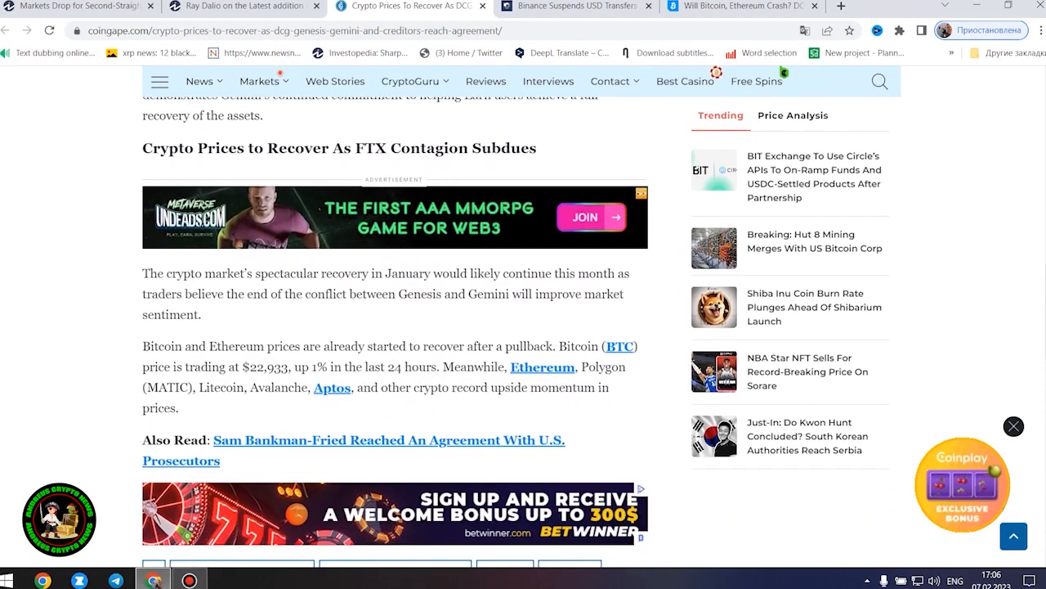
scroll("down", 3)
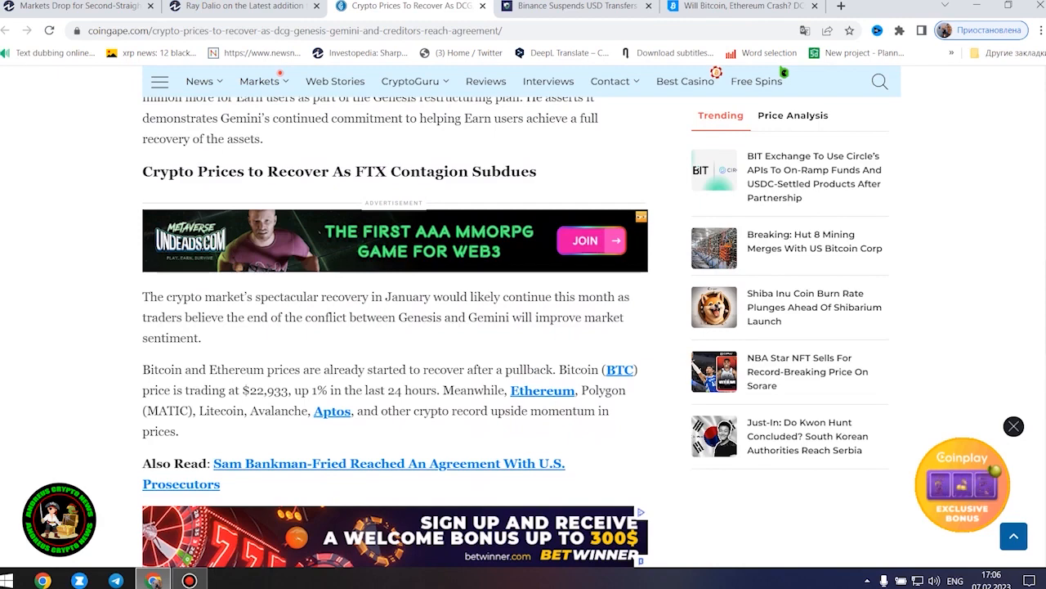
mouse_move(1012, 270)
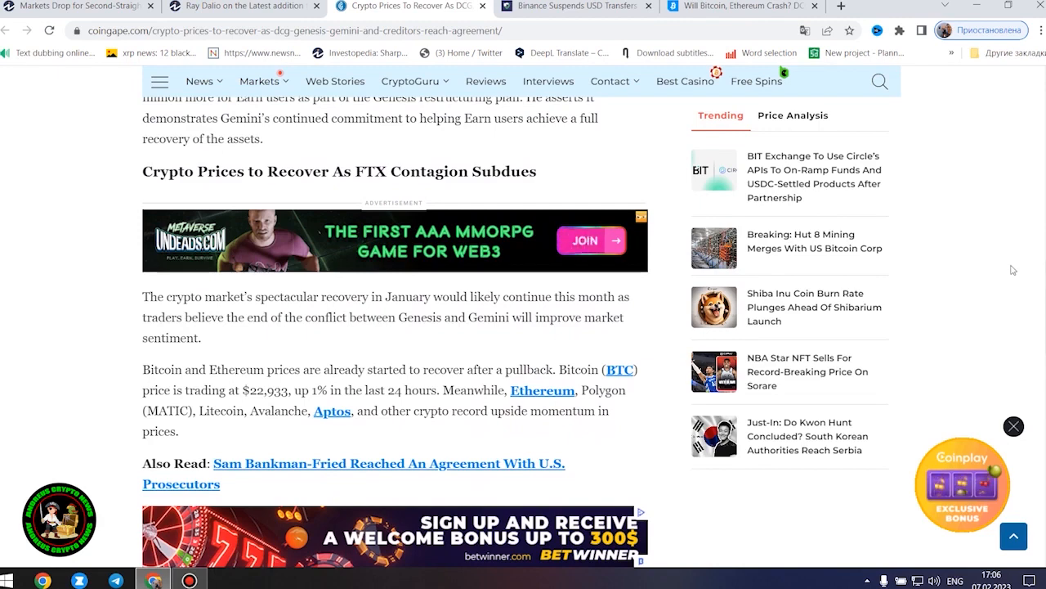
scroll("down", 3)
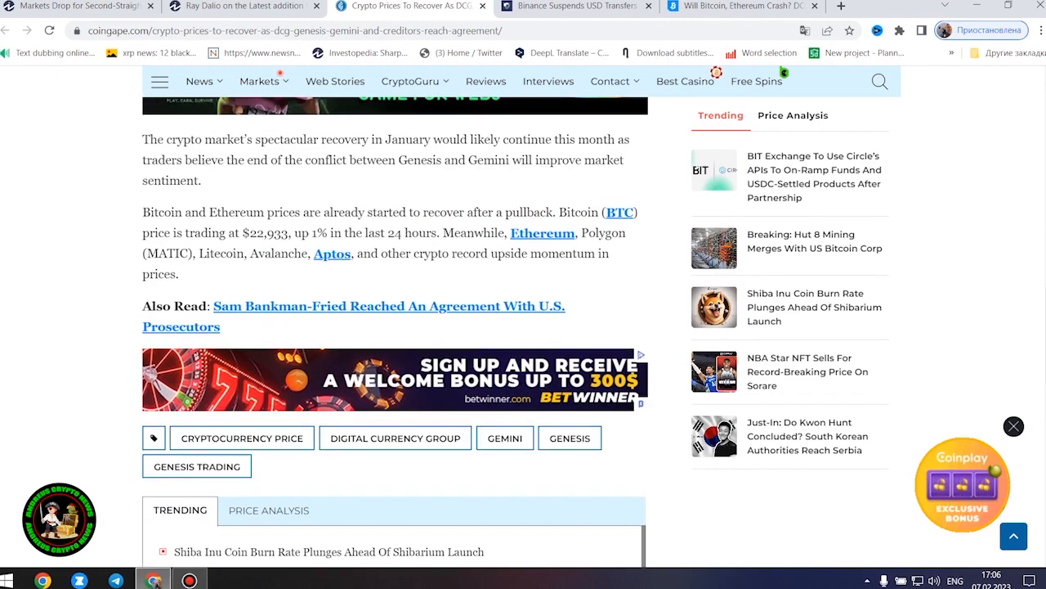
scroll("up", 3)
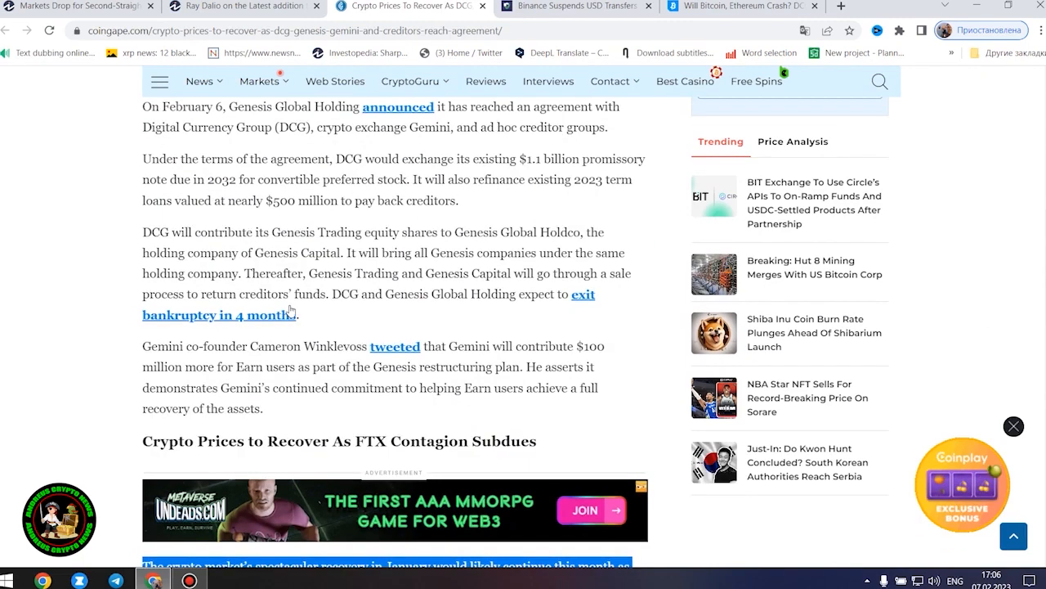
scroll("up", 3)
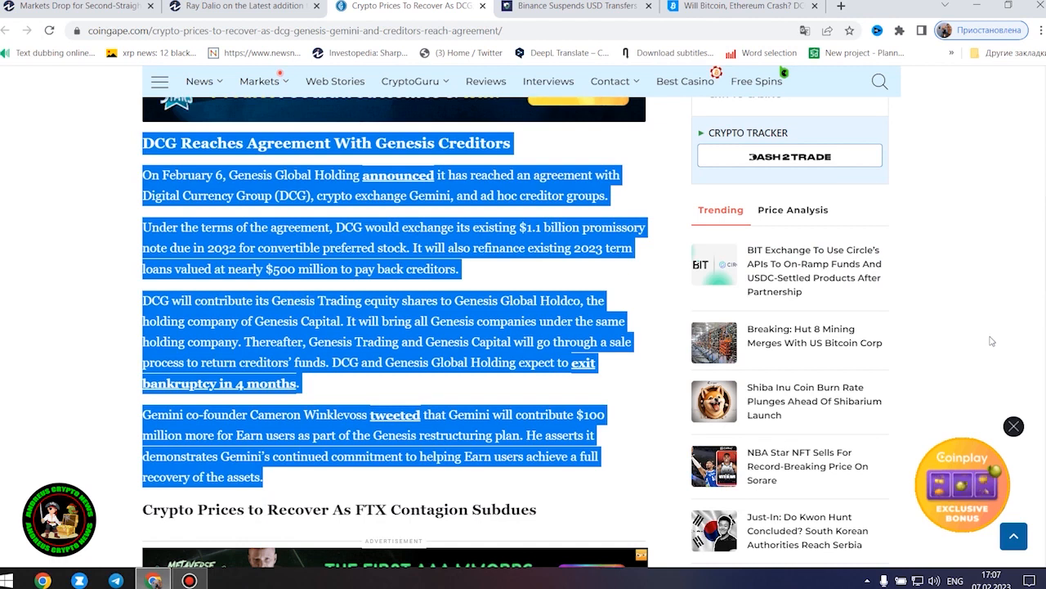
mouse_move(983, 350)
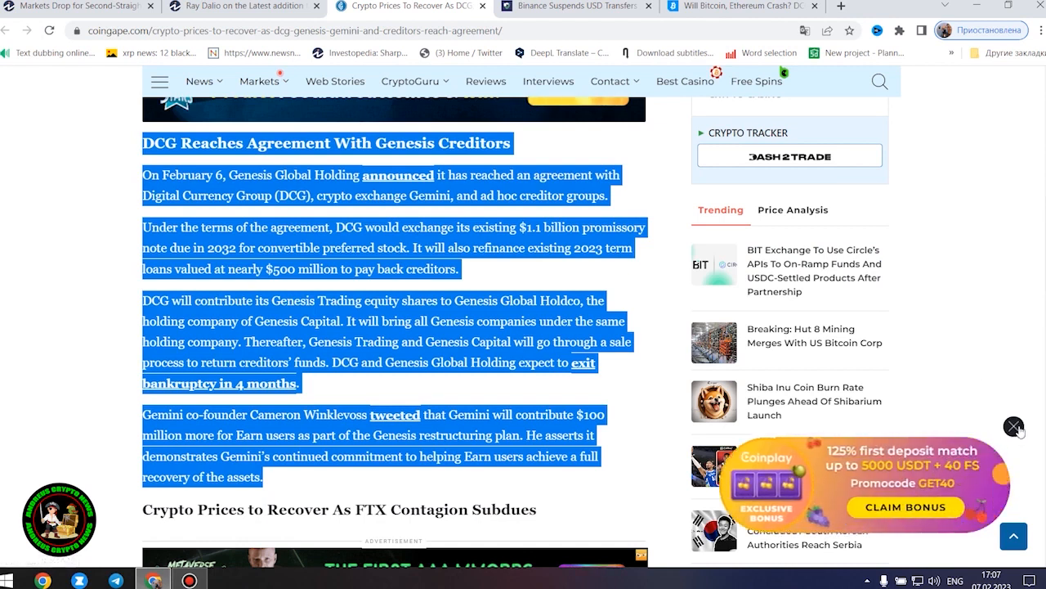
mouse_move(987, 467)
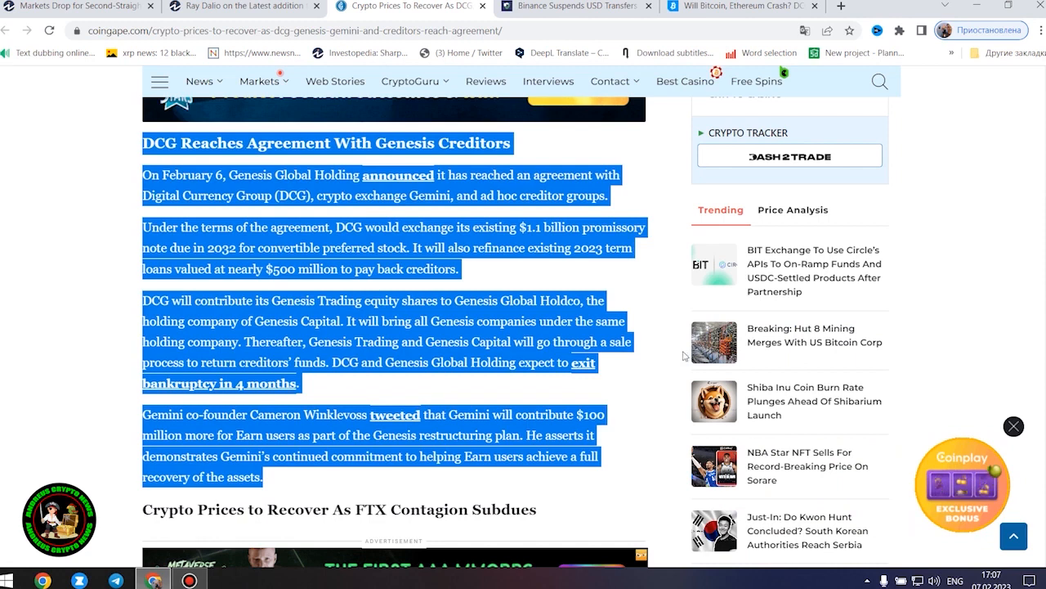
mouse_move(971, 275)
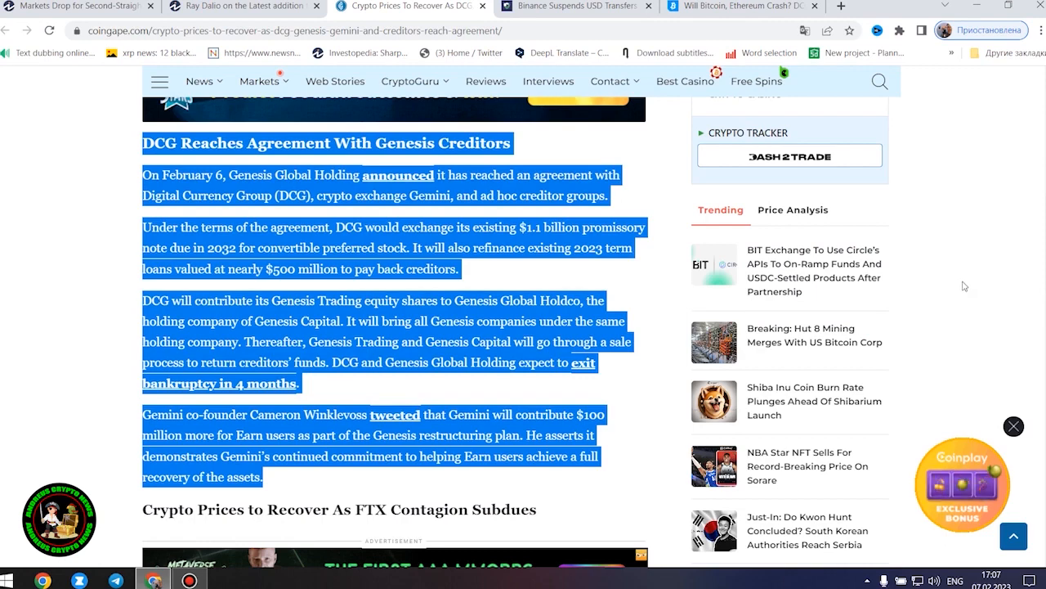
scroll("down", 3)
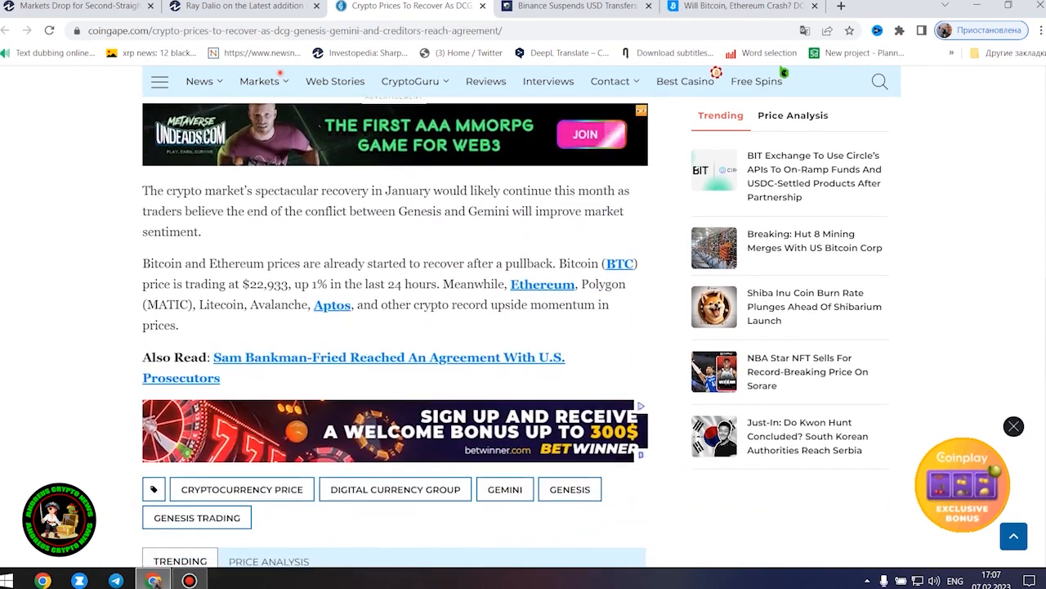
left_click_drag(143, 200, 179, 324)
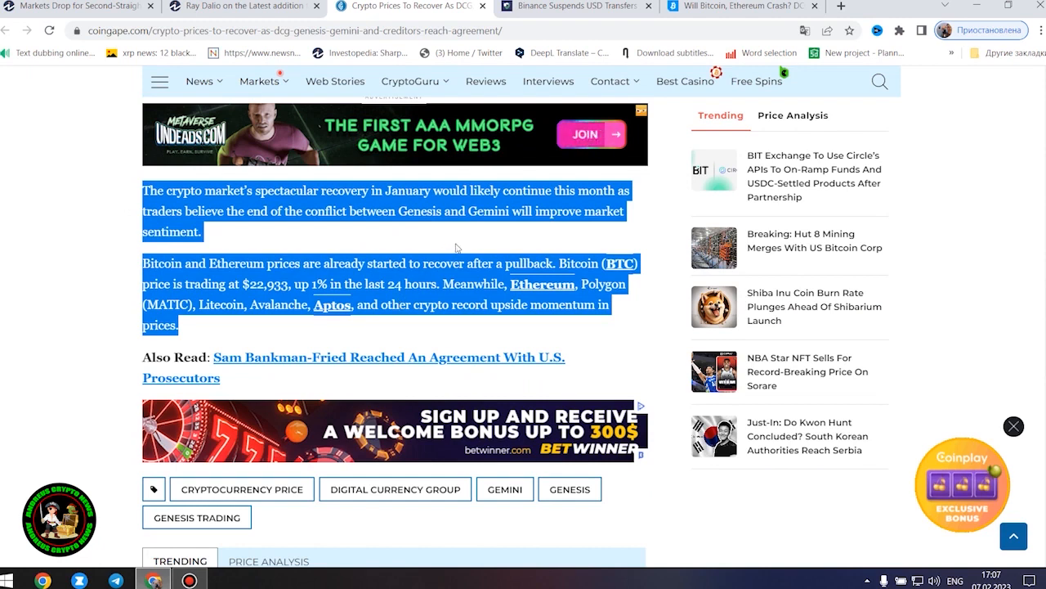
mouse_move(956, 191)
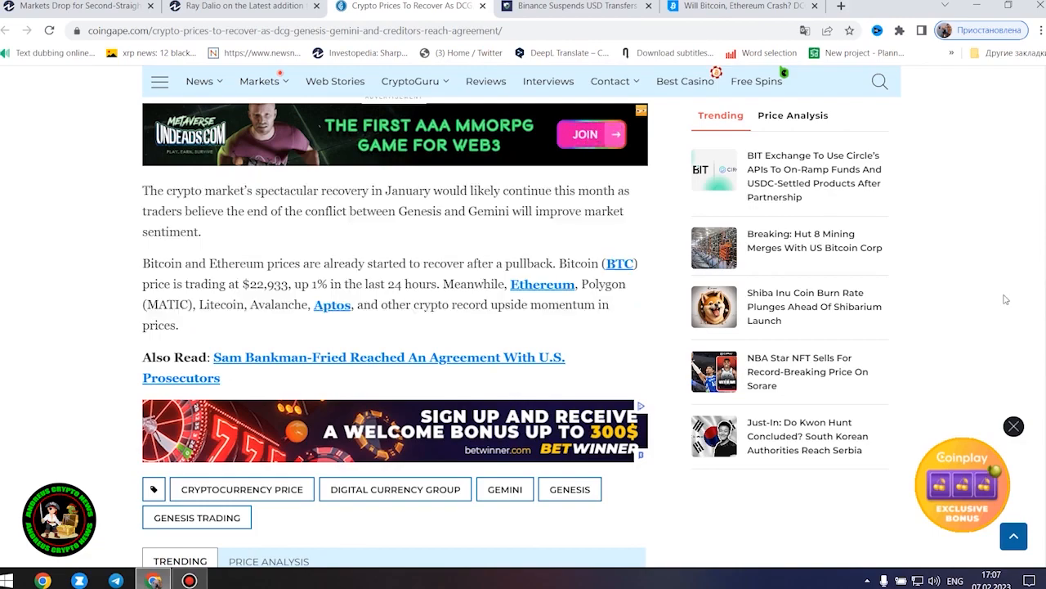
scroll("up", 3)
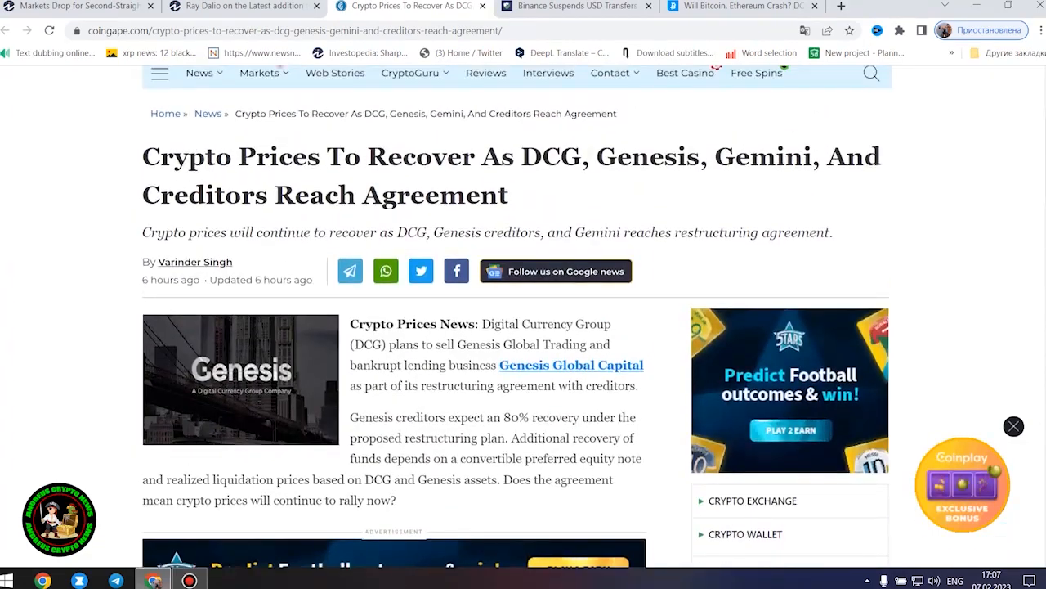
scroll("down", 3)
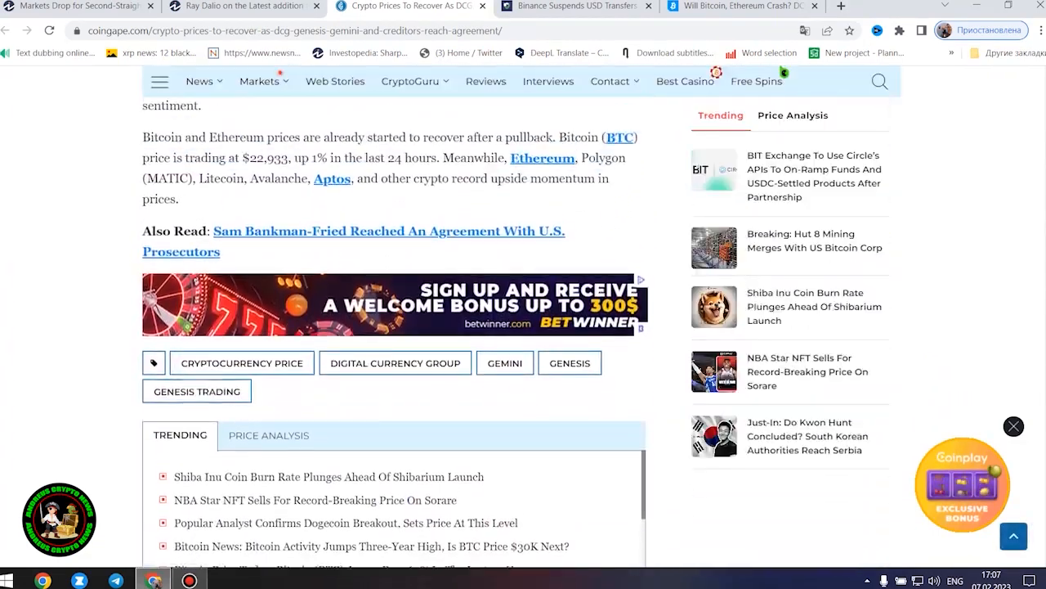
scroll("down", 3)
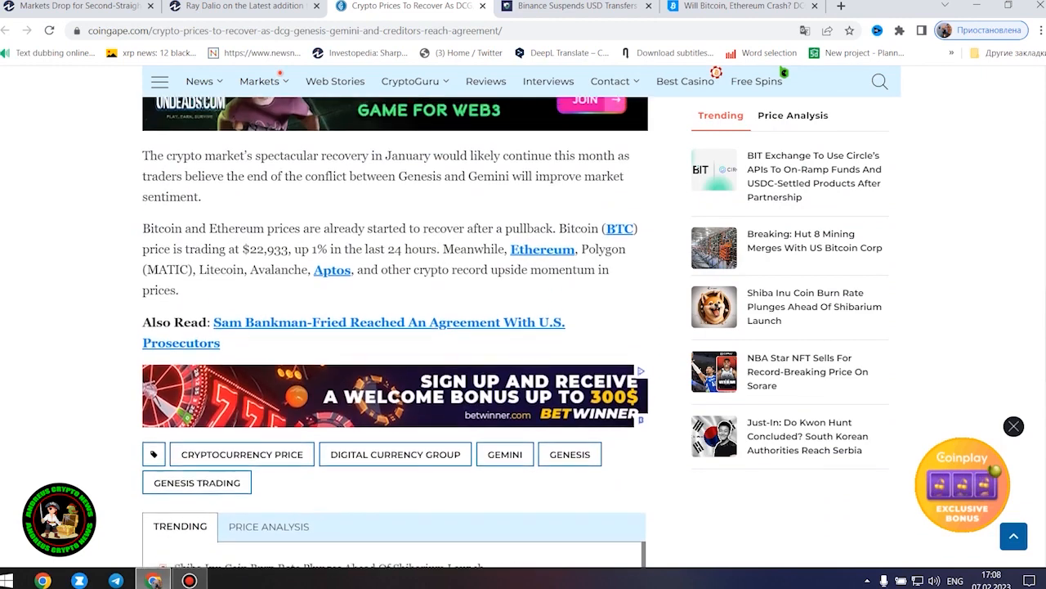
scroll("down", 3)
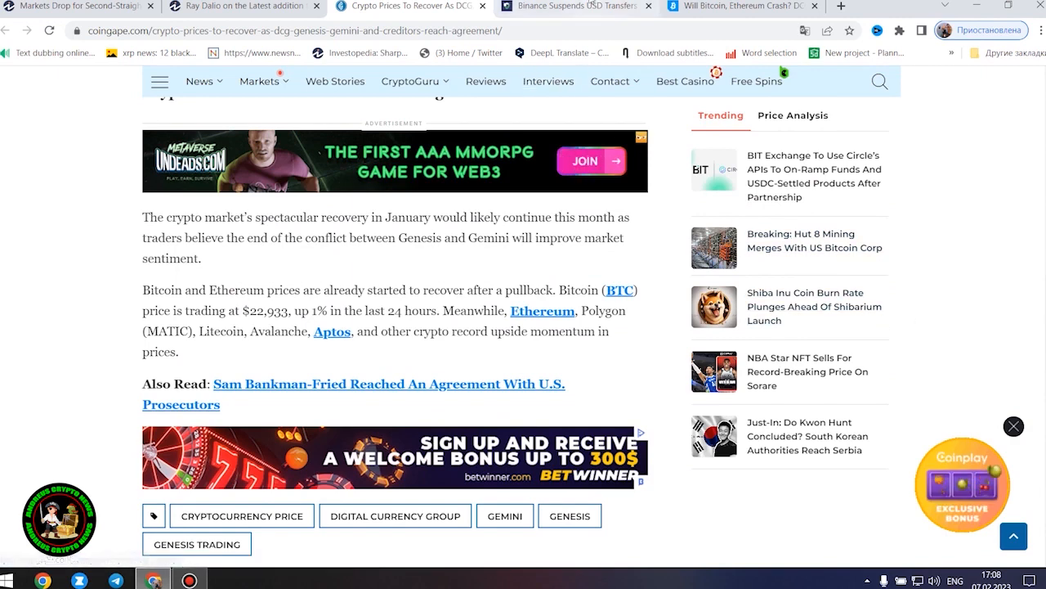
- Switch to the CryptoDaily Binance article and scroll into its body, highlighting a short line
left_click(577, 6)
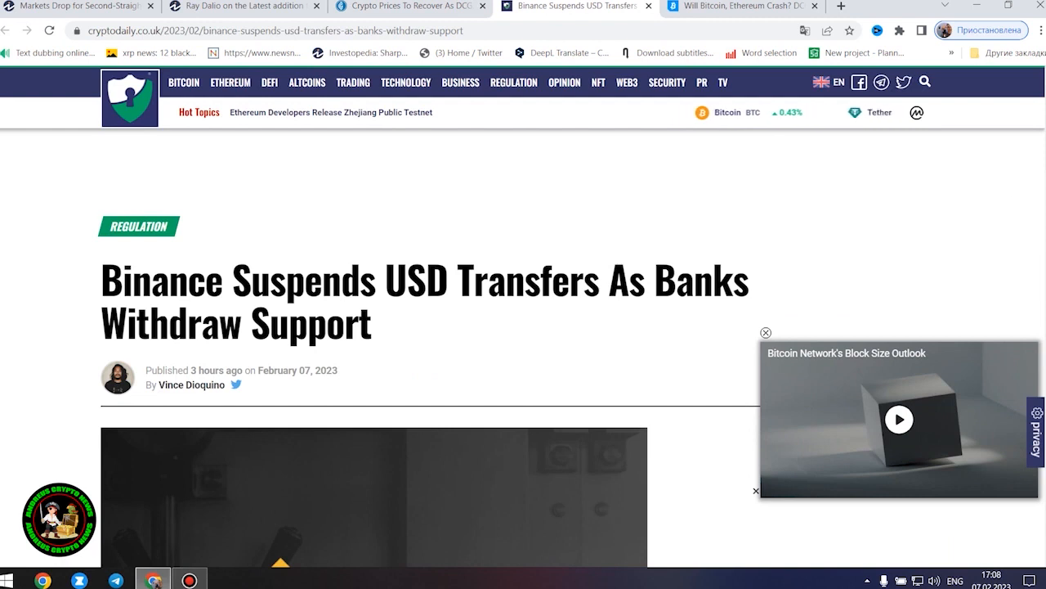
scroll("down", 3)
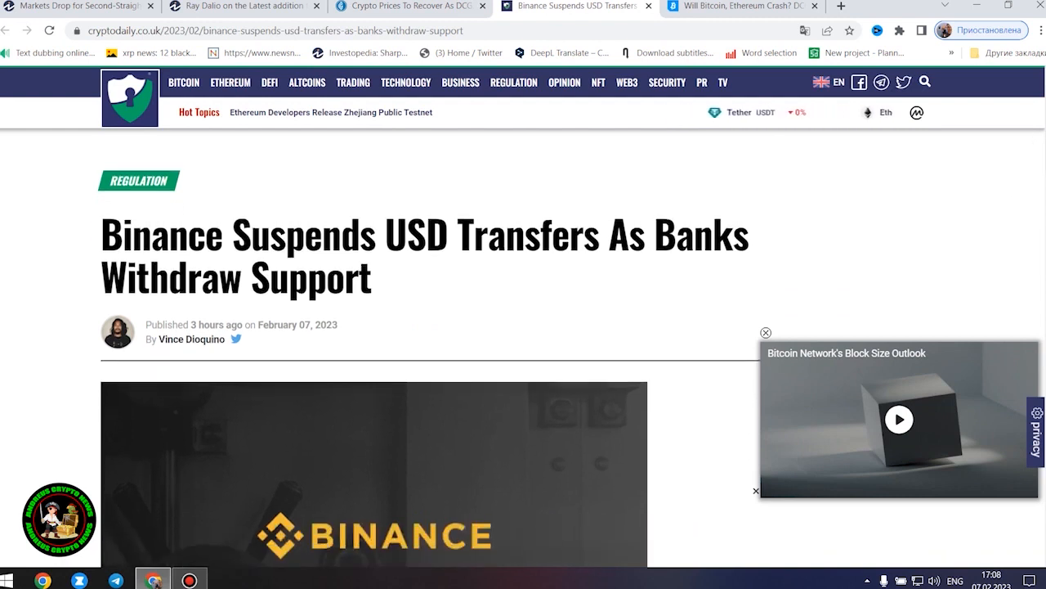
scroll("down", 3)
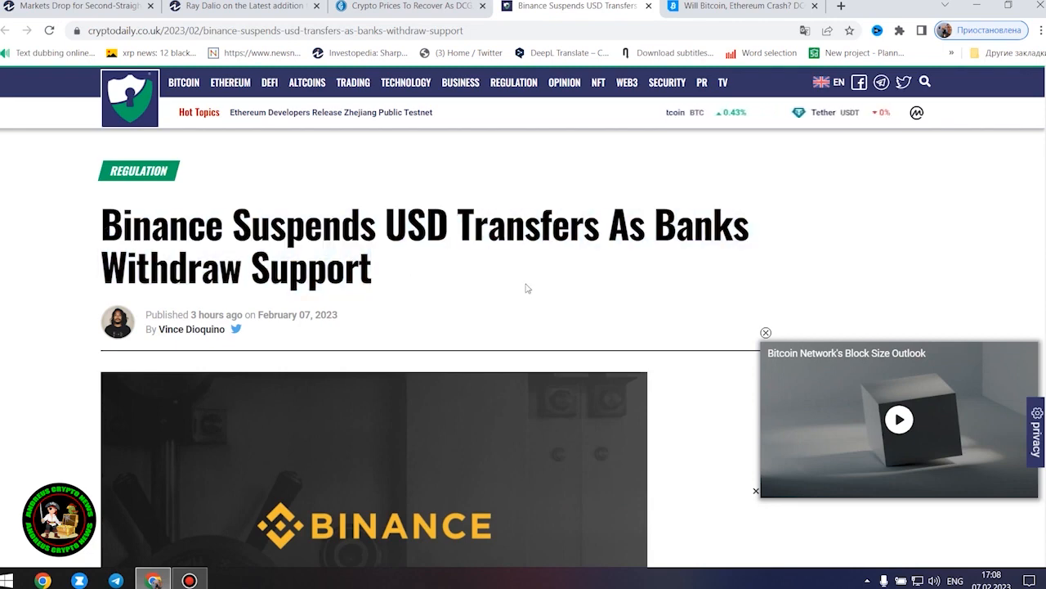
scroll("down", 3)
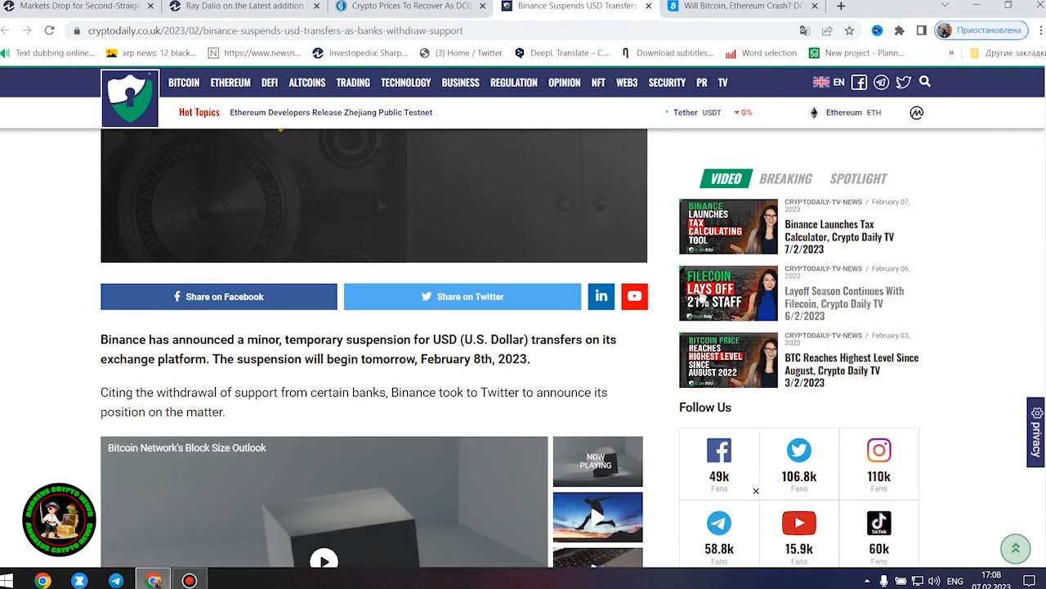
scroll("down", 3)
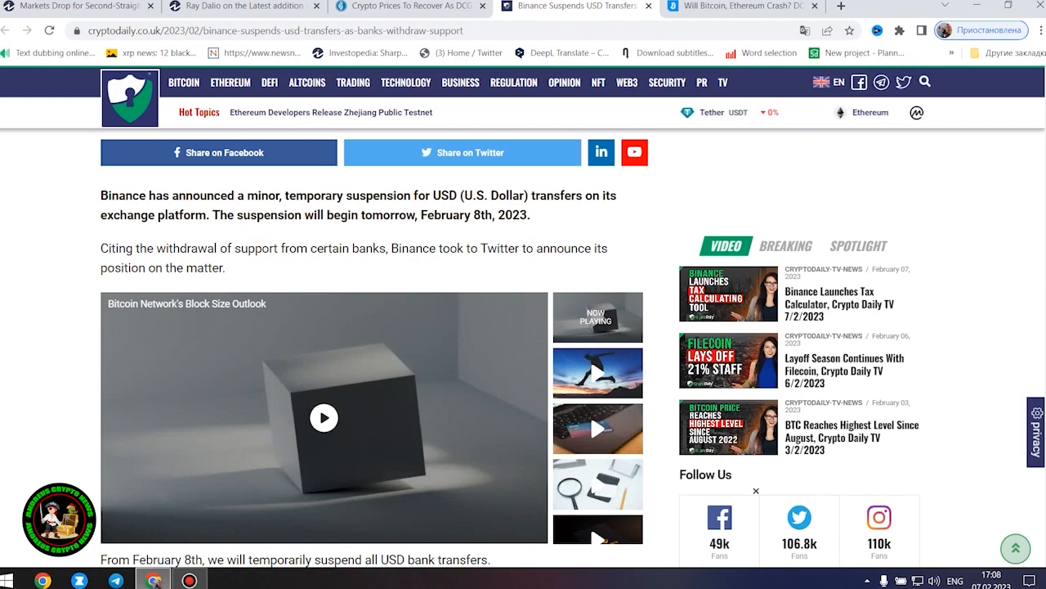
scroll("down", 3)
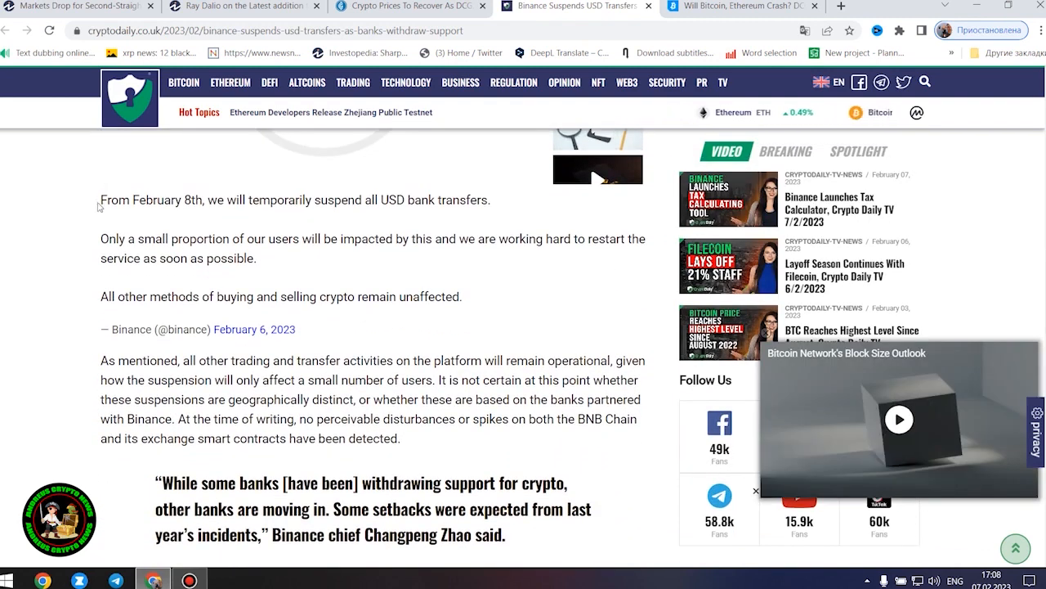
left_click_drag(100, 200, 206, 200)
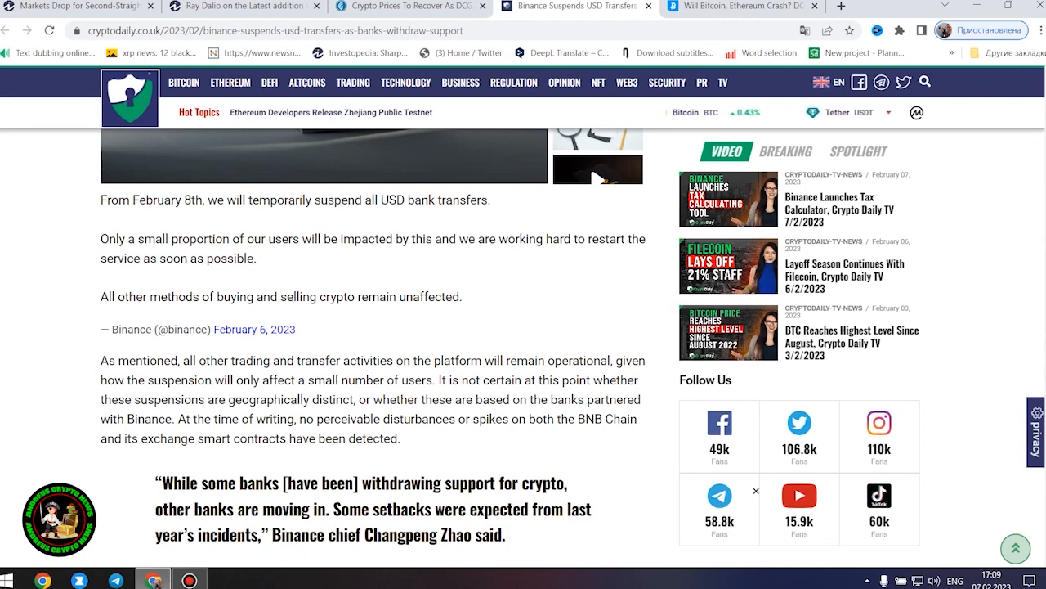
- Scroll further down the Binance article and highlight a longer passage to read aloud
scroll("down", 3)
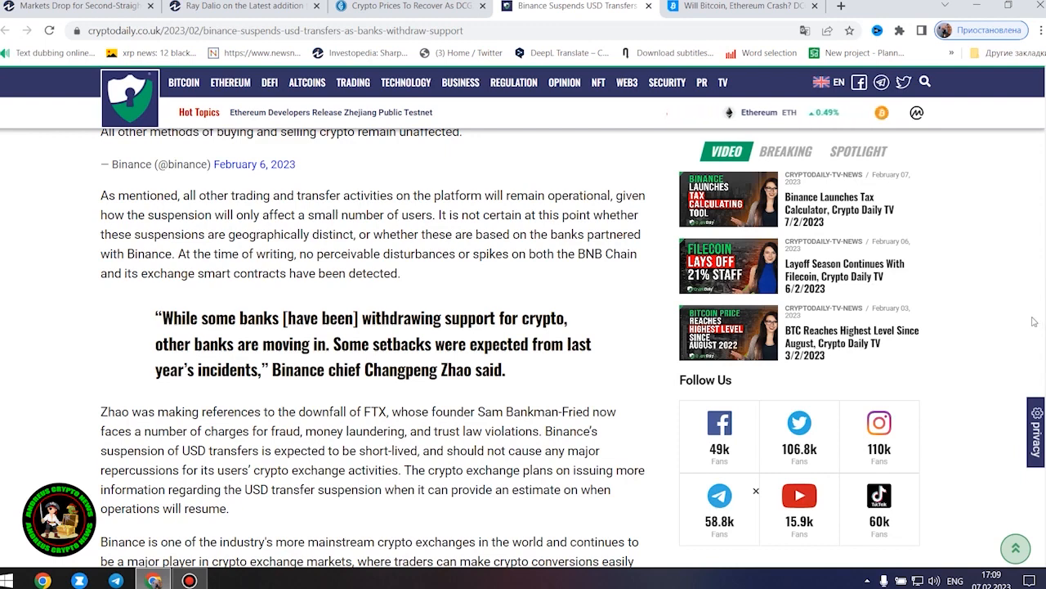
scroll("down", 3)
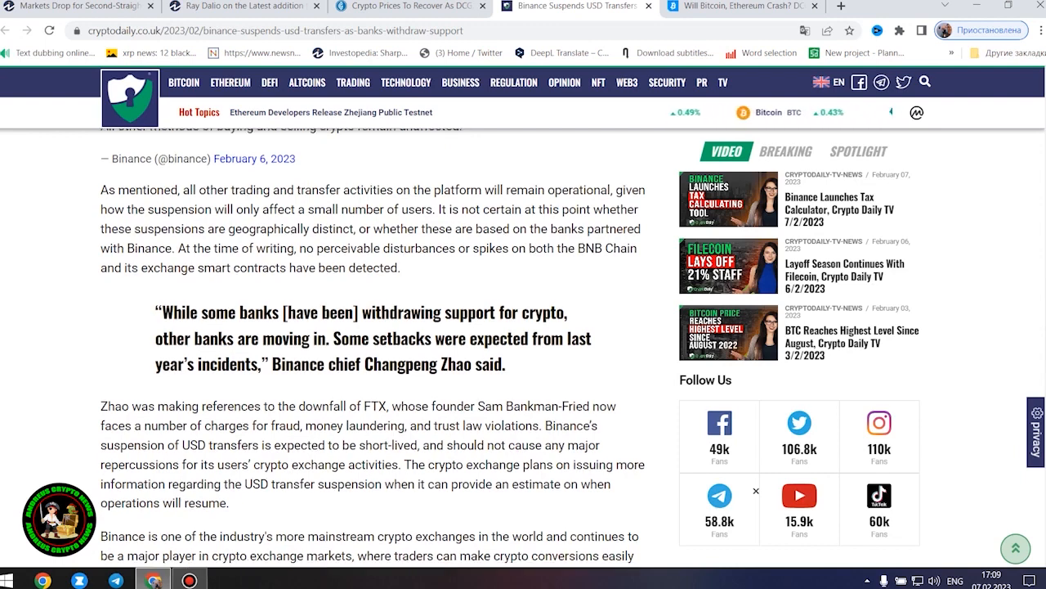
scroll("down", 3)
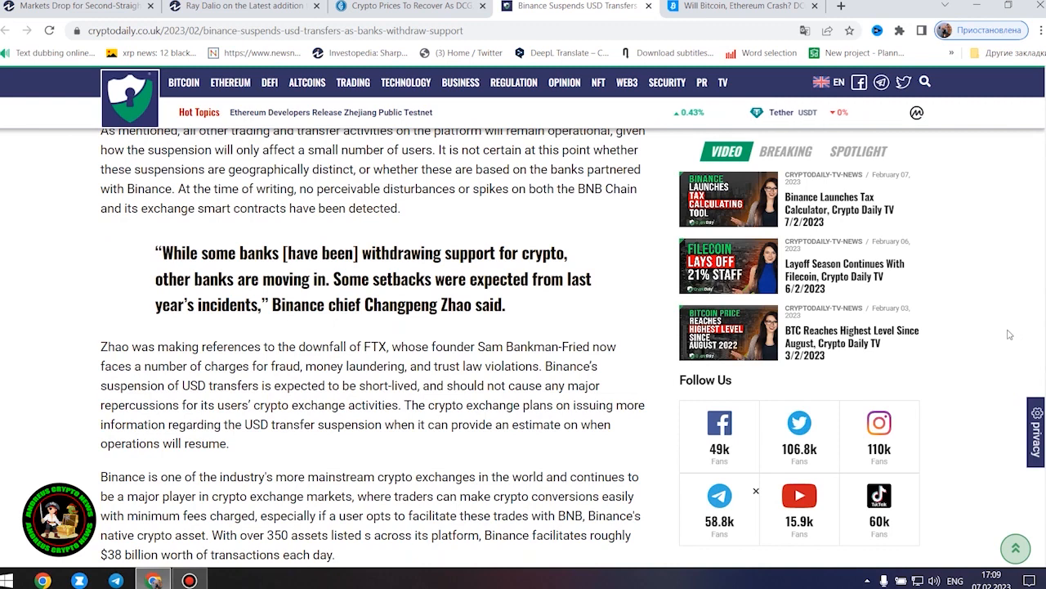
mouse_move(999, 332)
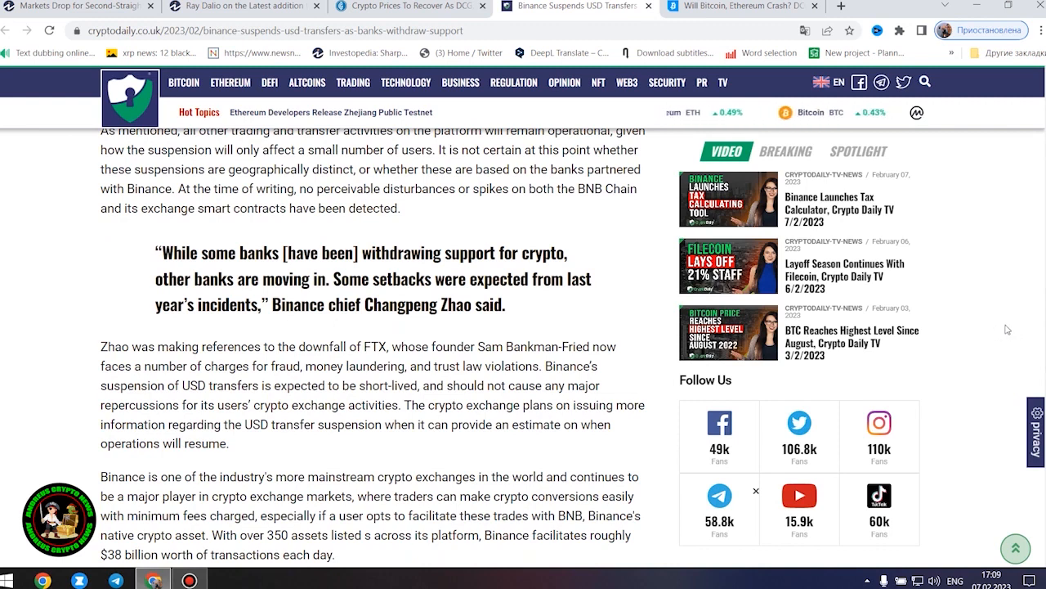
scroll("down", 3)
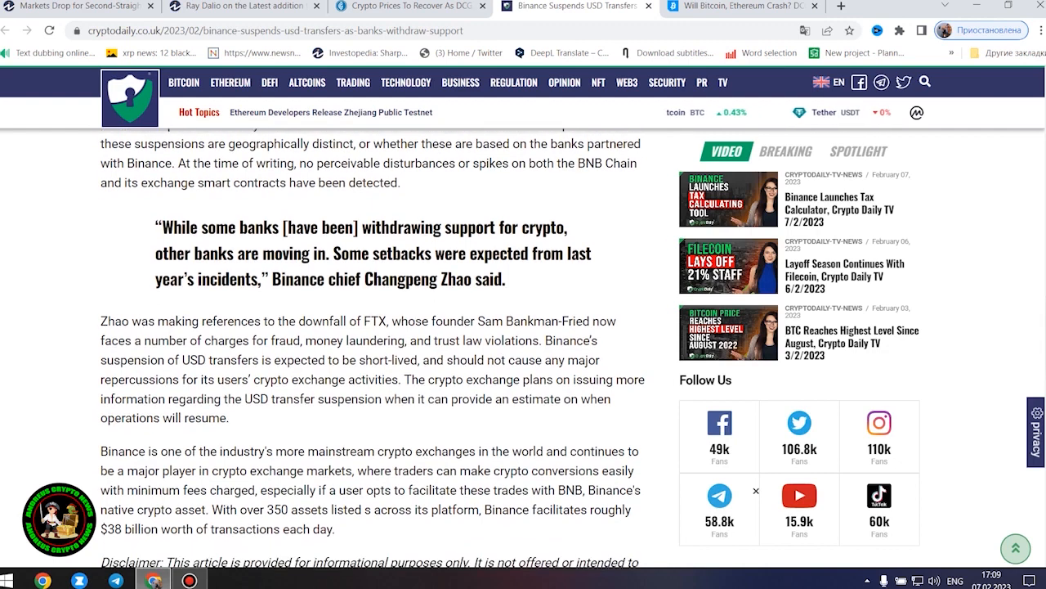
scroll("down", 3)
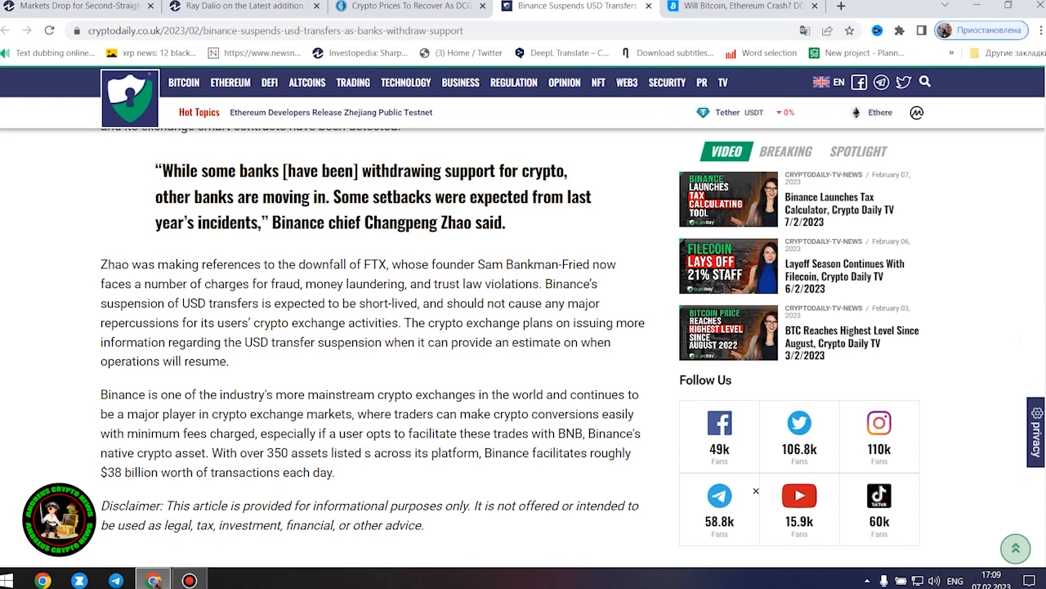
scroll("down", 3)
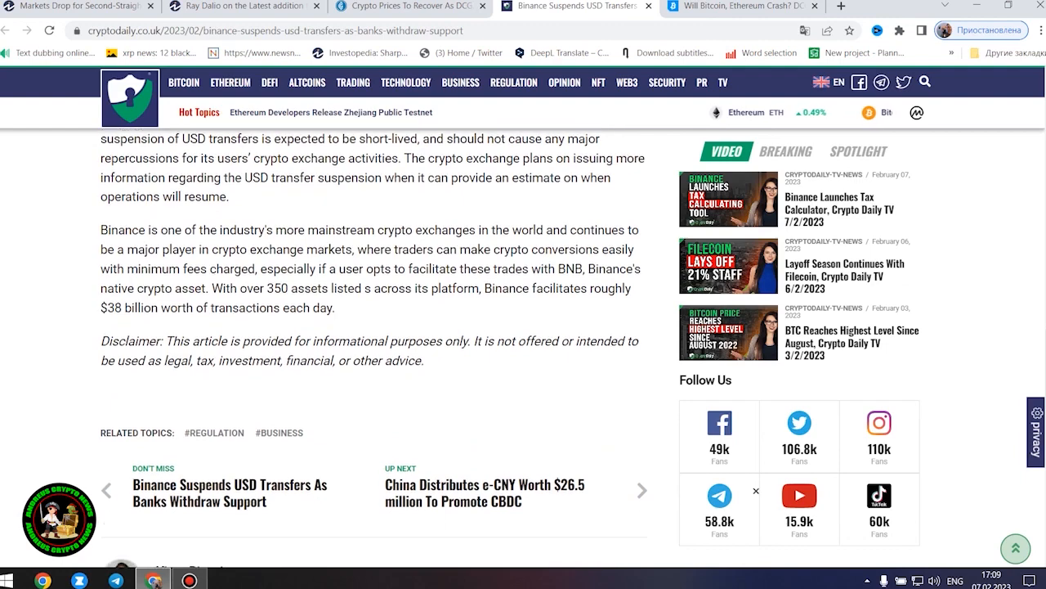
scroll("up", 3)
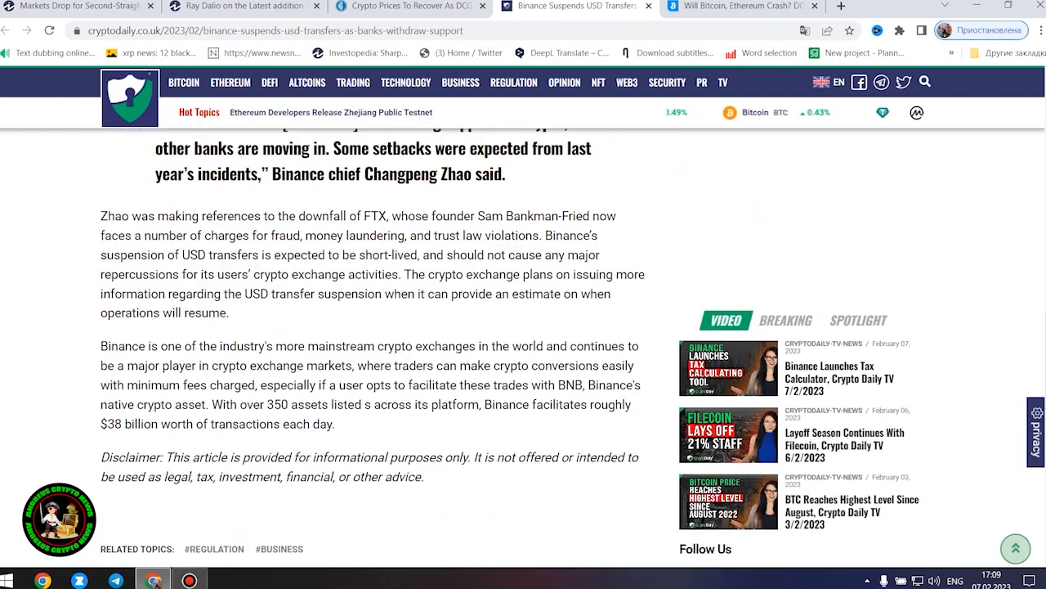
left_click_drag(101, 229, 424, 477)
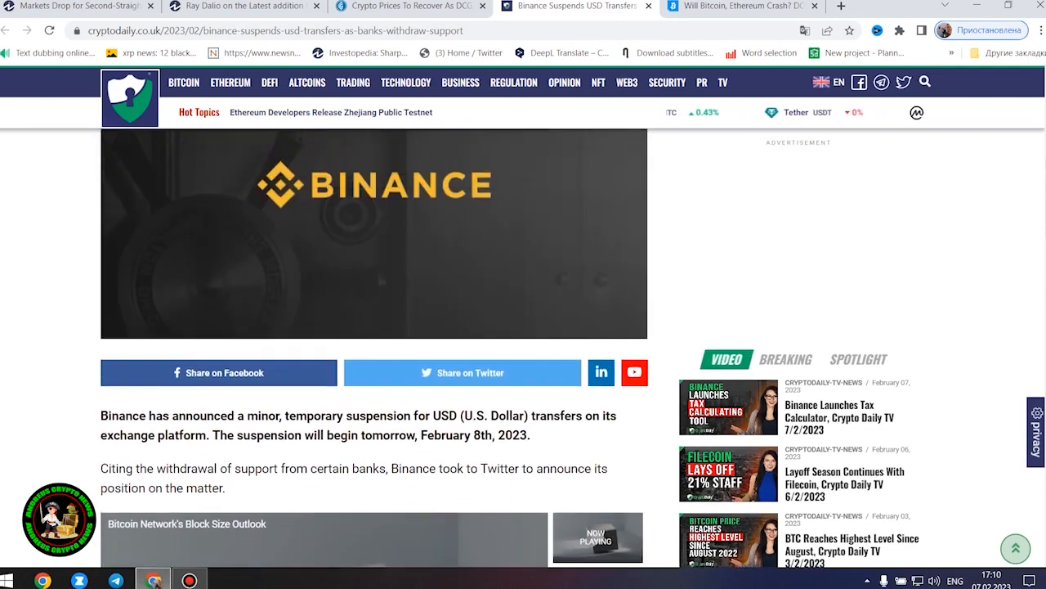
- Select the Changpeng Zhao quote and the exchange-volume paragraph, then open the Bitcoinist tab
scroll("up", 3)
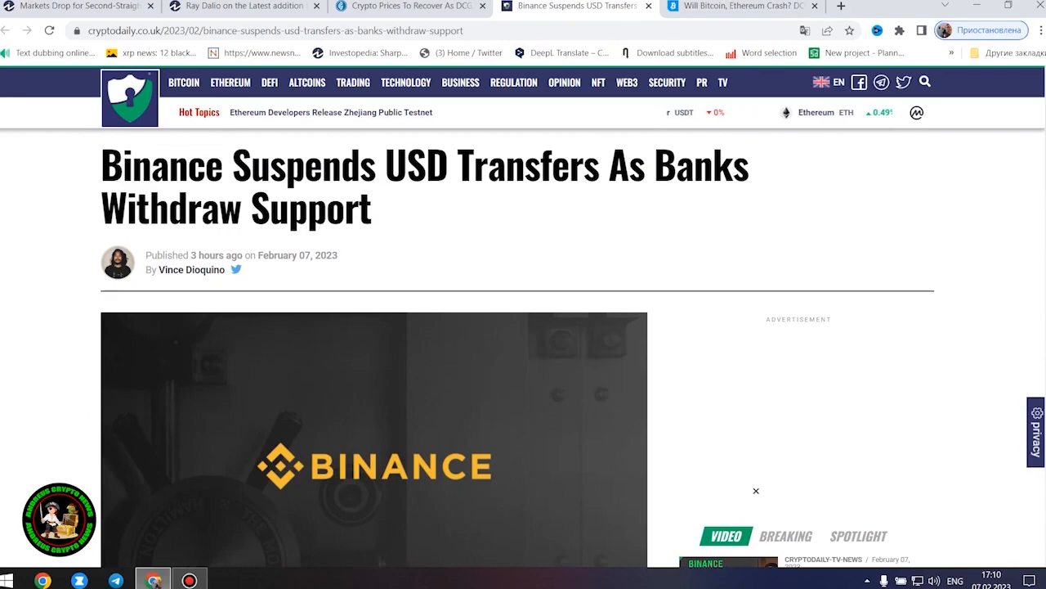
scroll("down", 3)
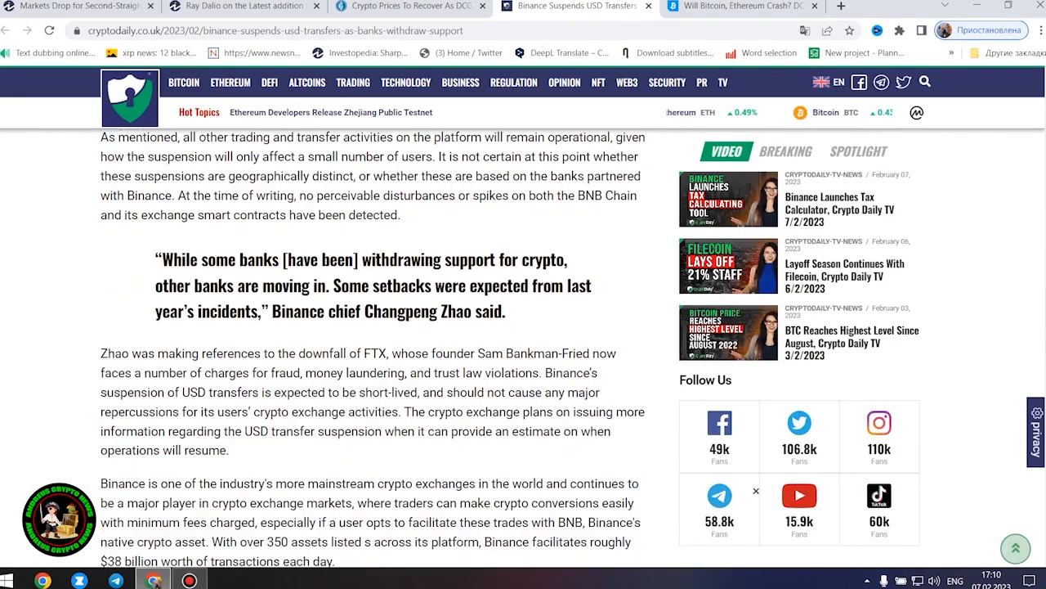
scroll("down", 3)
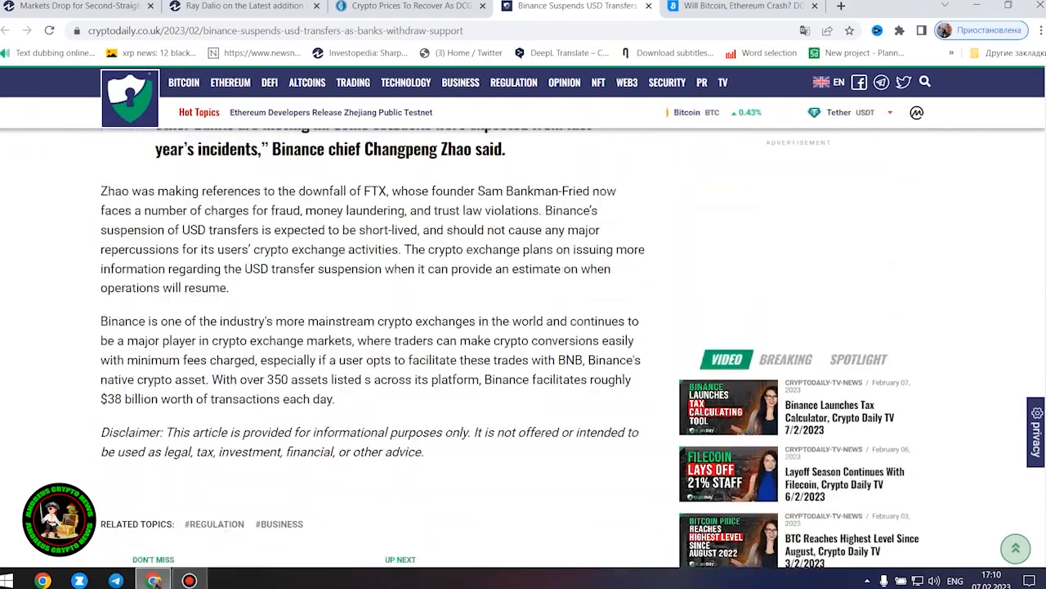
scroll("up", 3)
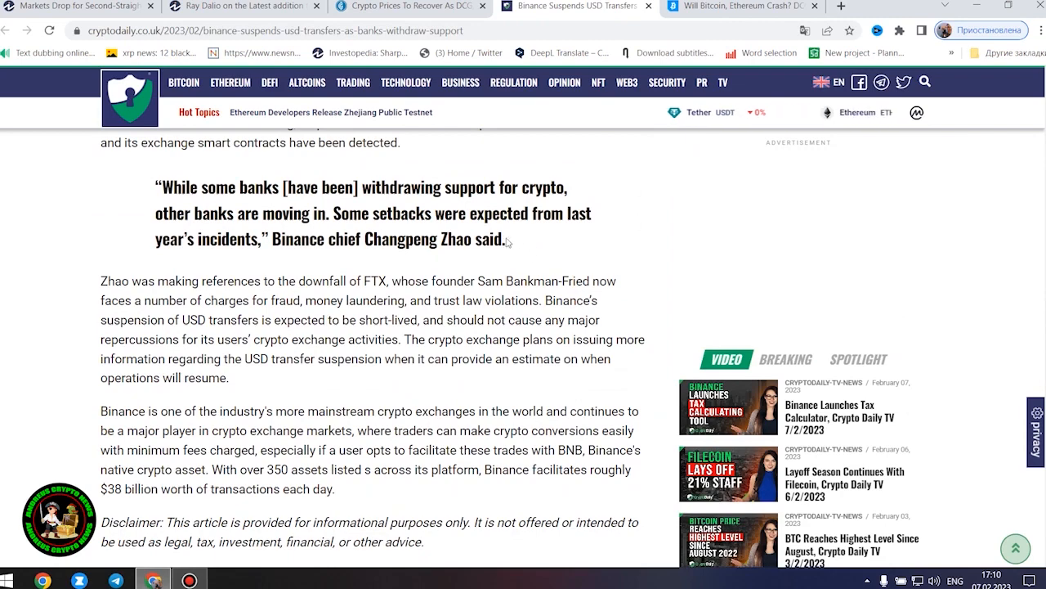
left_click_drag(156, 186, 505, 239)
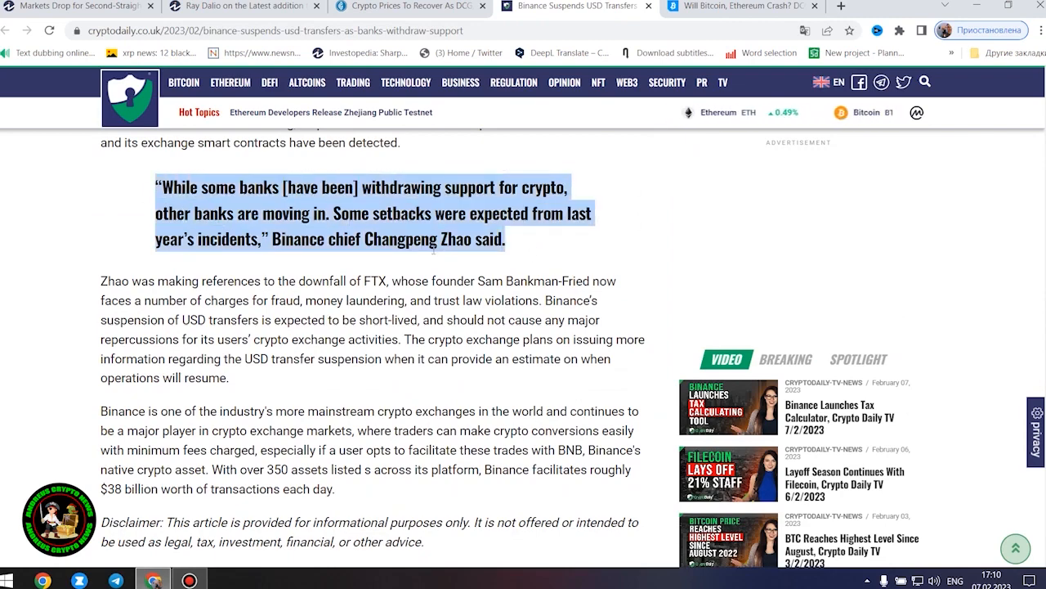
scroll("down", 3)
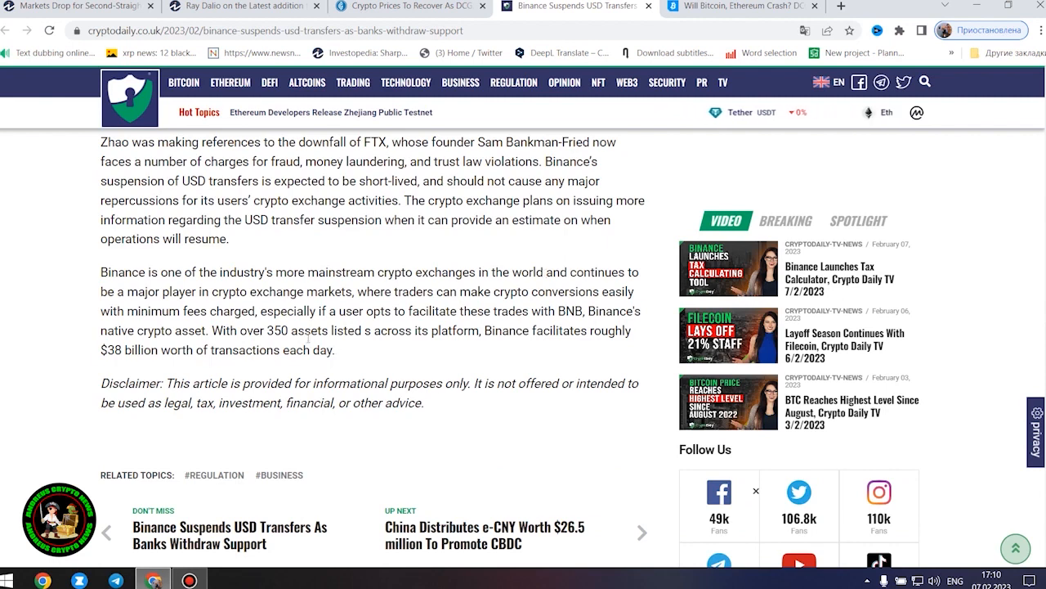
left_click_drag(101, 273, 335, 349)
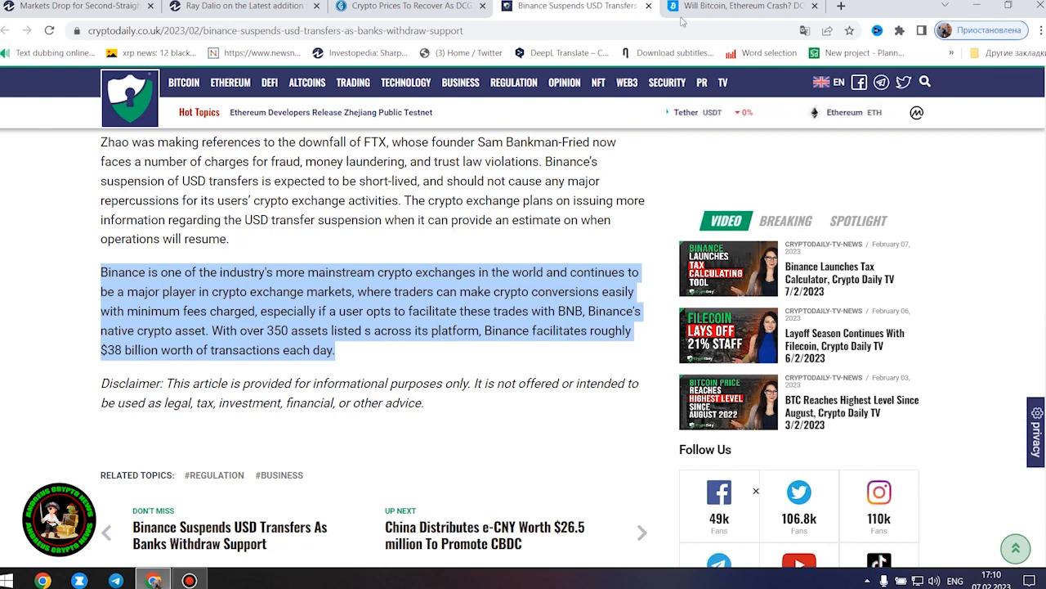
left_click(736, 6)
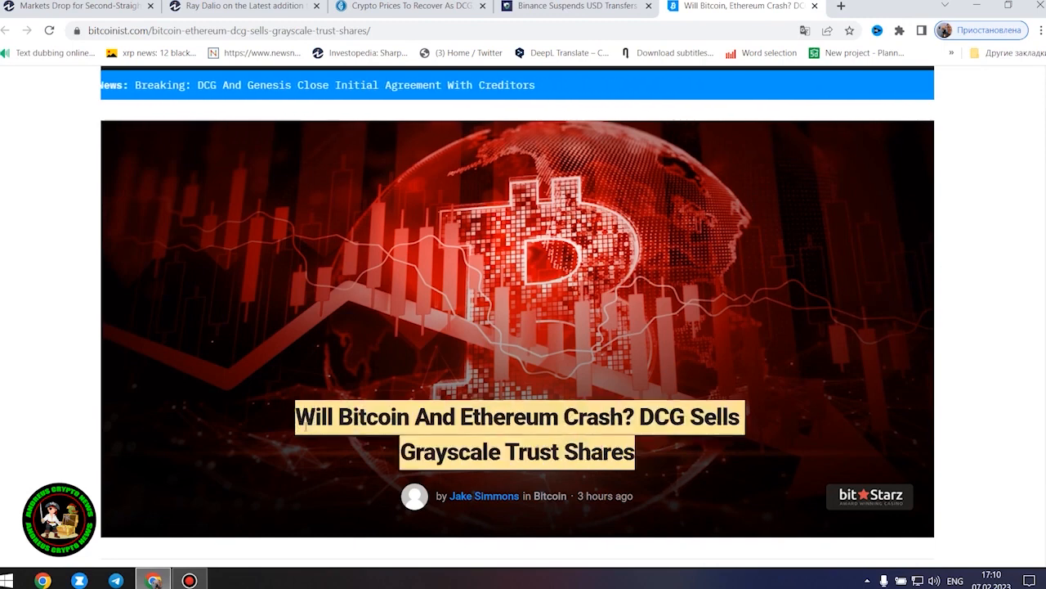
- Scroll the Bitcoinist DCG Grayscale article past the intro to 'Bitcoin And Ethereum Crash Looming?'
scroll("down", 3)
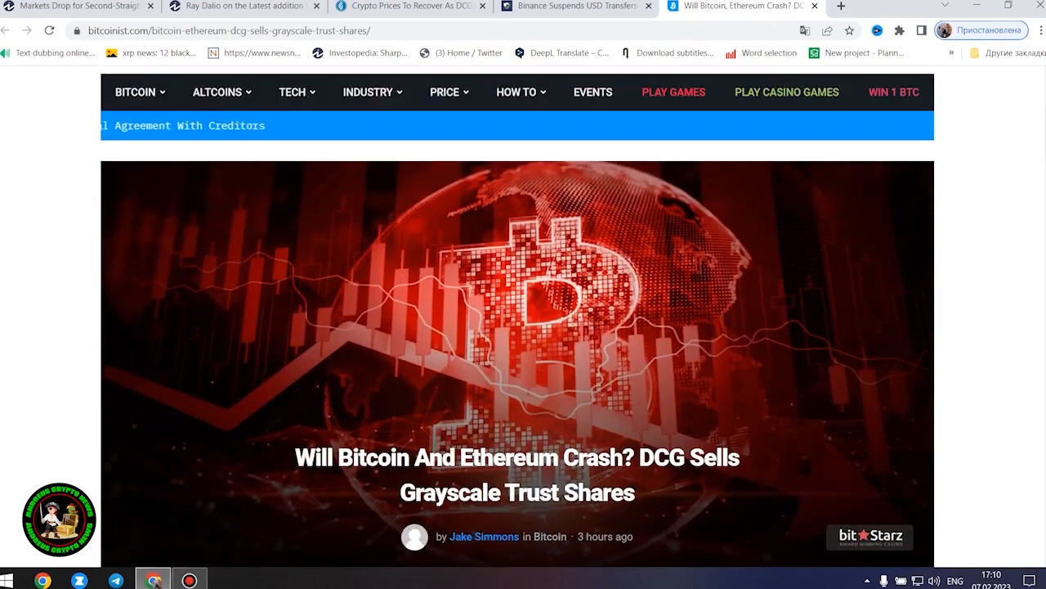
scroll("down", 3)
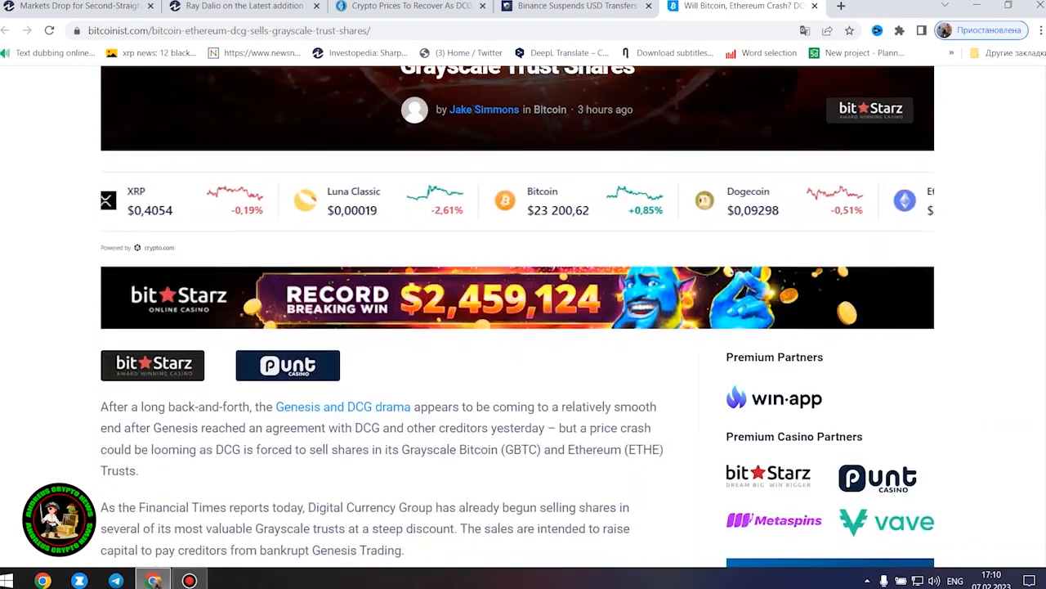
scroll("down", 3)
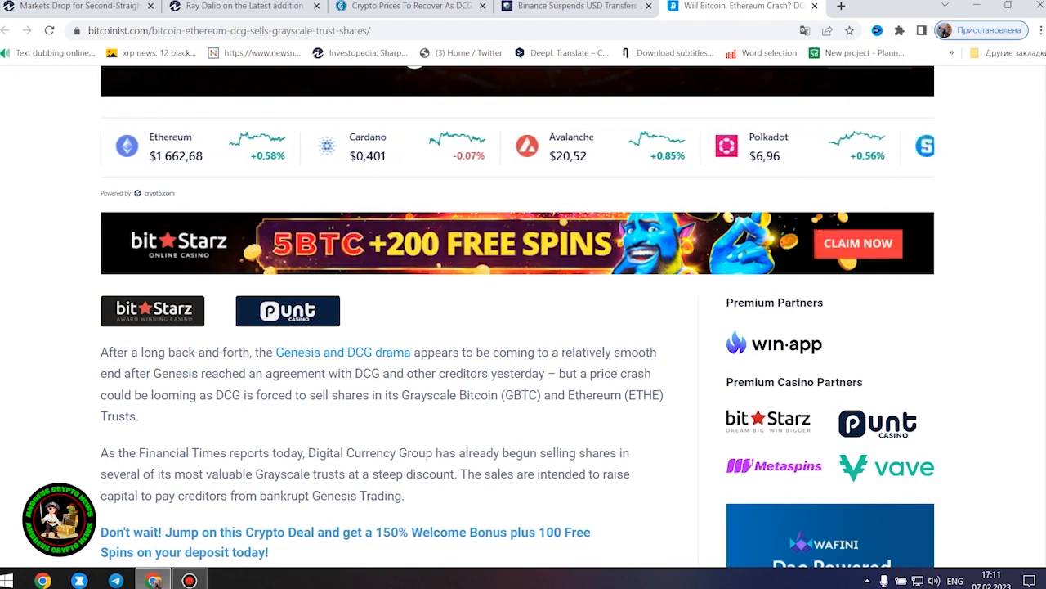
scroll("down", 3)
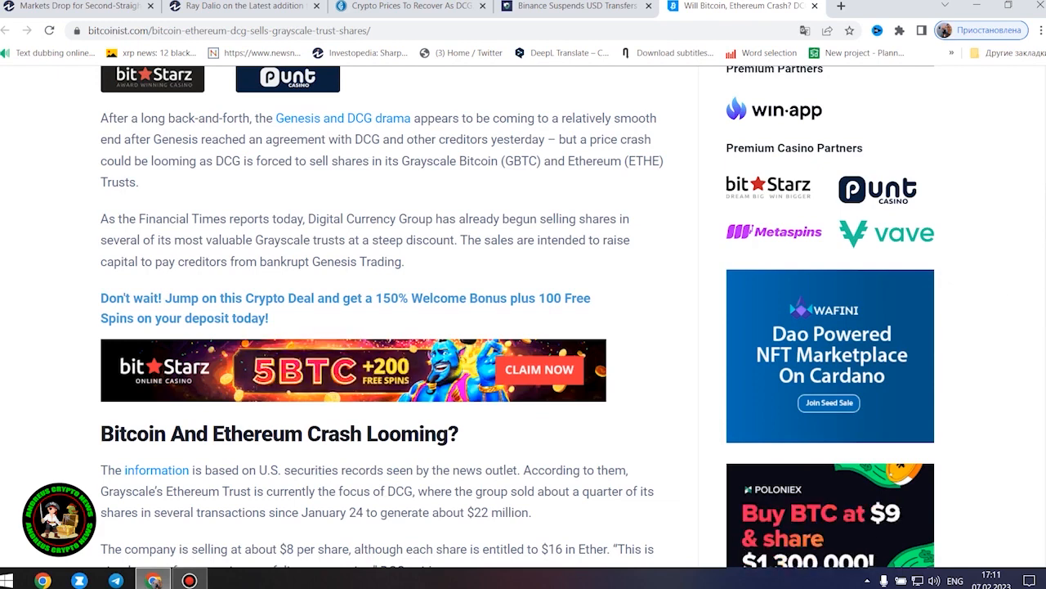
scroll("down", 3)
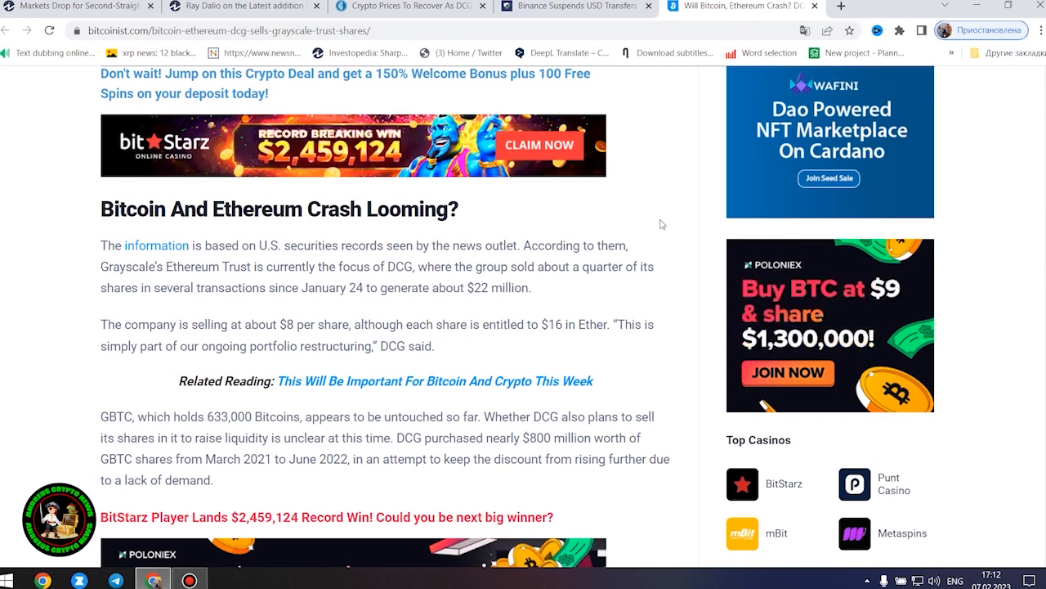
- Scroll through the GBTC and SEC paragraphs to 'DCG And Genesis Reach Agreement With Creditors'
scroll("down", 3)
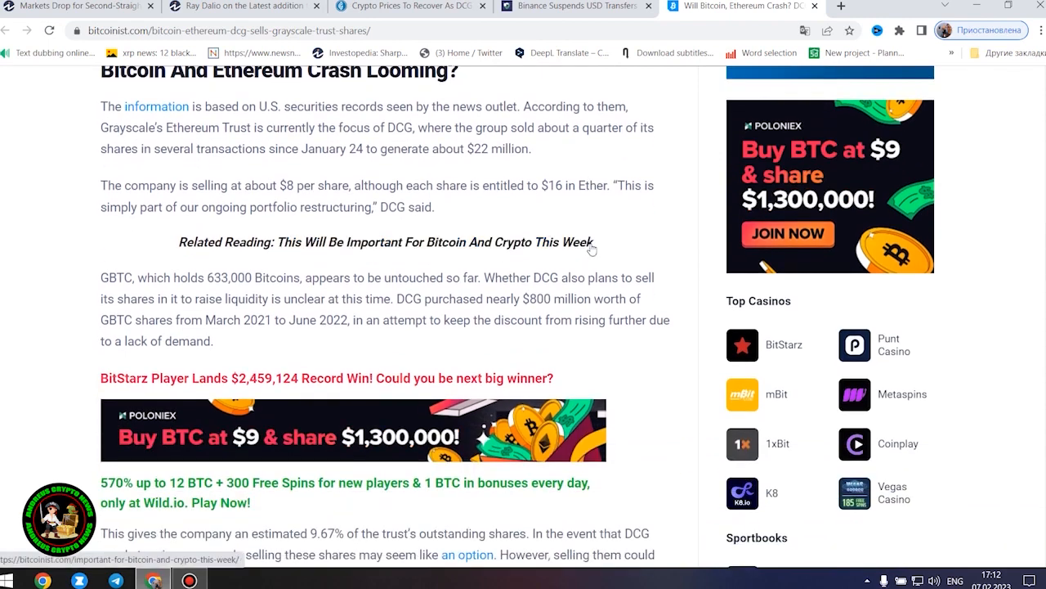
scroll("down", 3)
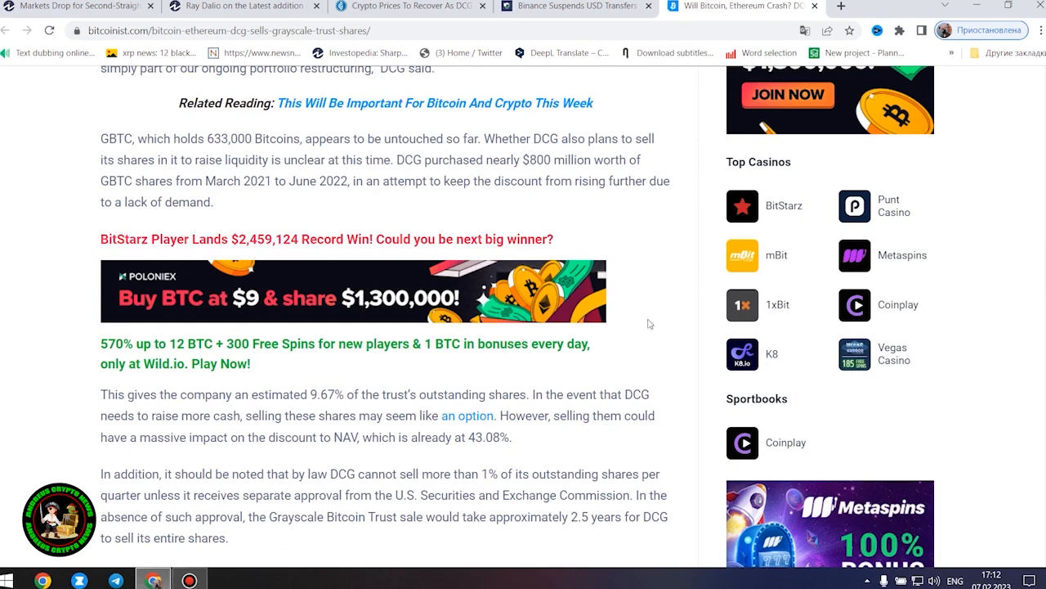
mouse_move(661, 256)
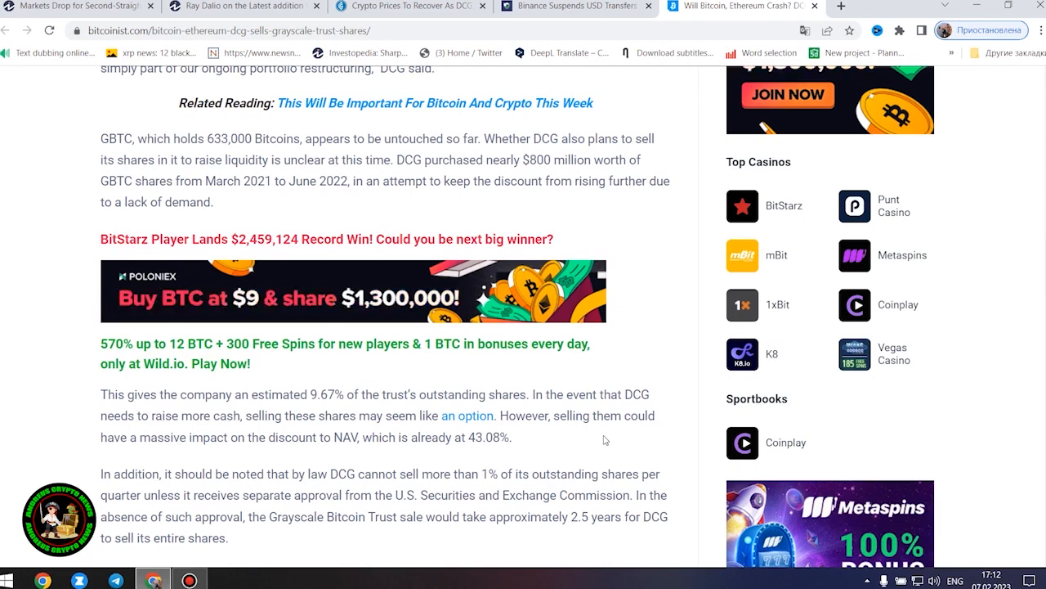
scroll("down", 3)
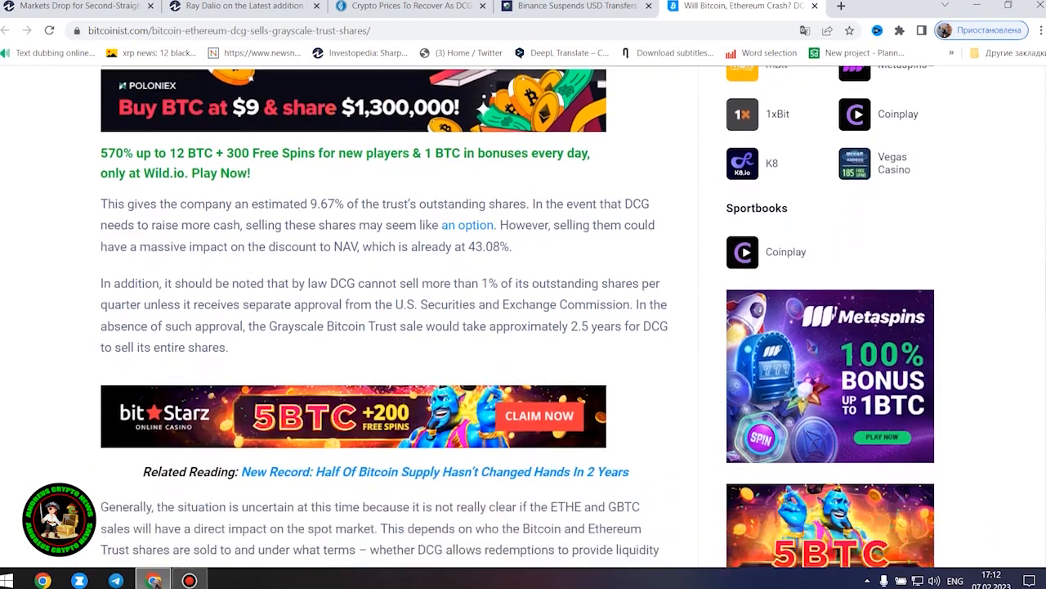
scroll("down", 3)
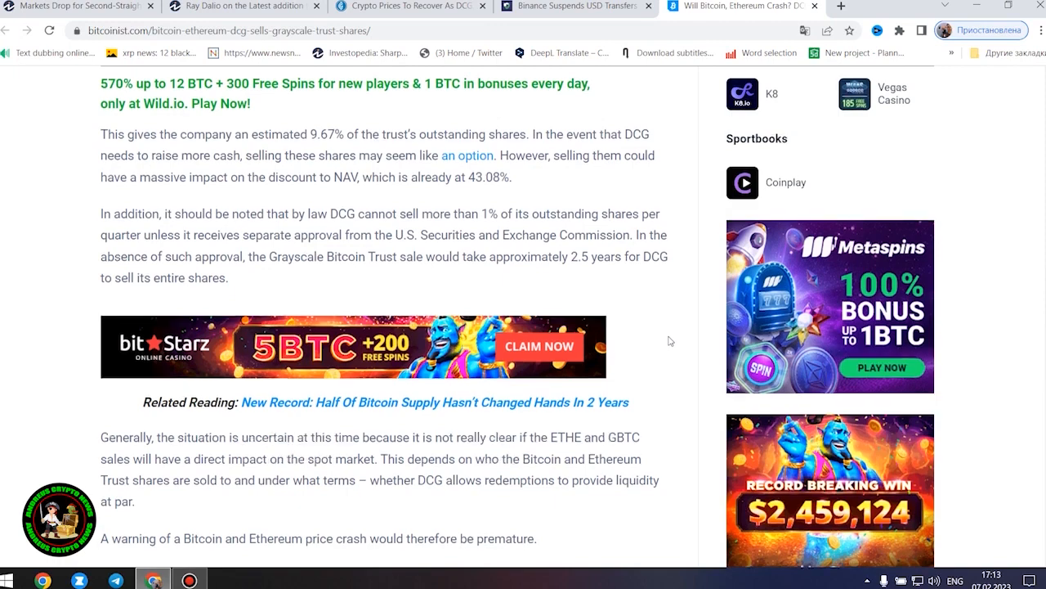
scroll("down", 3)
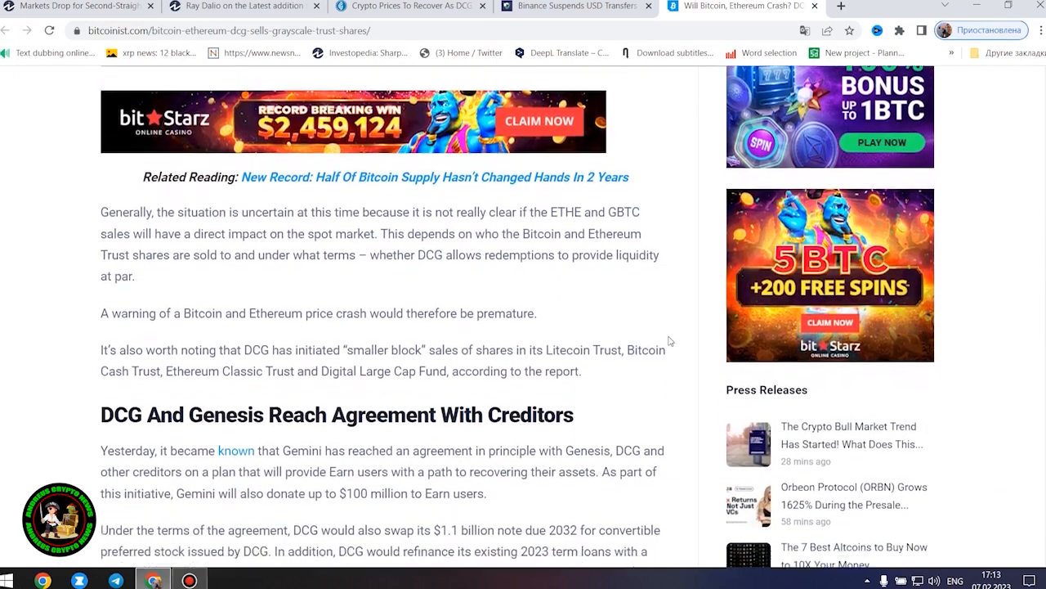
scroll("down", 3)
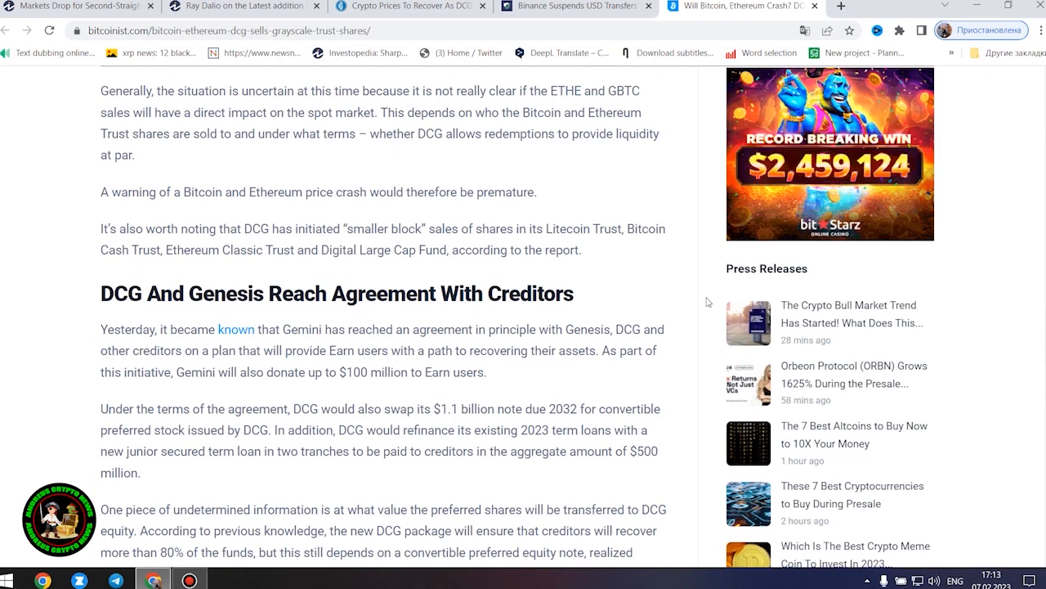
scroll("down", 3)
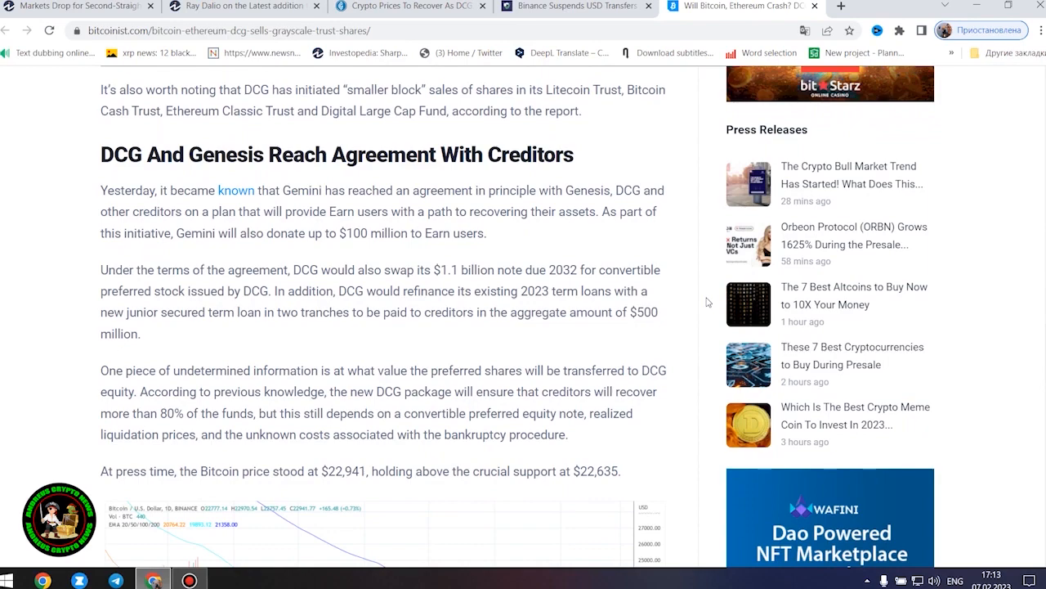
scroll("down", 3)
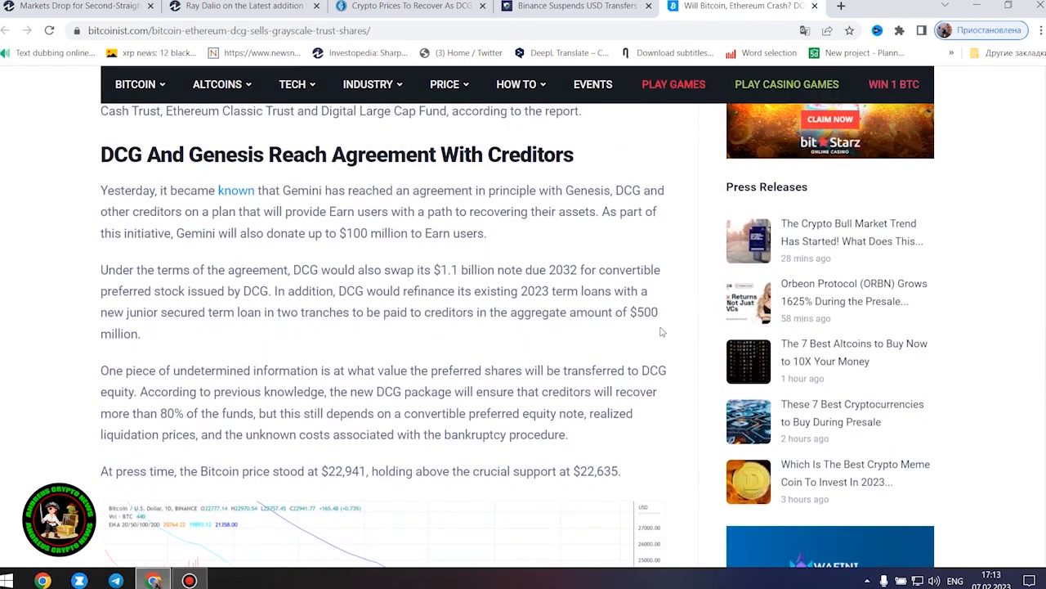
- Highlight the DCG–Genesis creditor agreement paragraphs, then scroll to Bitcoin's one-day price chart
left_click_drag(100, 190, 619, 471)
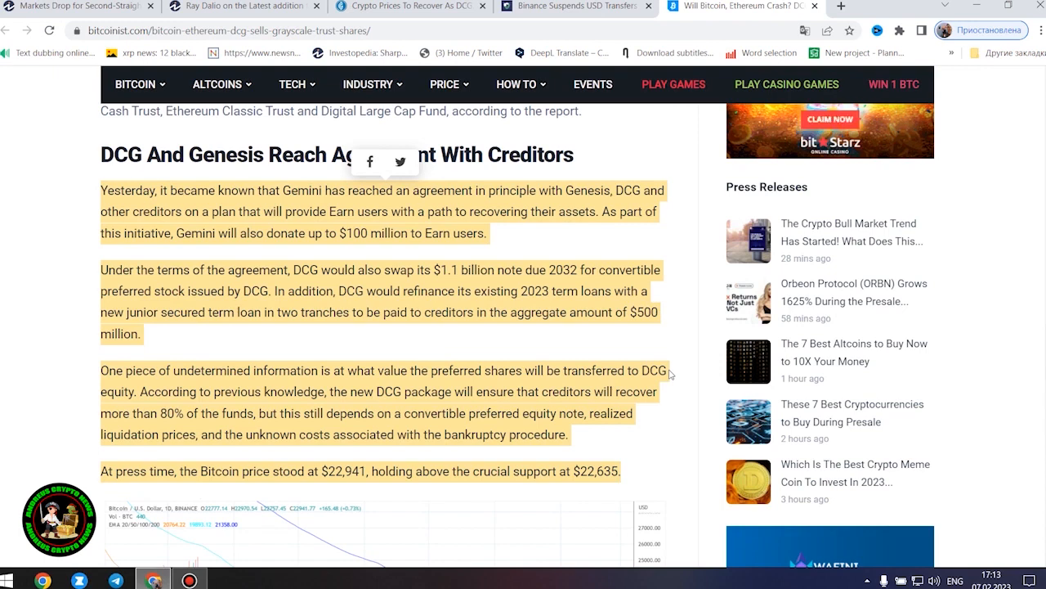
scroll("down", 3)
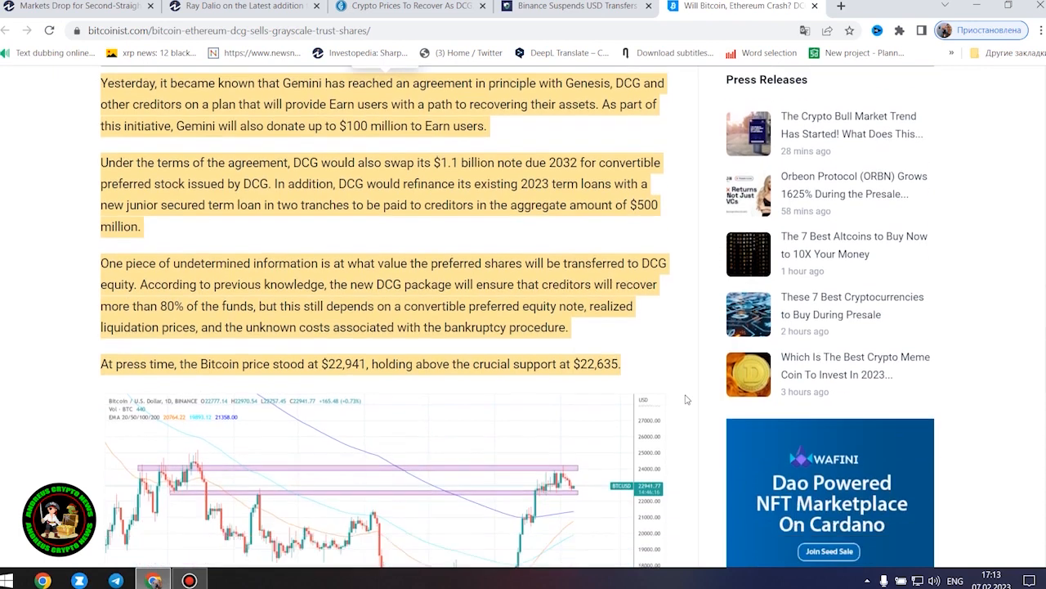
scroll("down", 3)
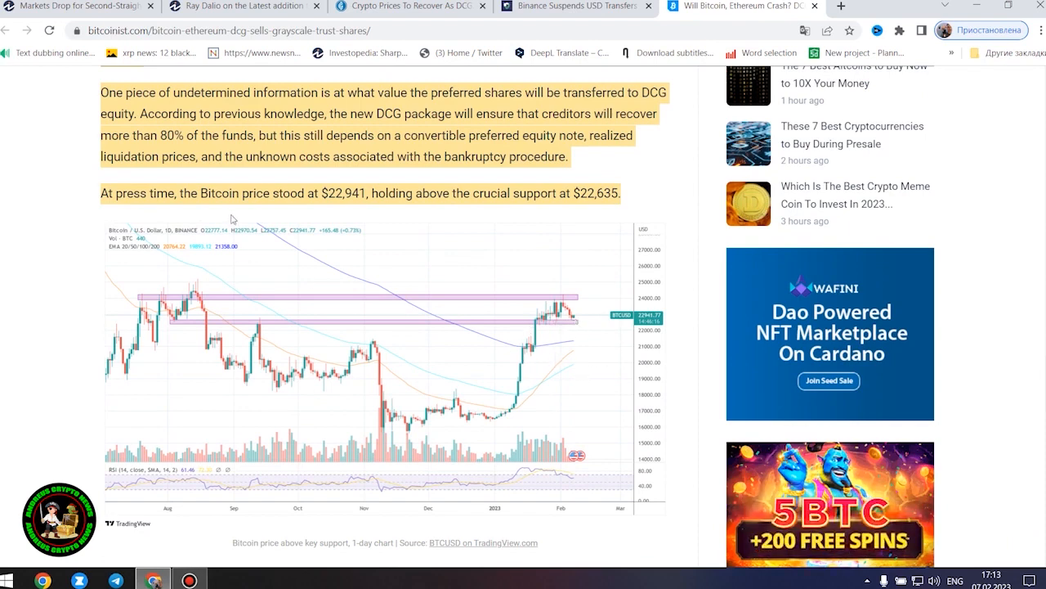
mouse_move(544, 366)
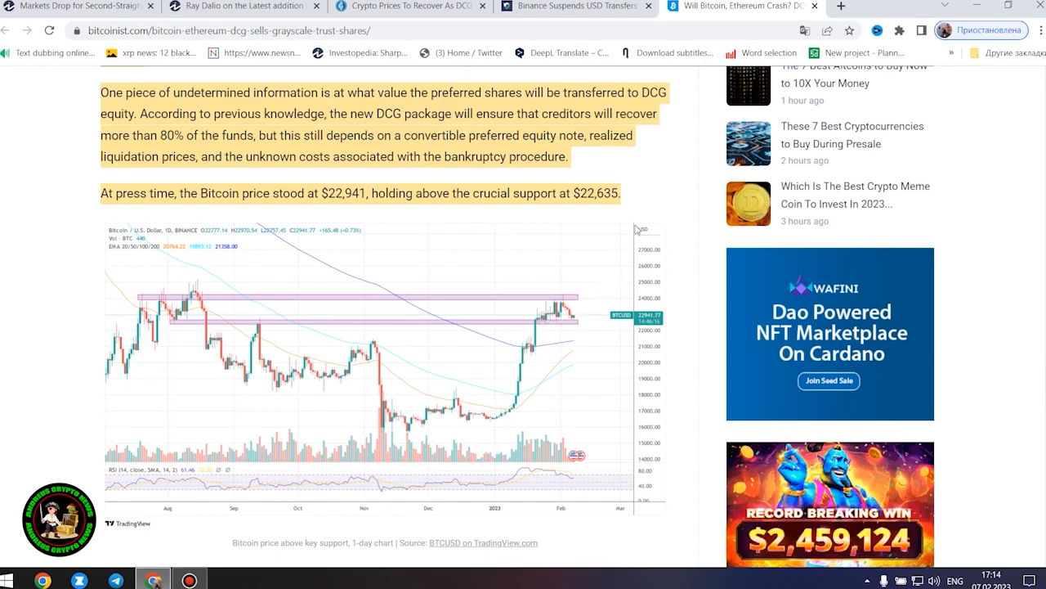
mouse_move(619, 159)
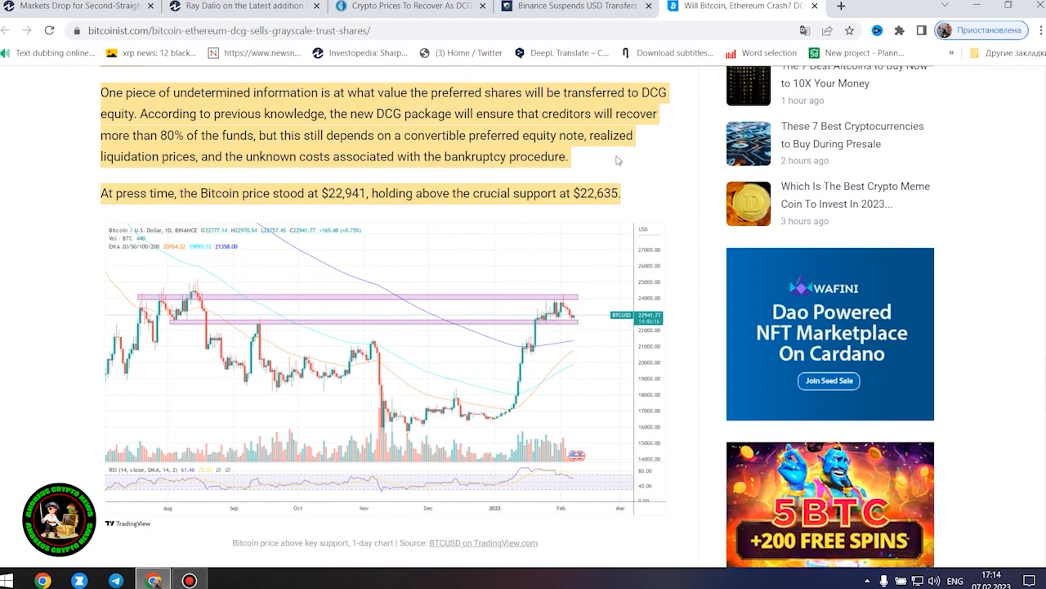